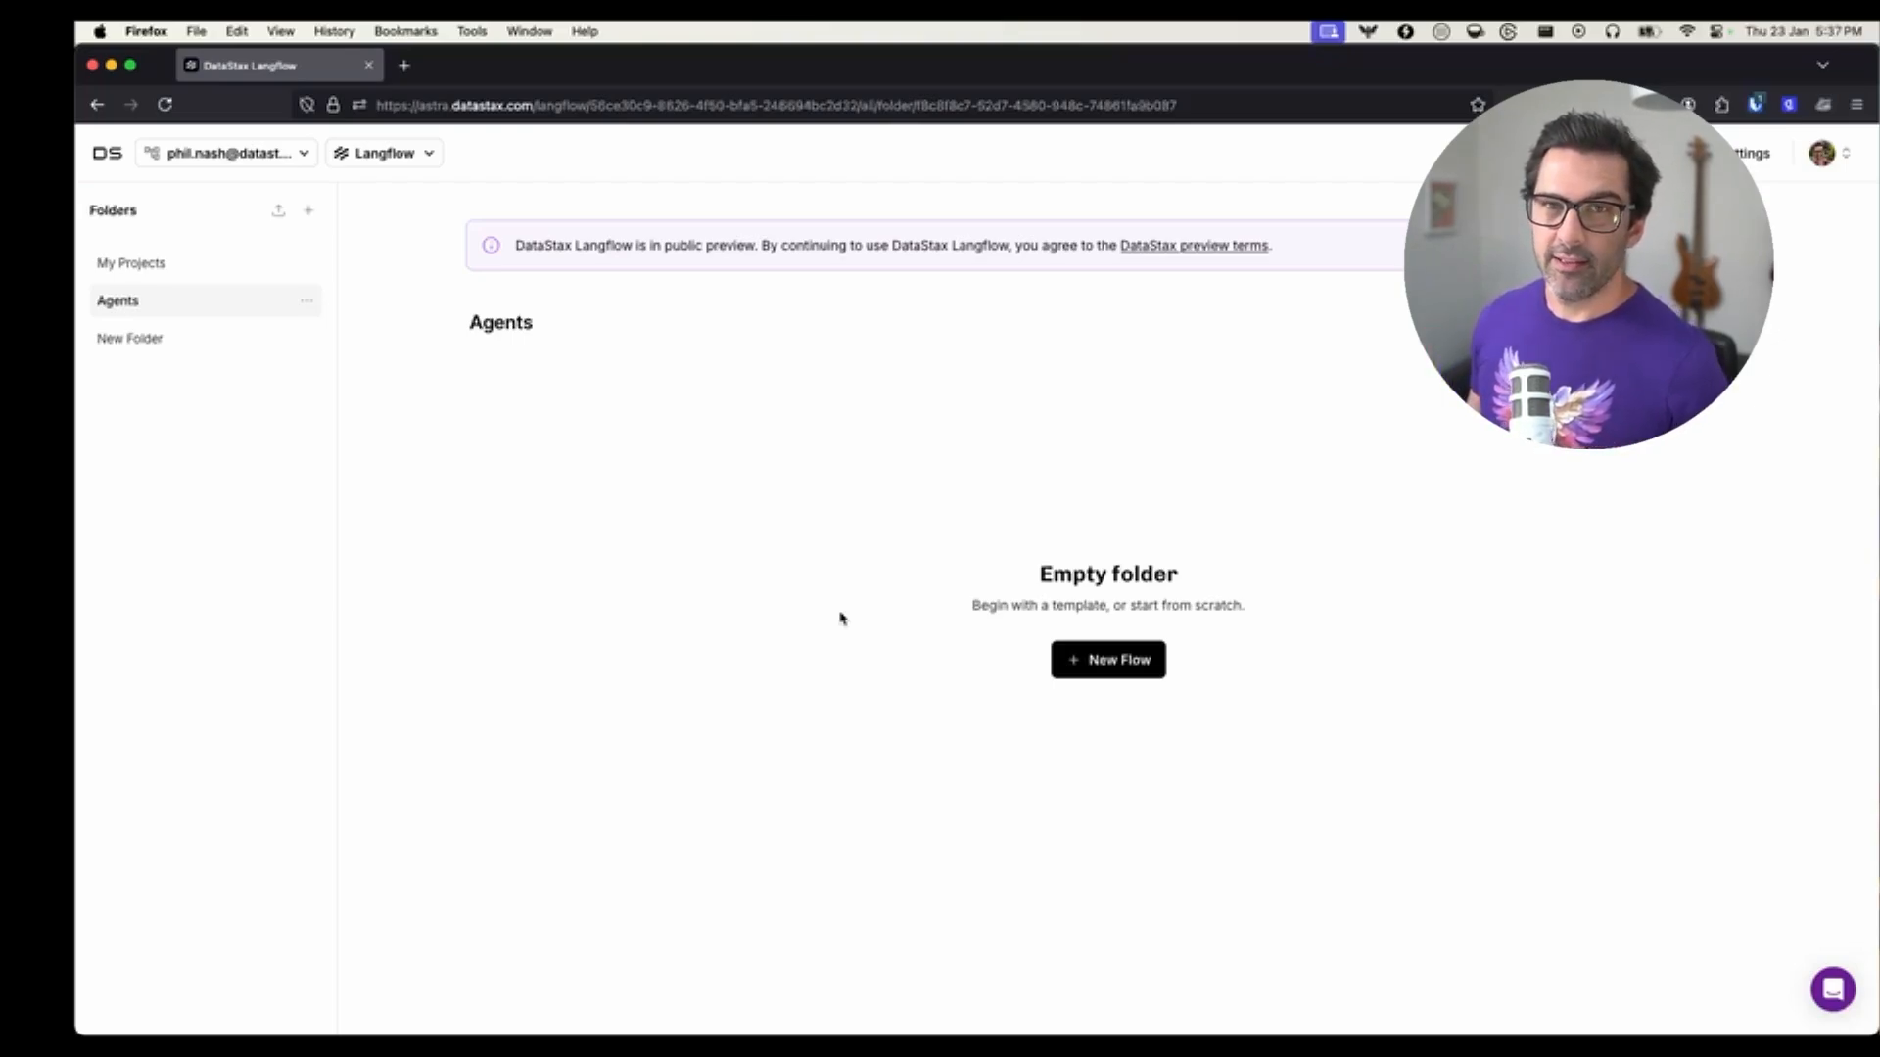
{"action": "mouse_move", "coordinate": [854, 575]}
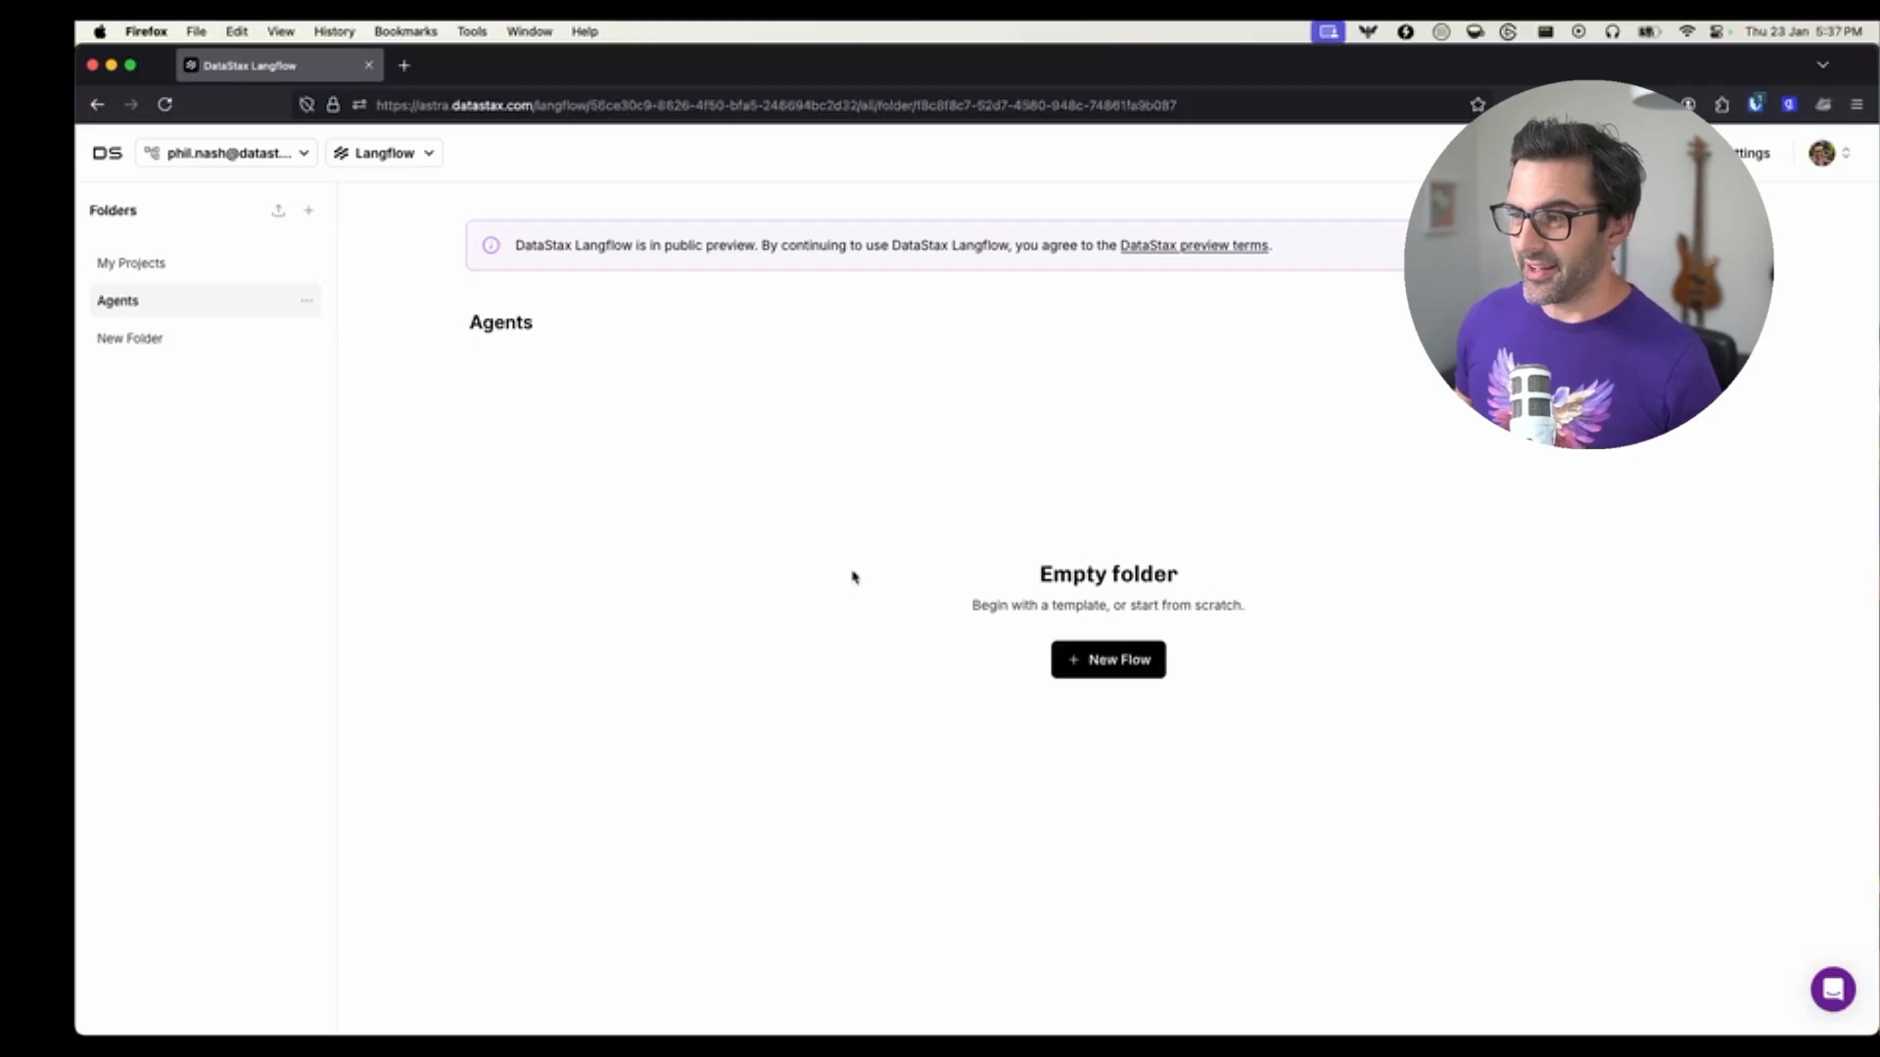
Start a new flow in the Agents folder to show the starter template gallery
{"action": "left_click", "coordinate": [1106, 660]}
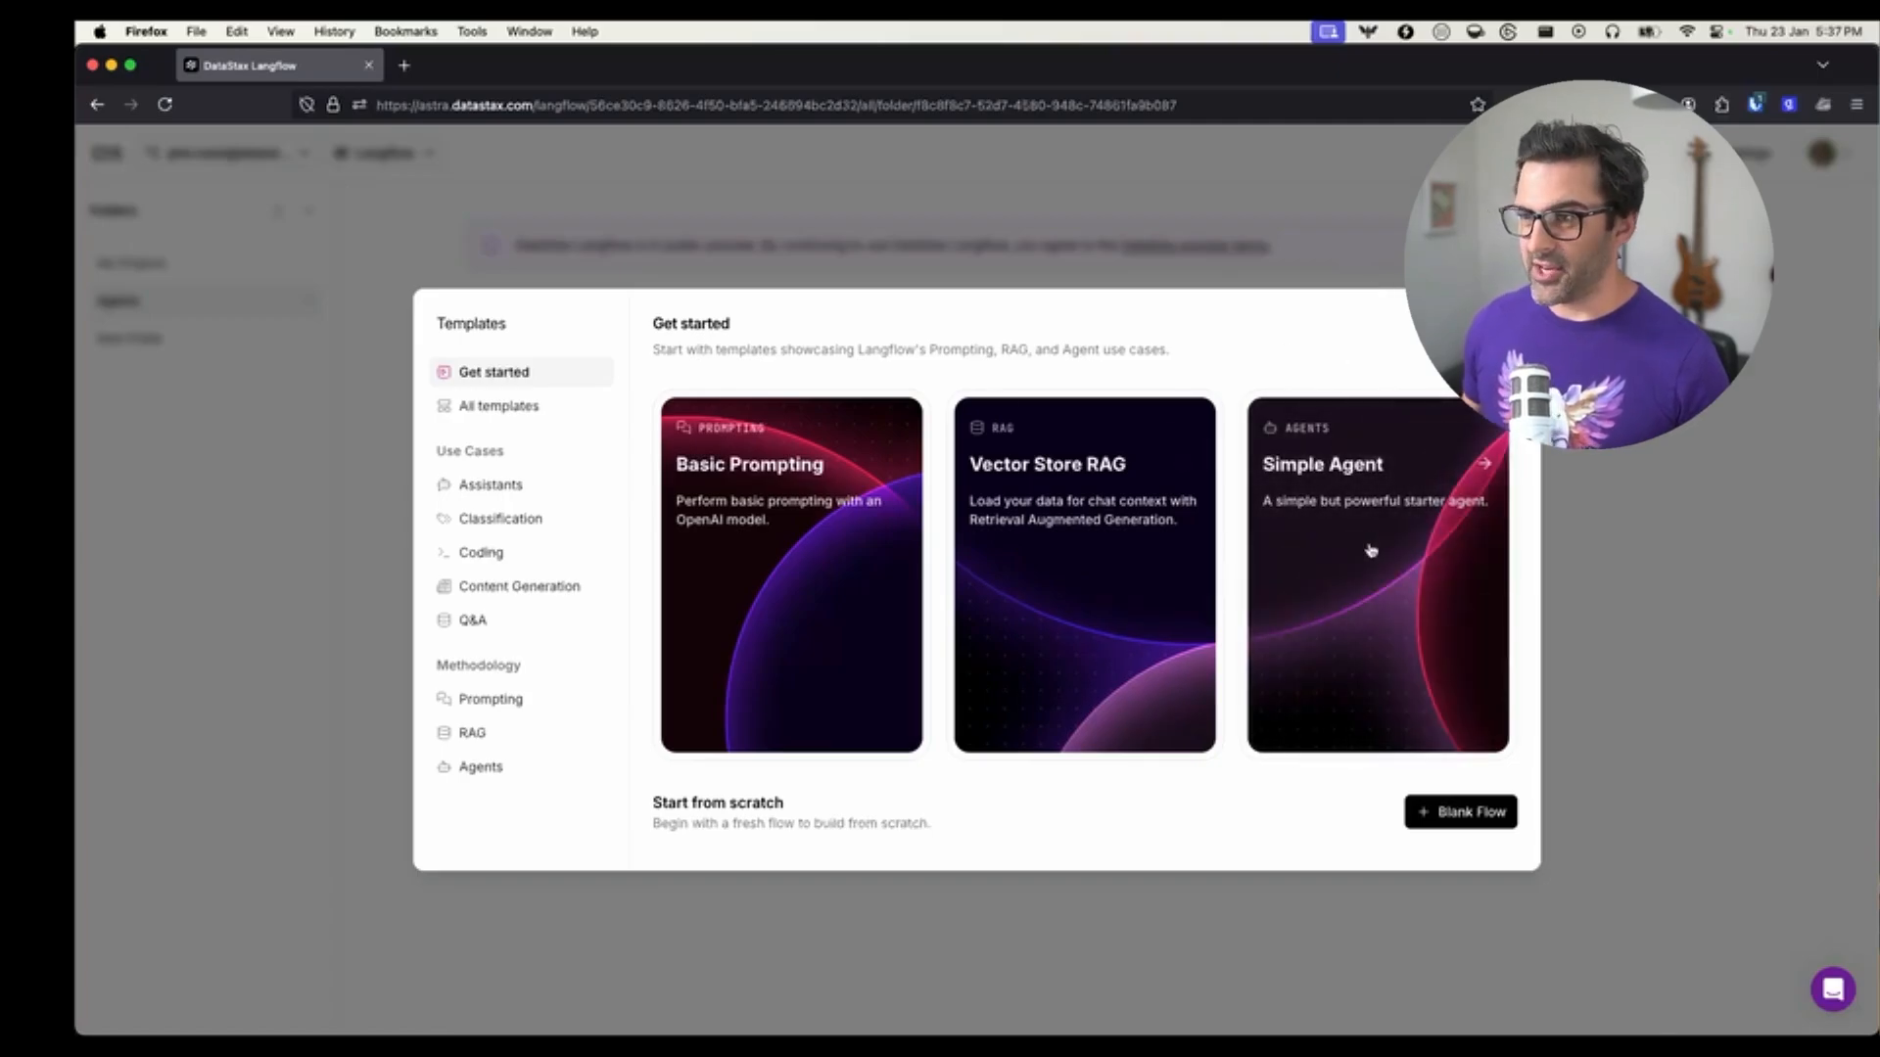
Create a flow from the Simple Agent template and use the OPENAI_API_KEY global variable as the agent's key
{"action": "left_click", "coordinate": [1374, 575]}
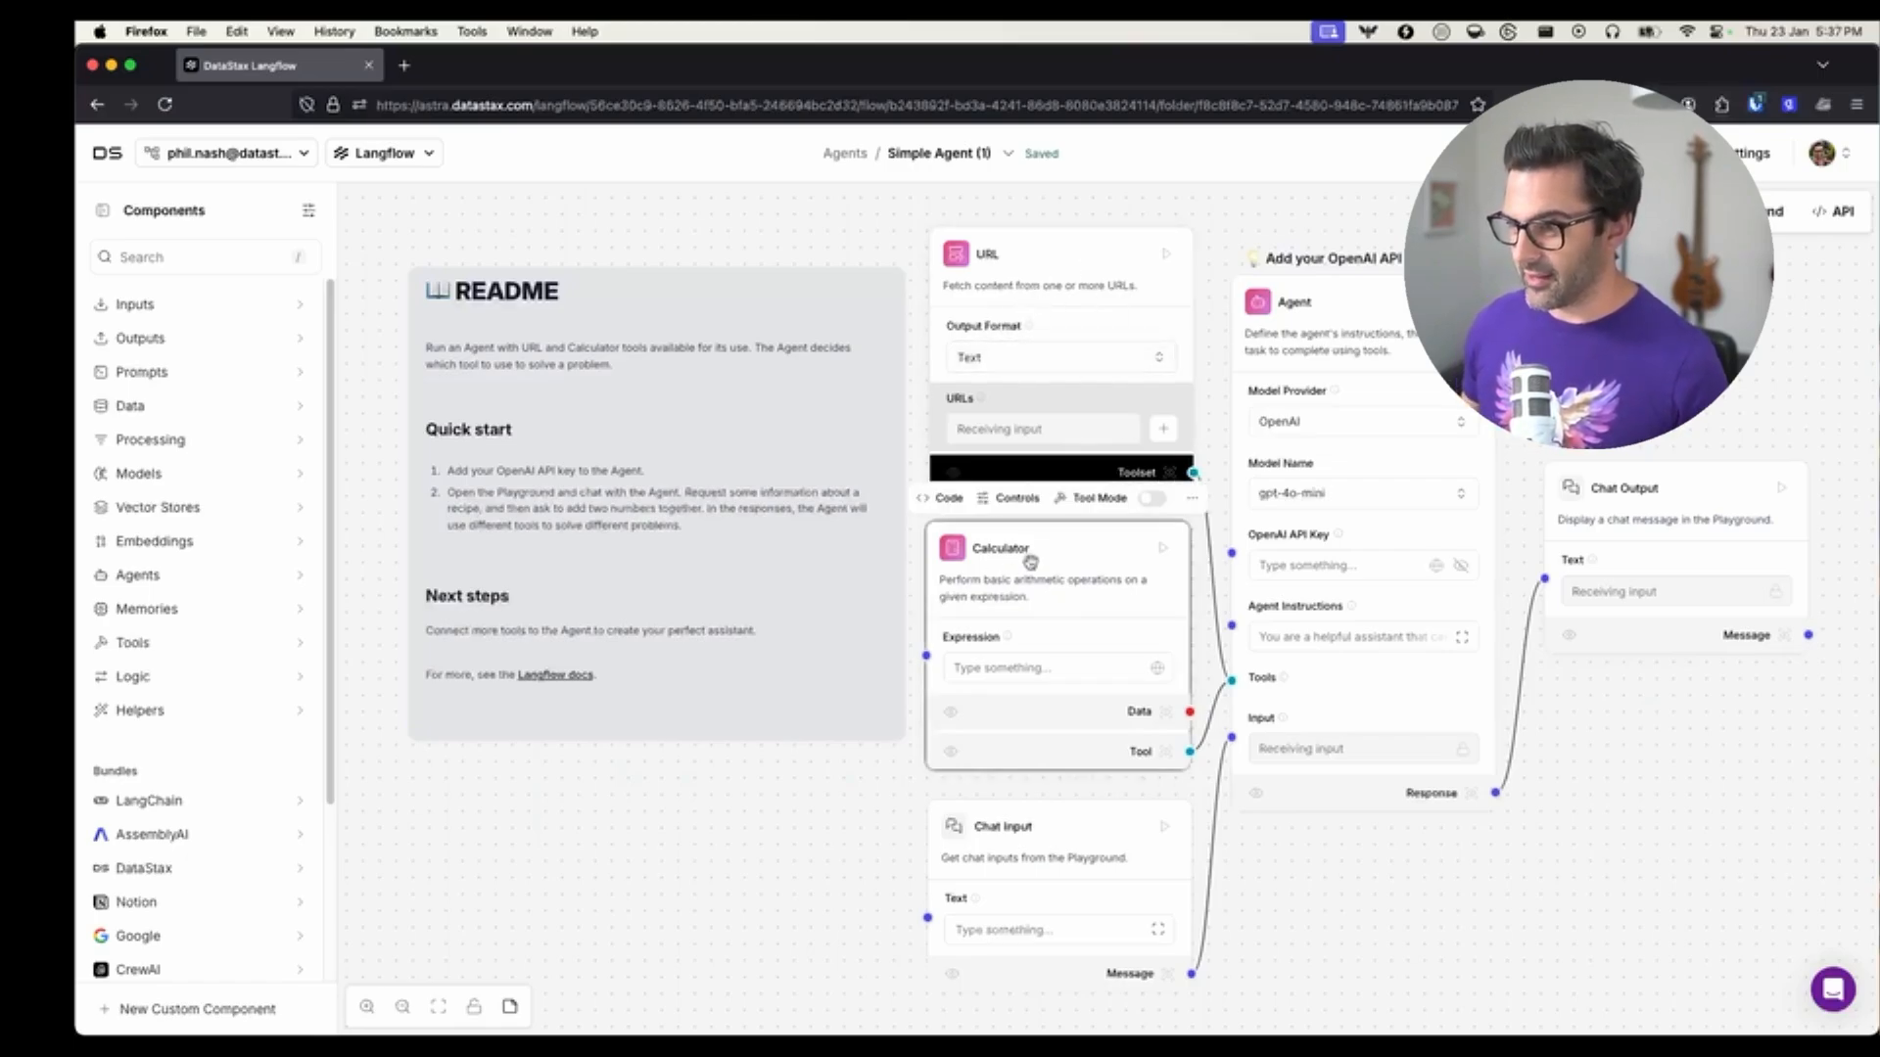
{"action": "left_click", "coordinate": [1343, 564]}
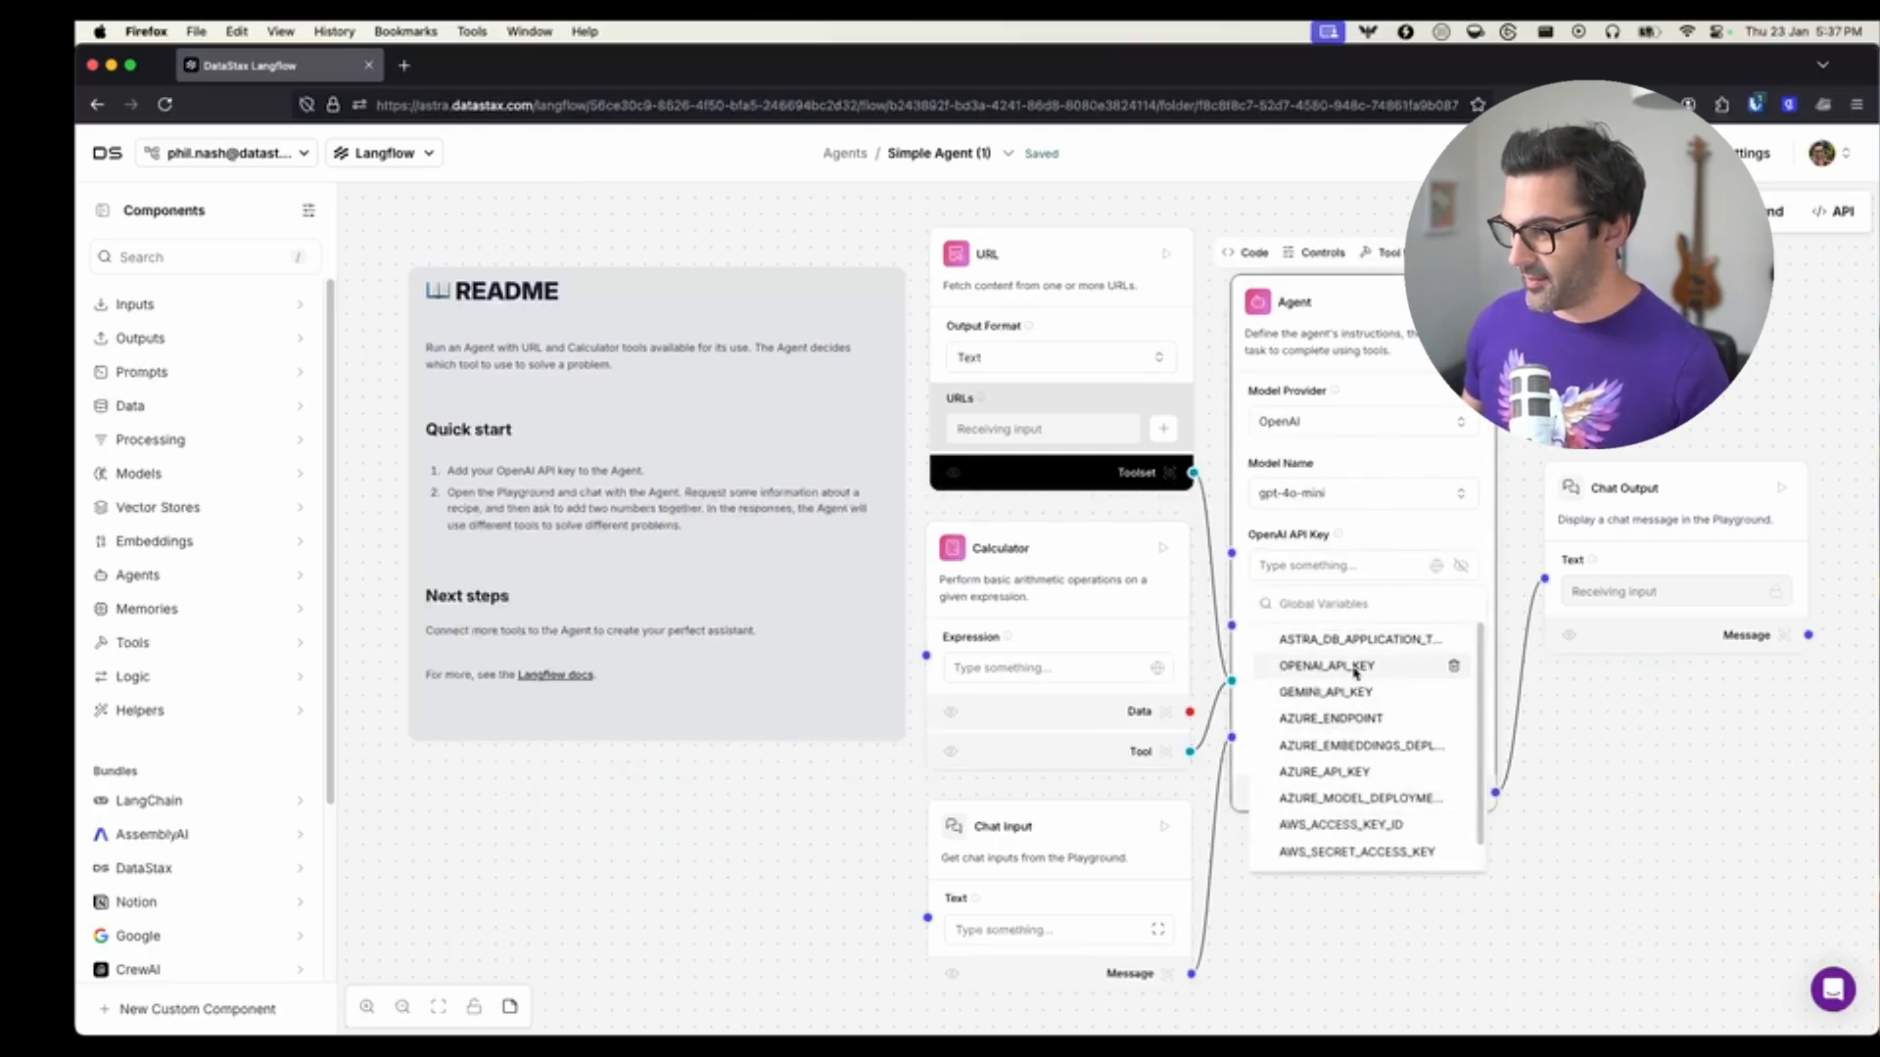
{"action": "left_click", "coordinate": [1324, 666]}
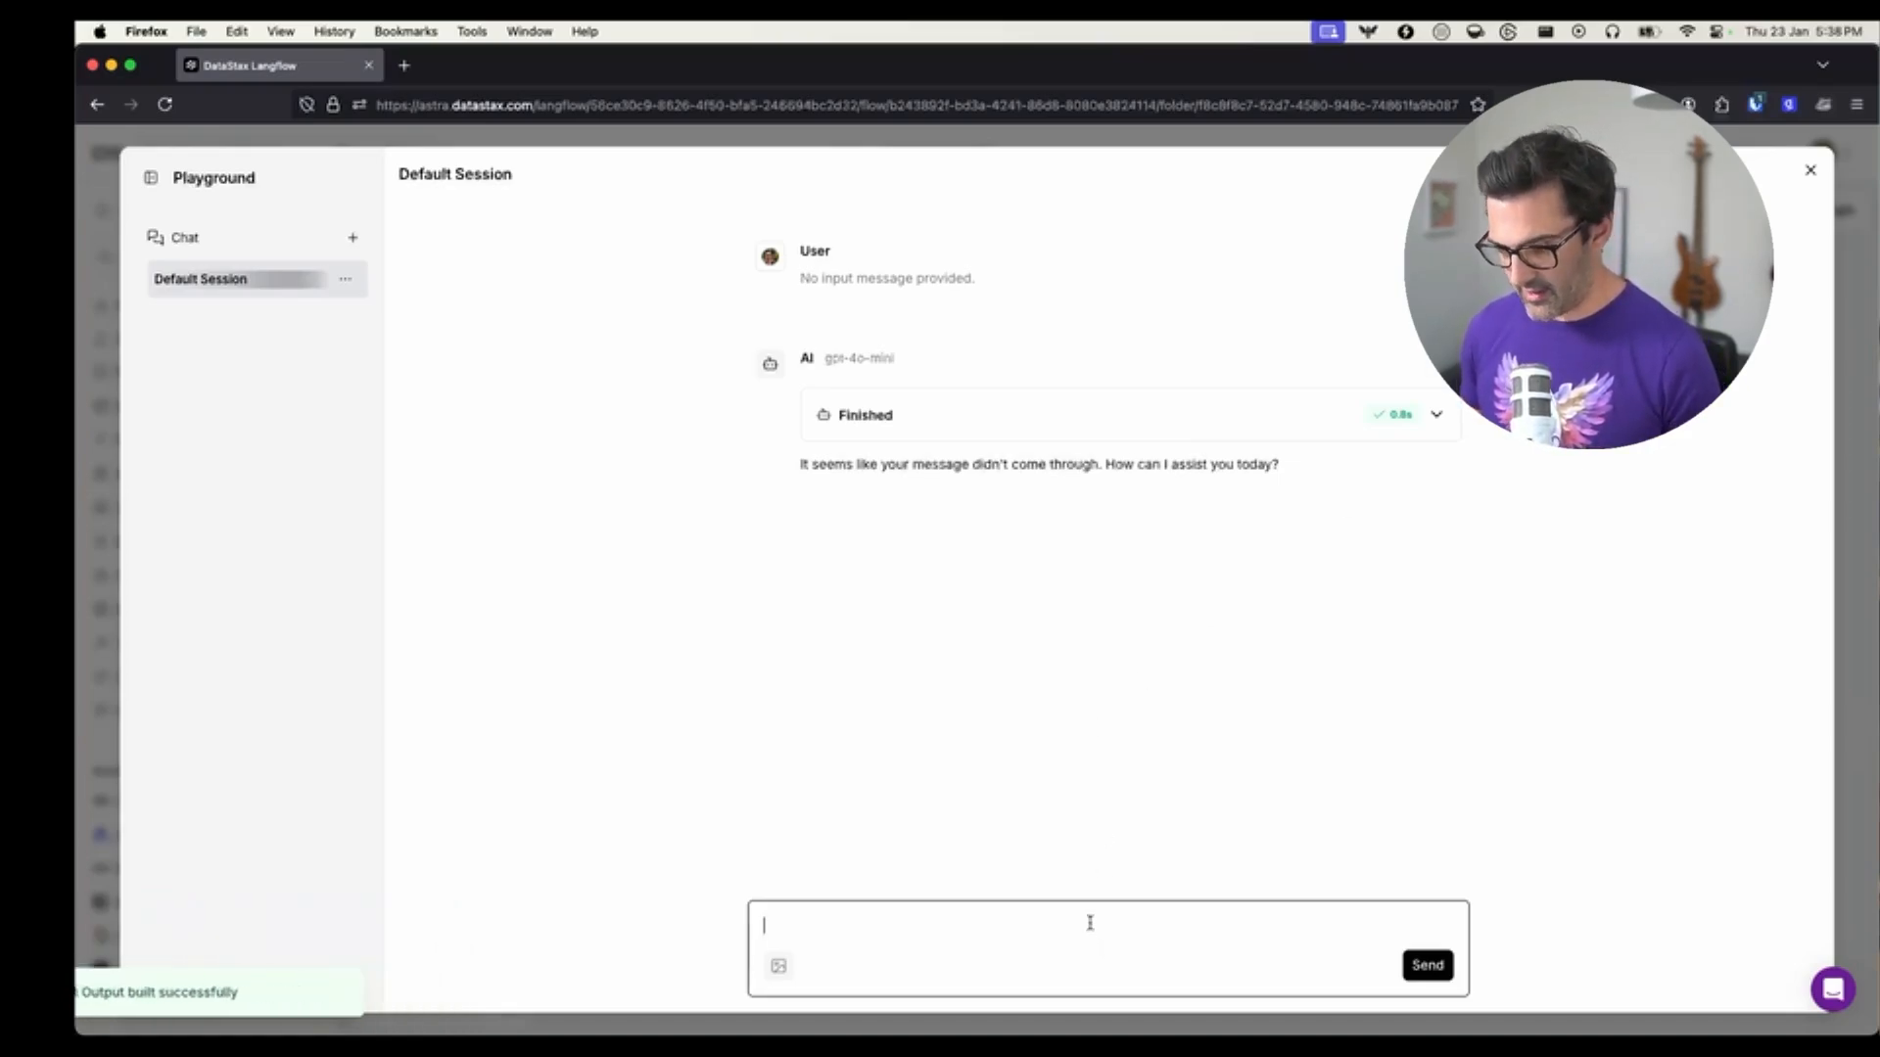
Ask the agent "What is 87 times 96?" in the Playground, read 8352, and close the chat window
{"action": "type", "text": "What is 87"}
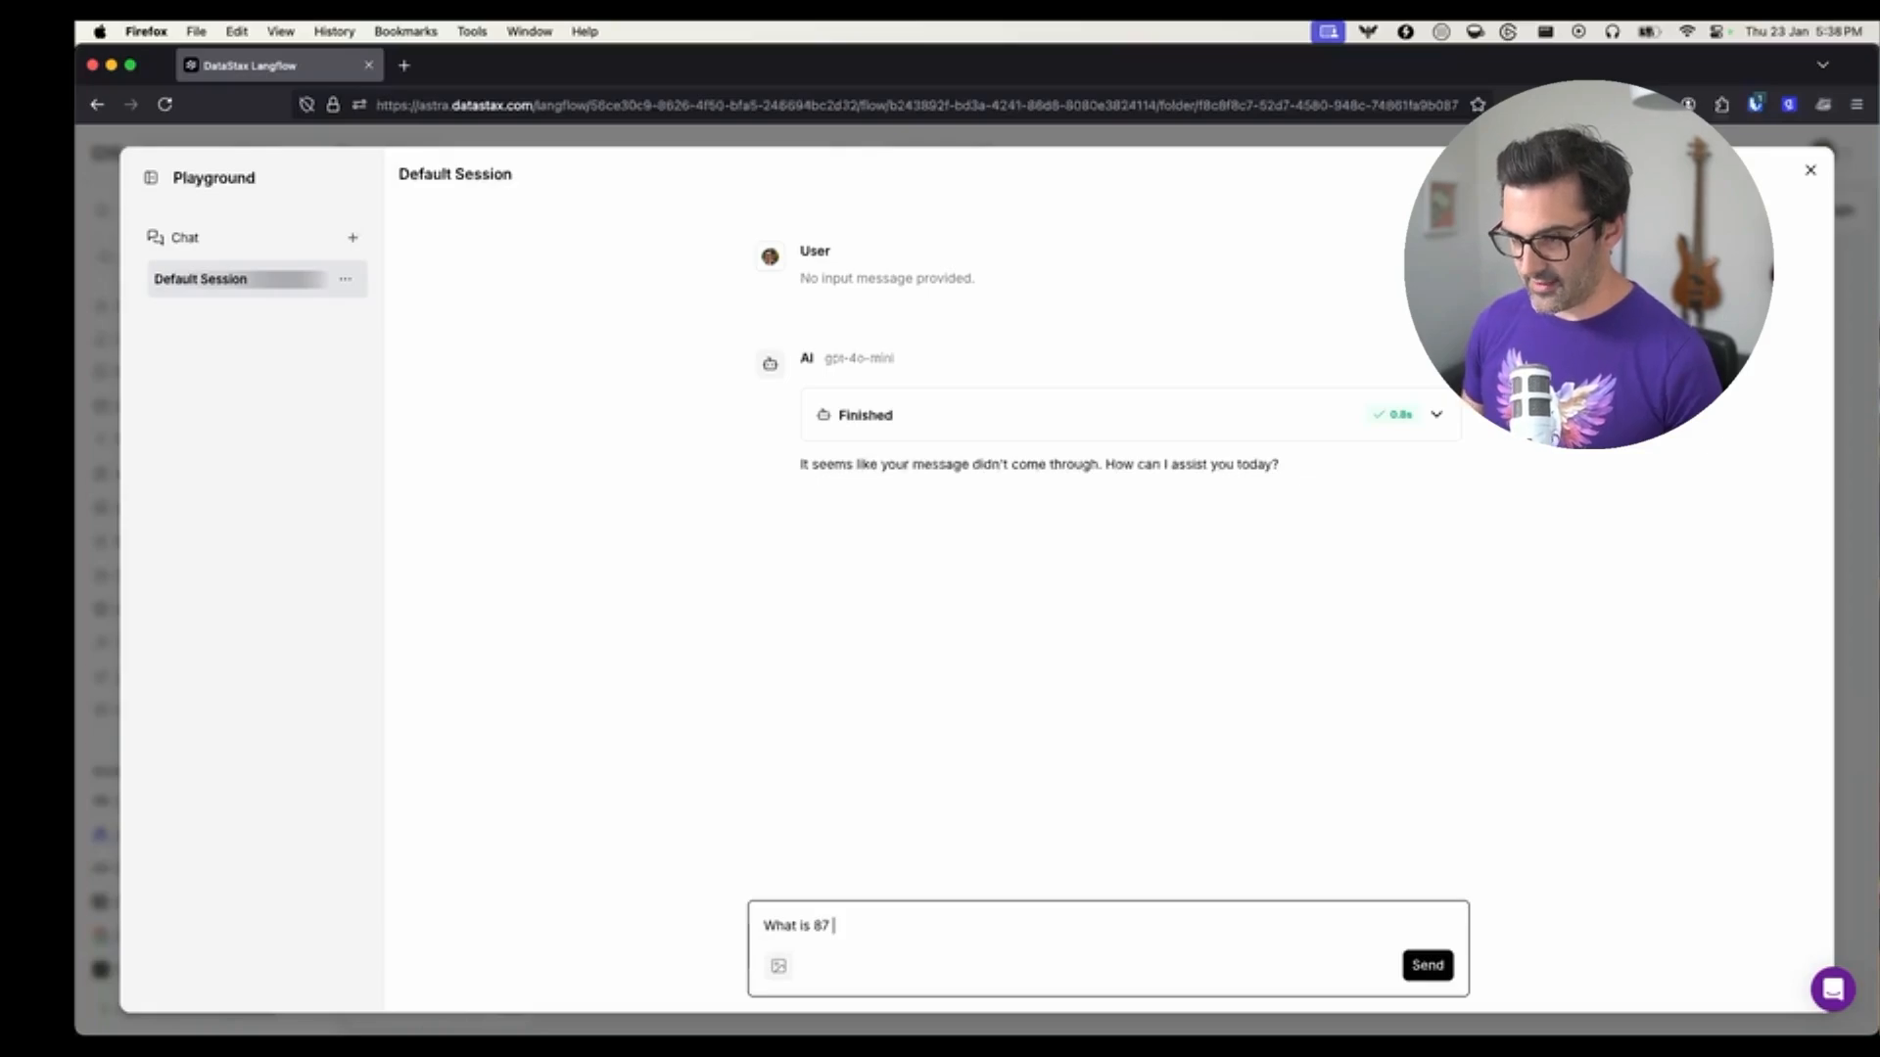
{"action": "type", "text": "times 9"}
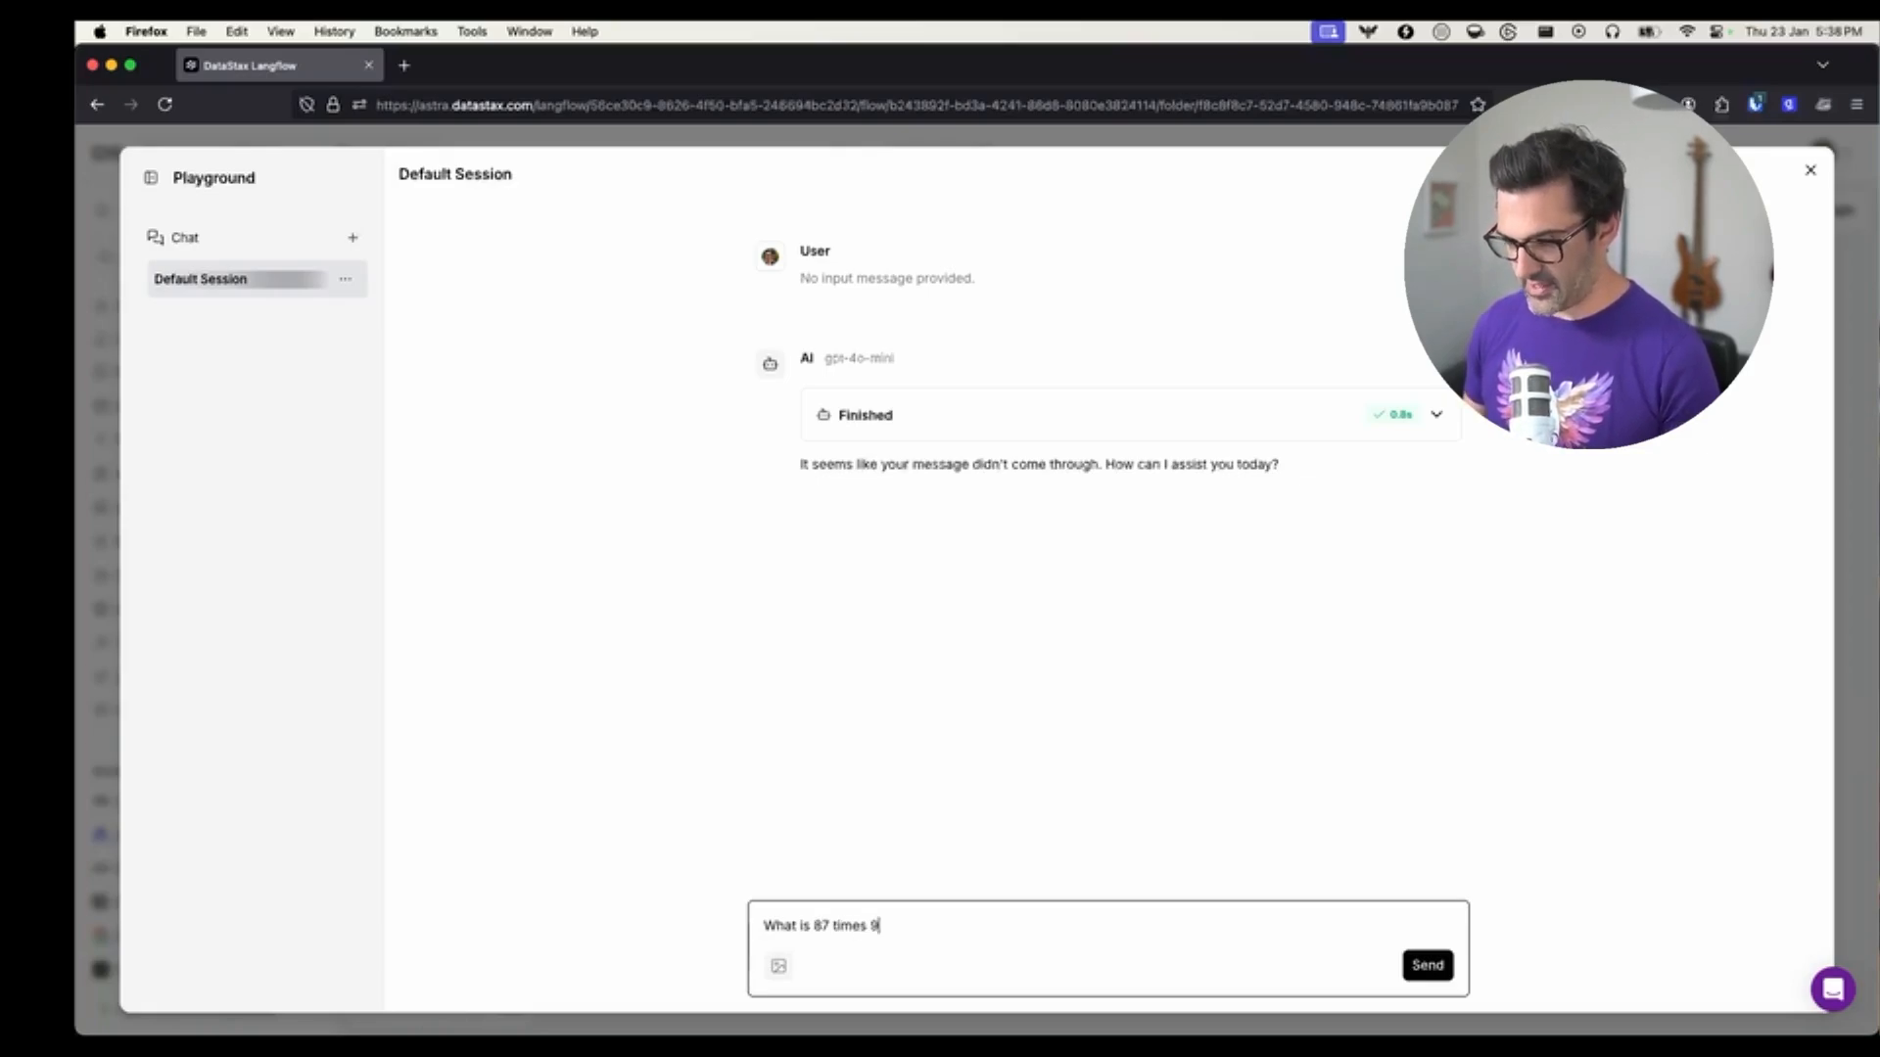
{"action": "left_click", "coordinate": [1426, 965]}
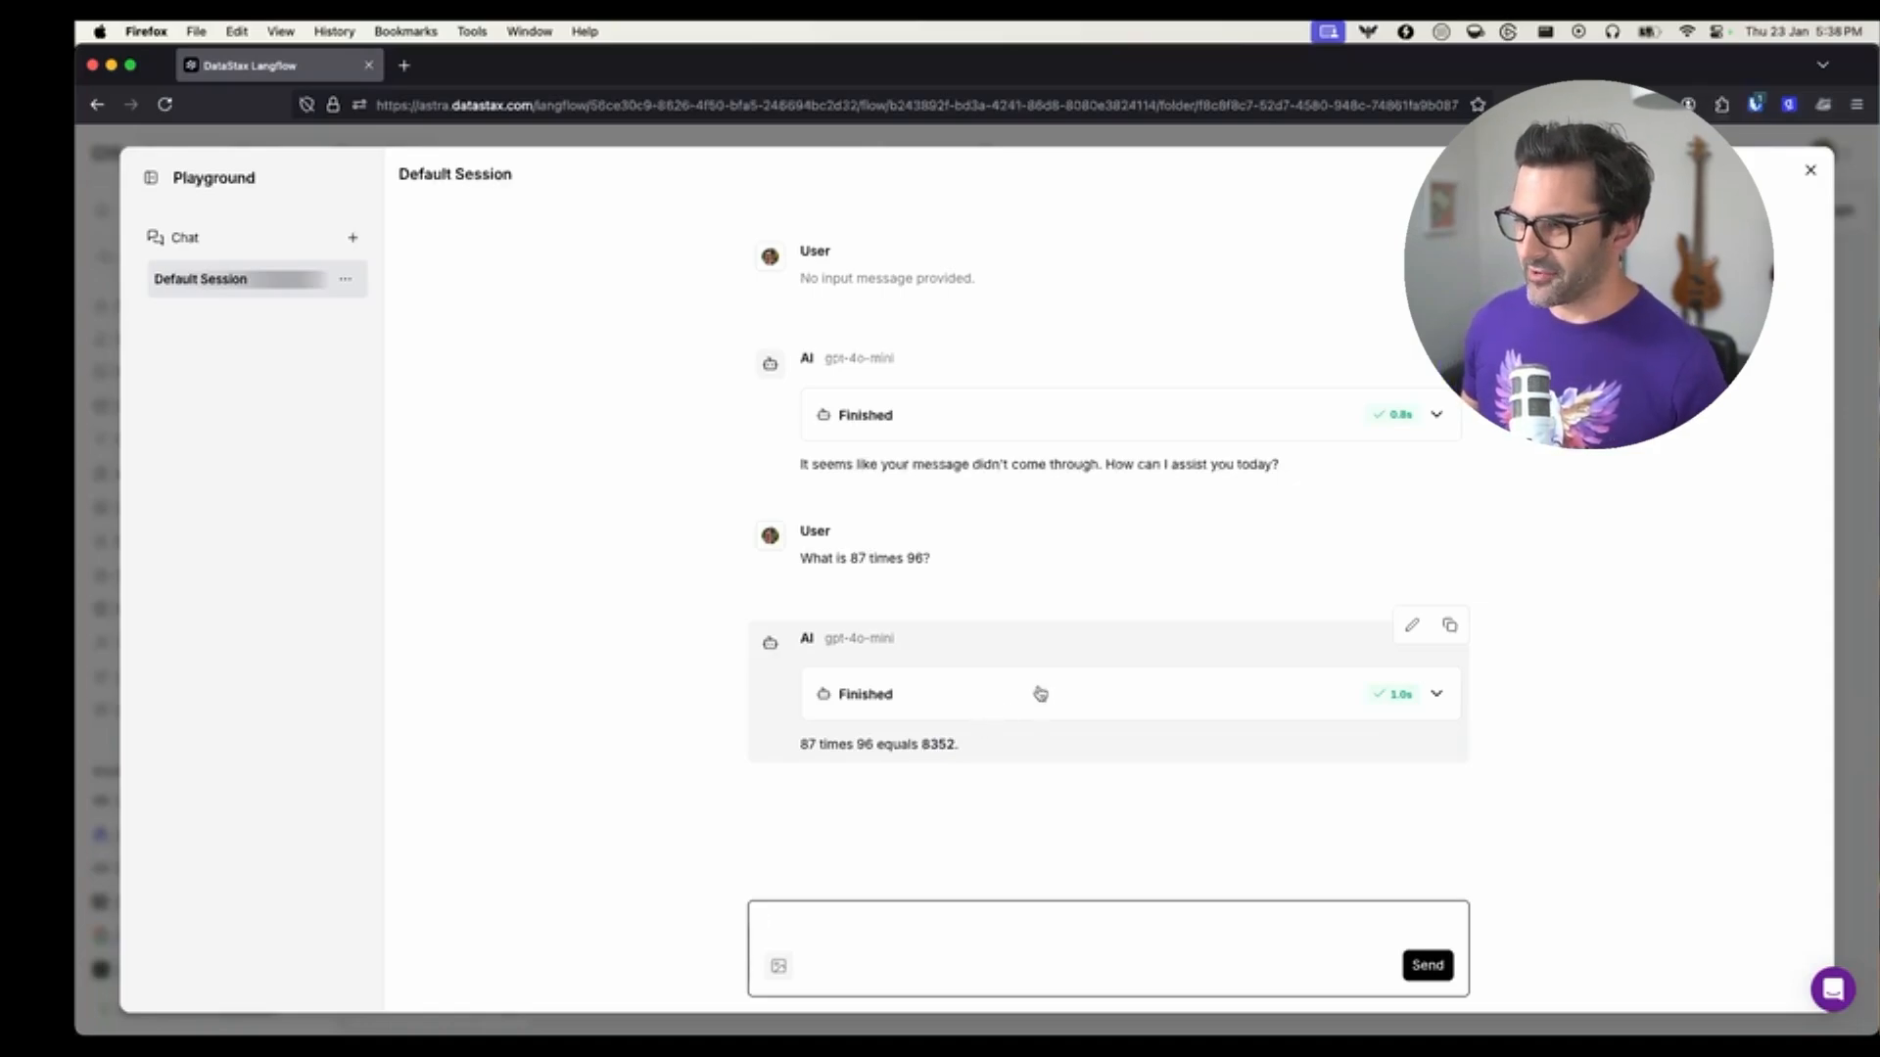
{"action": "left_click", "coordinate": [1108, 924]}
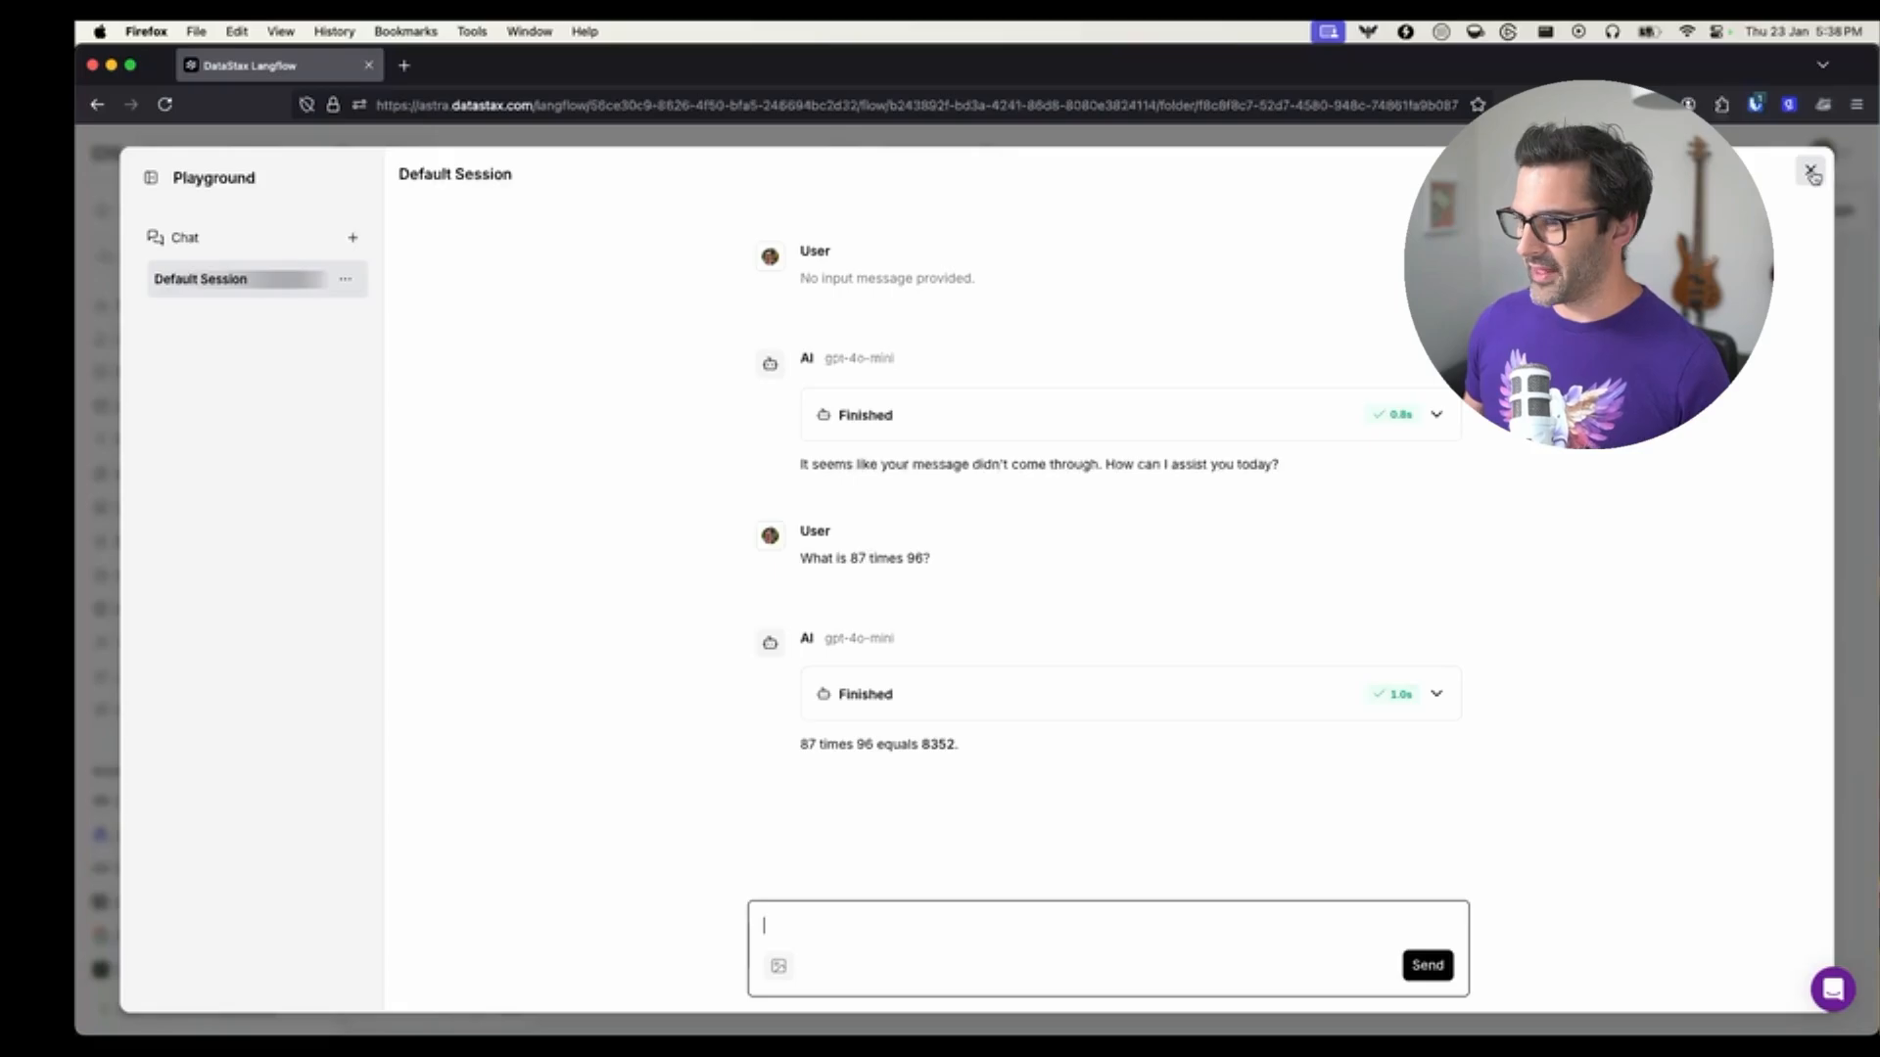
{"action": "mouse_move", "coordinate": [1811, 172]}
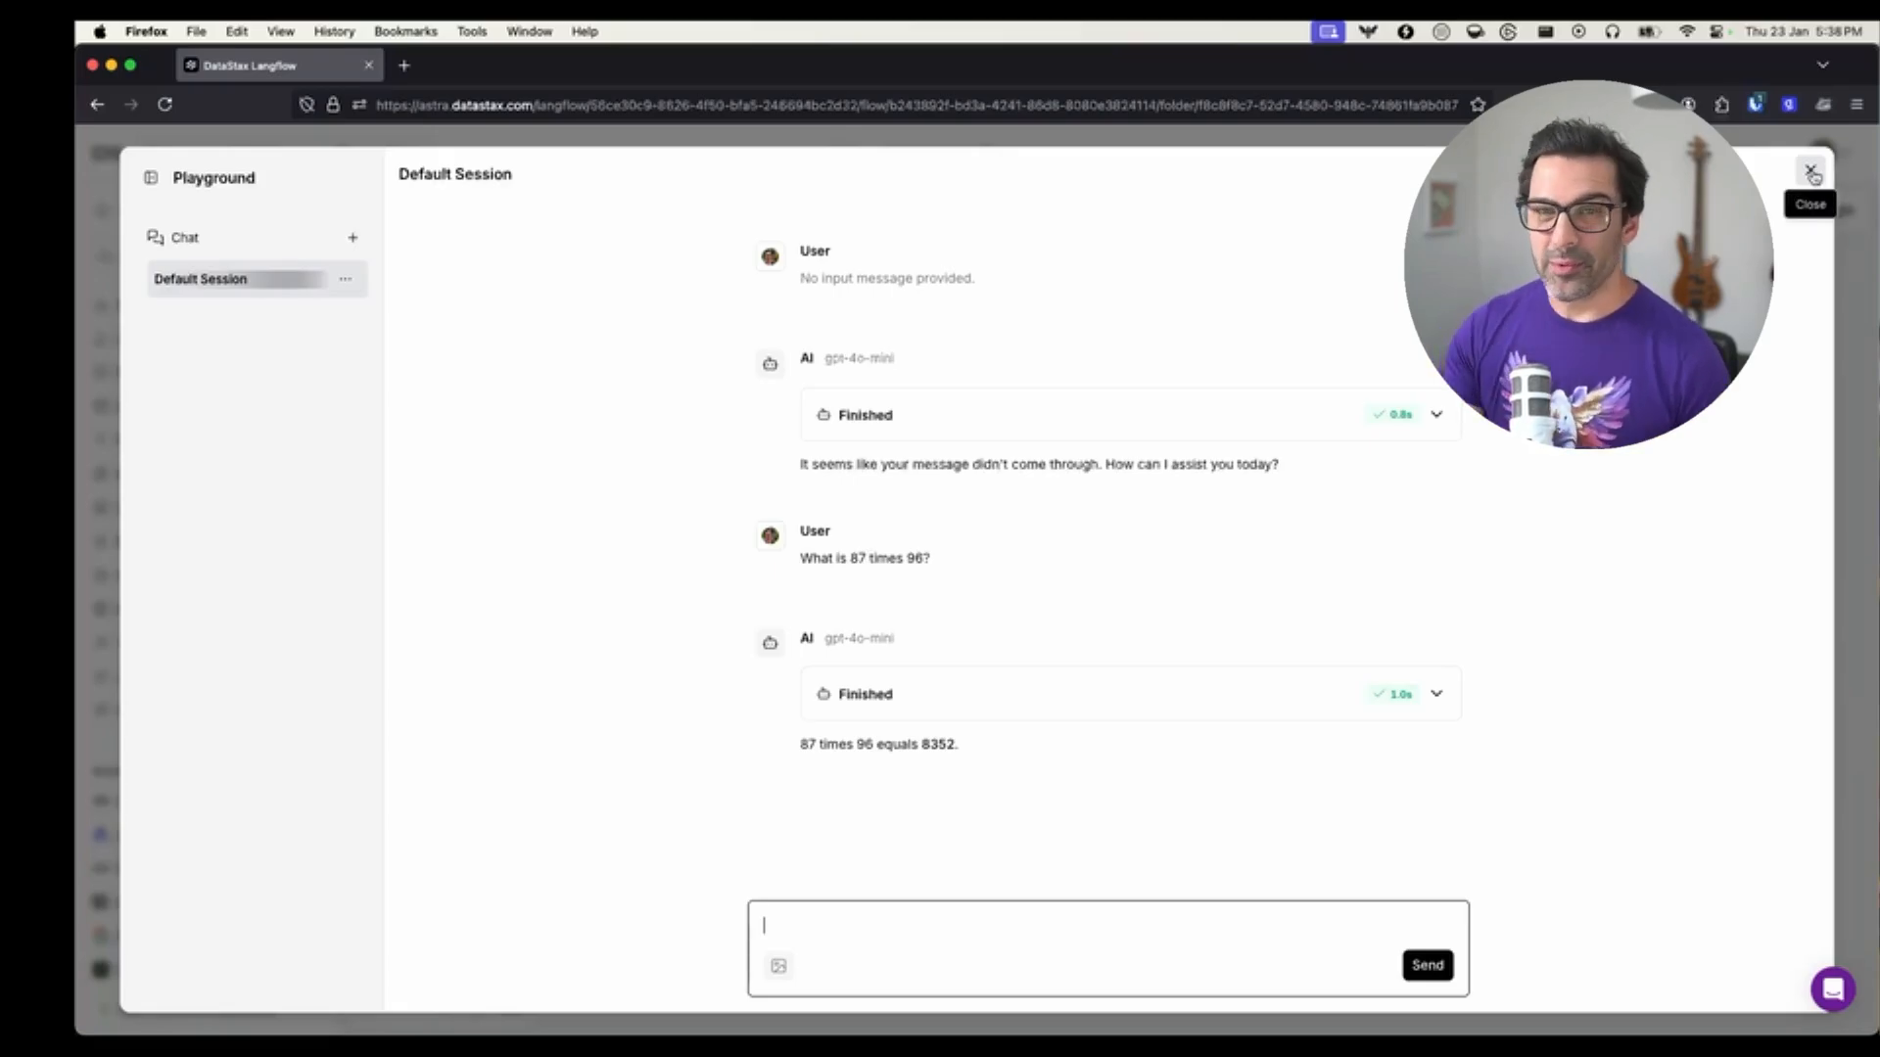
{"action": "left_click", "coordinate": [1812, 172]}
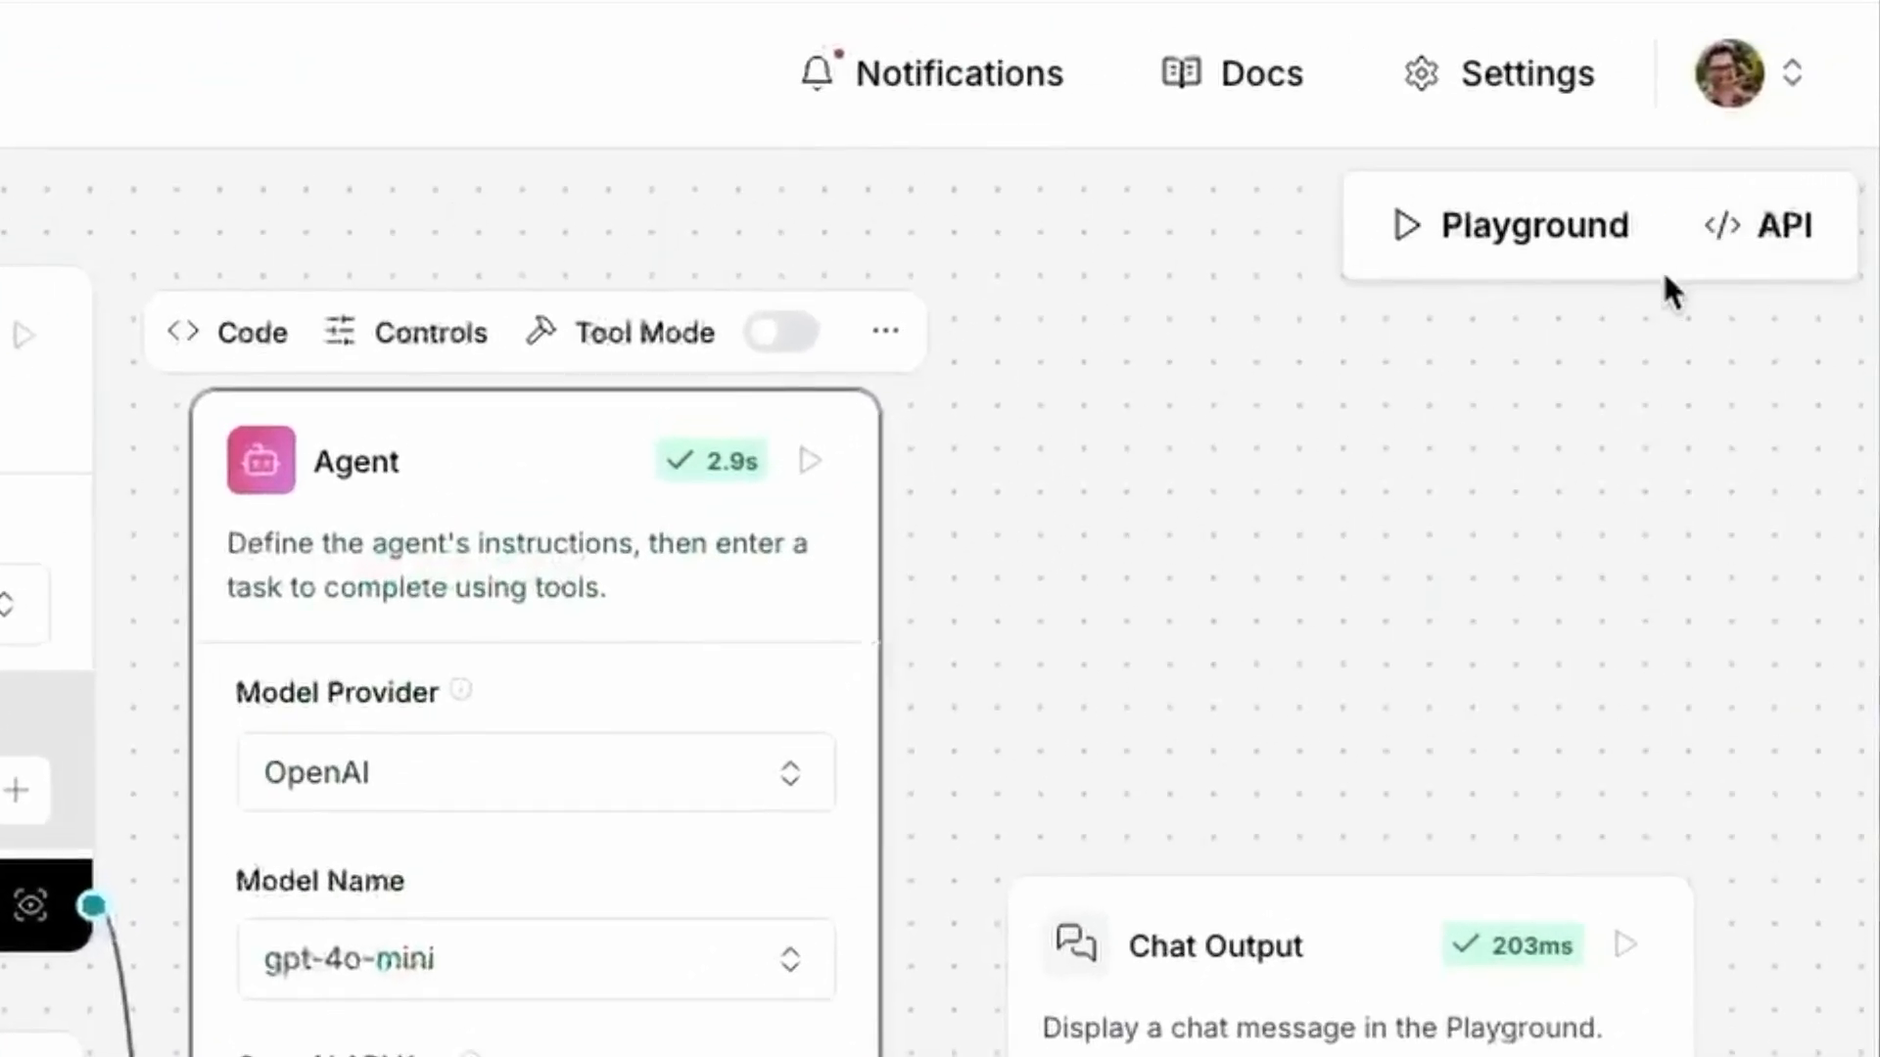
Show the flow's API code panel with the cURL request for running it
{"action": "left_click", "coordinate": [1784, 224]}
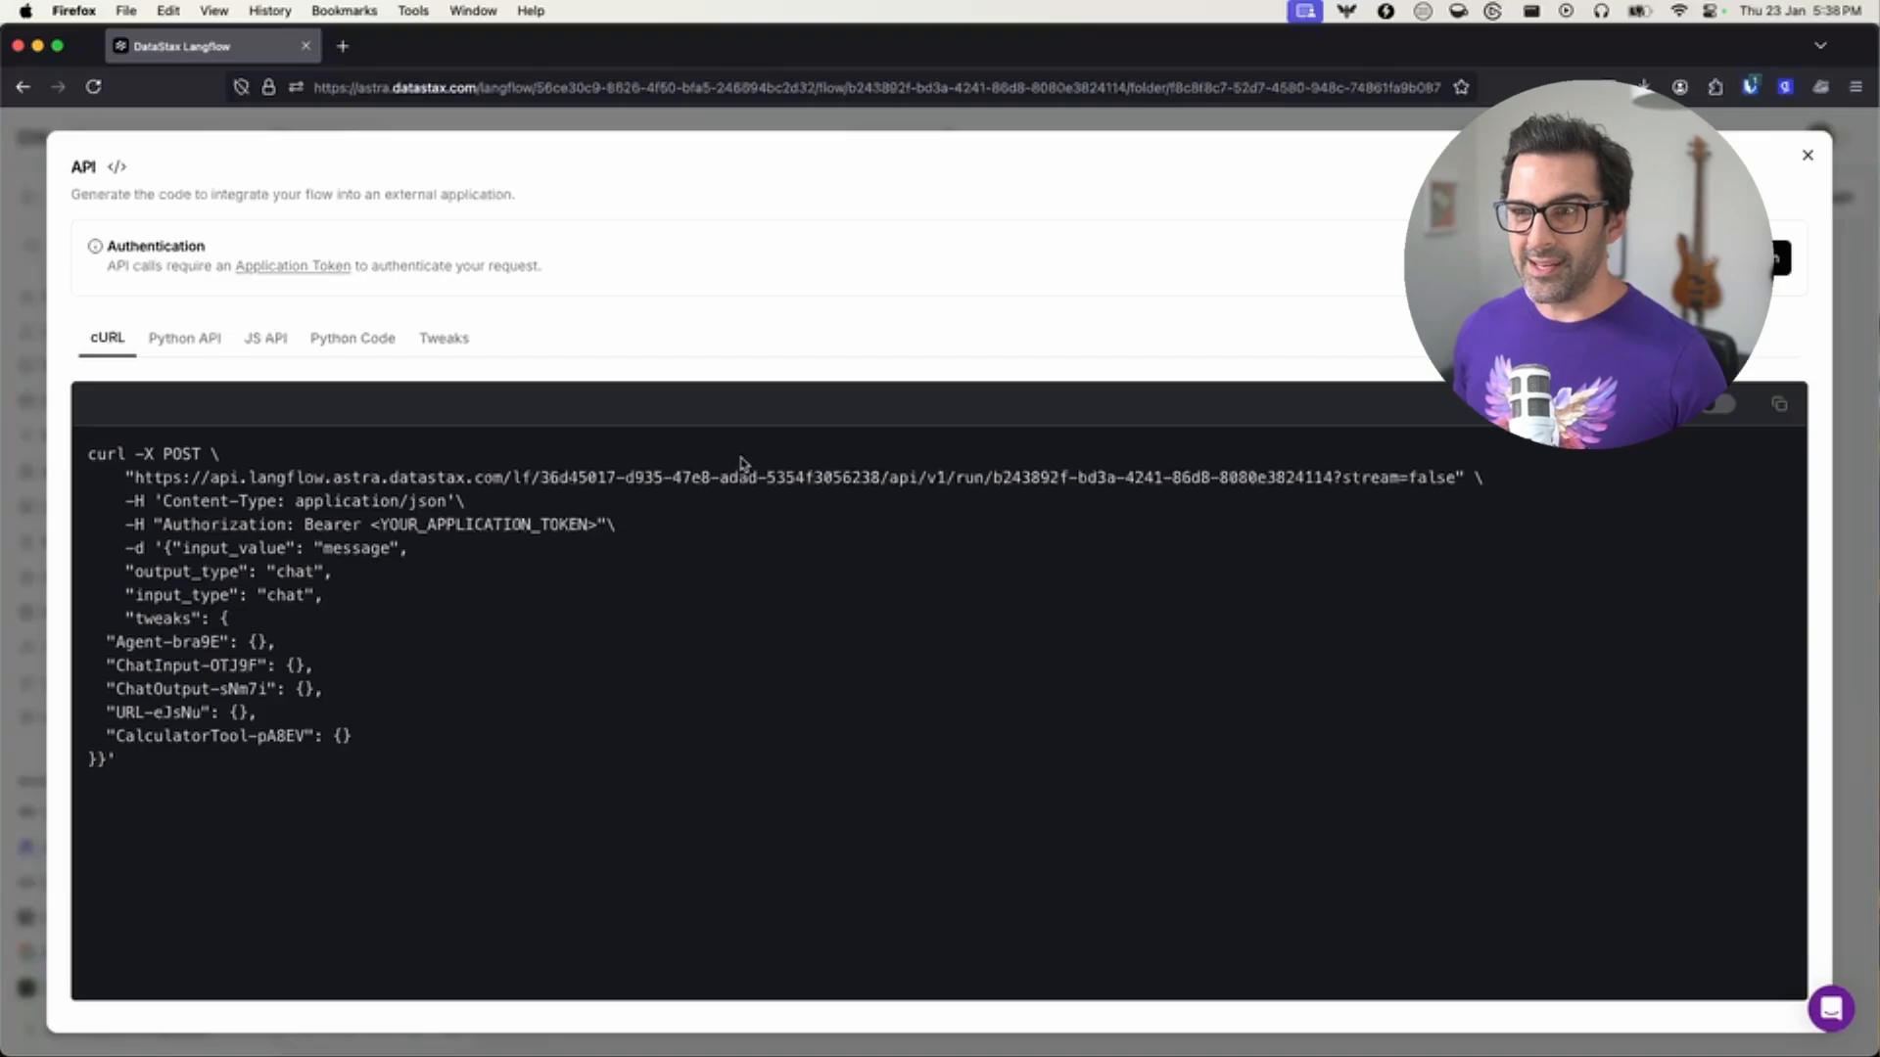
{"action": "mouse_move", "coordinate": [744, 460]}
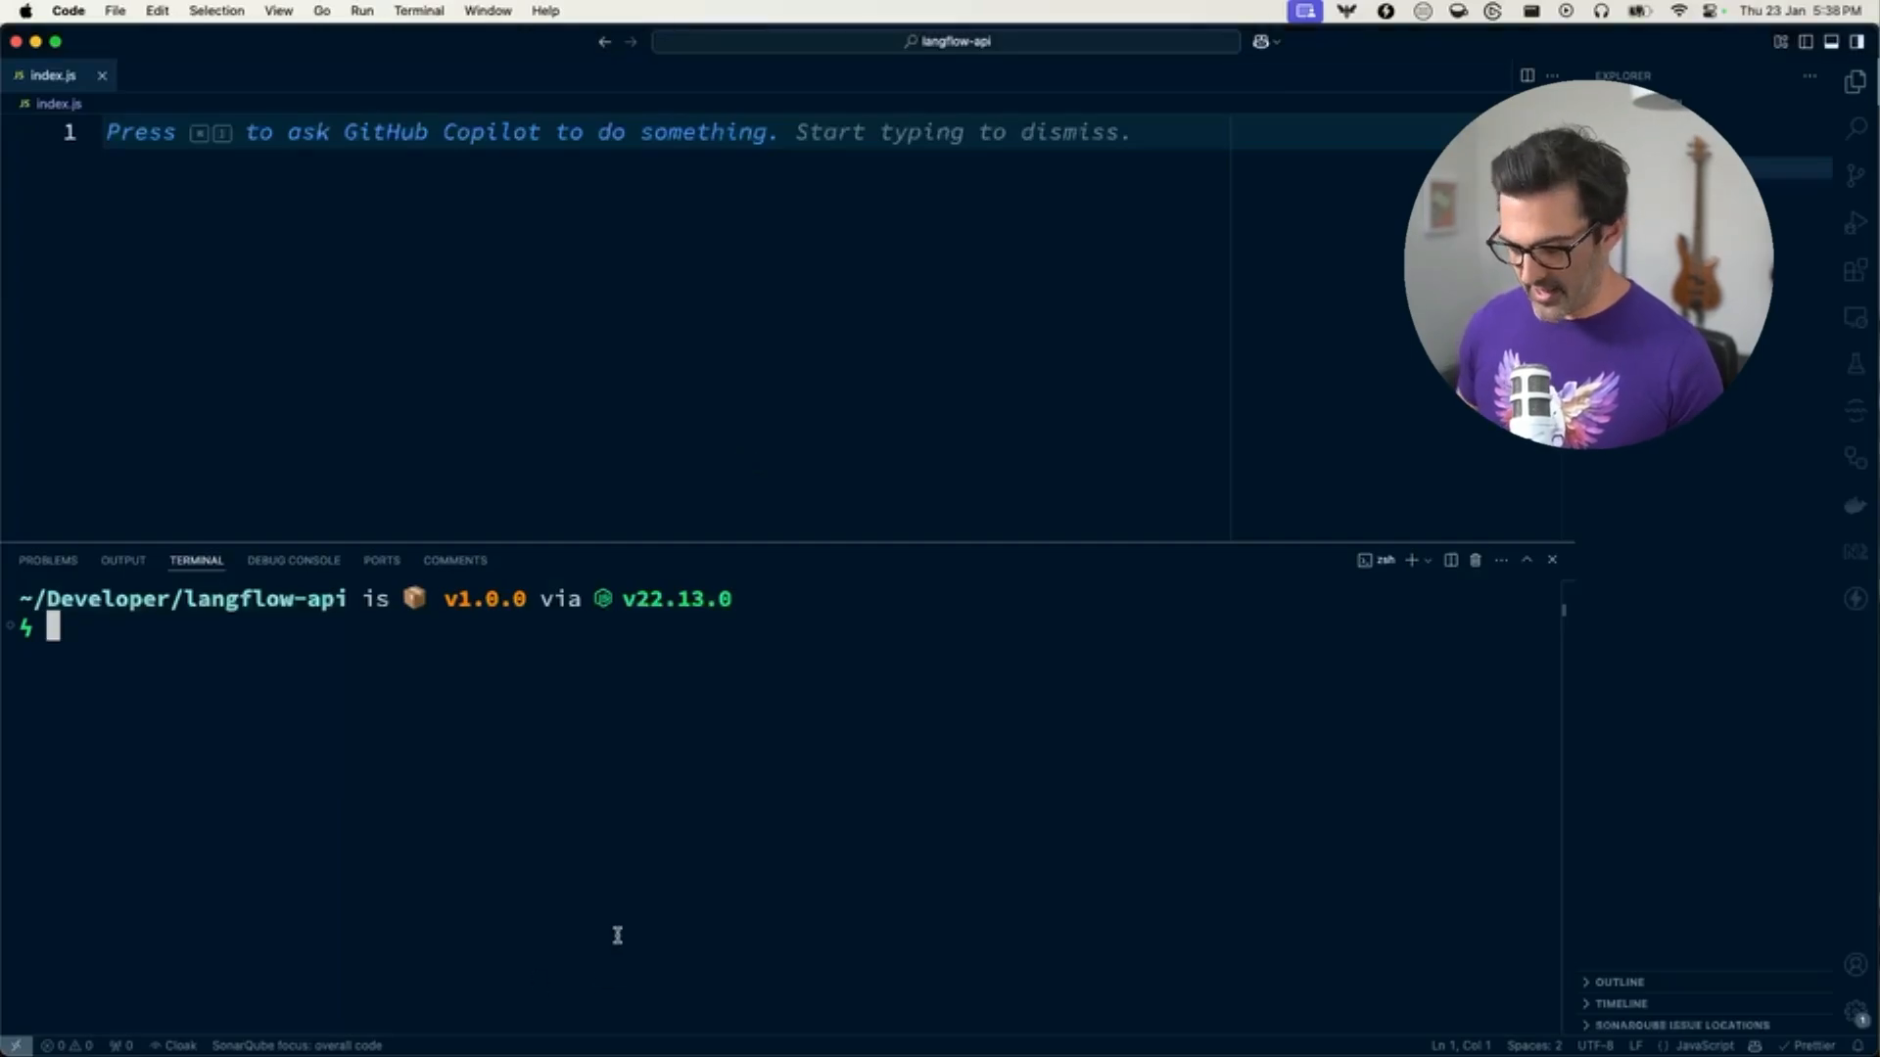
{"action": "type", "text": "npm in"}
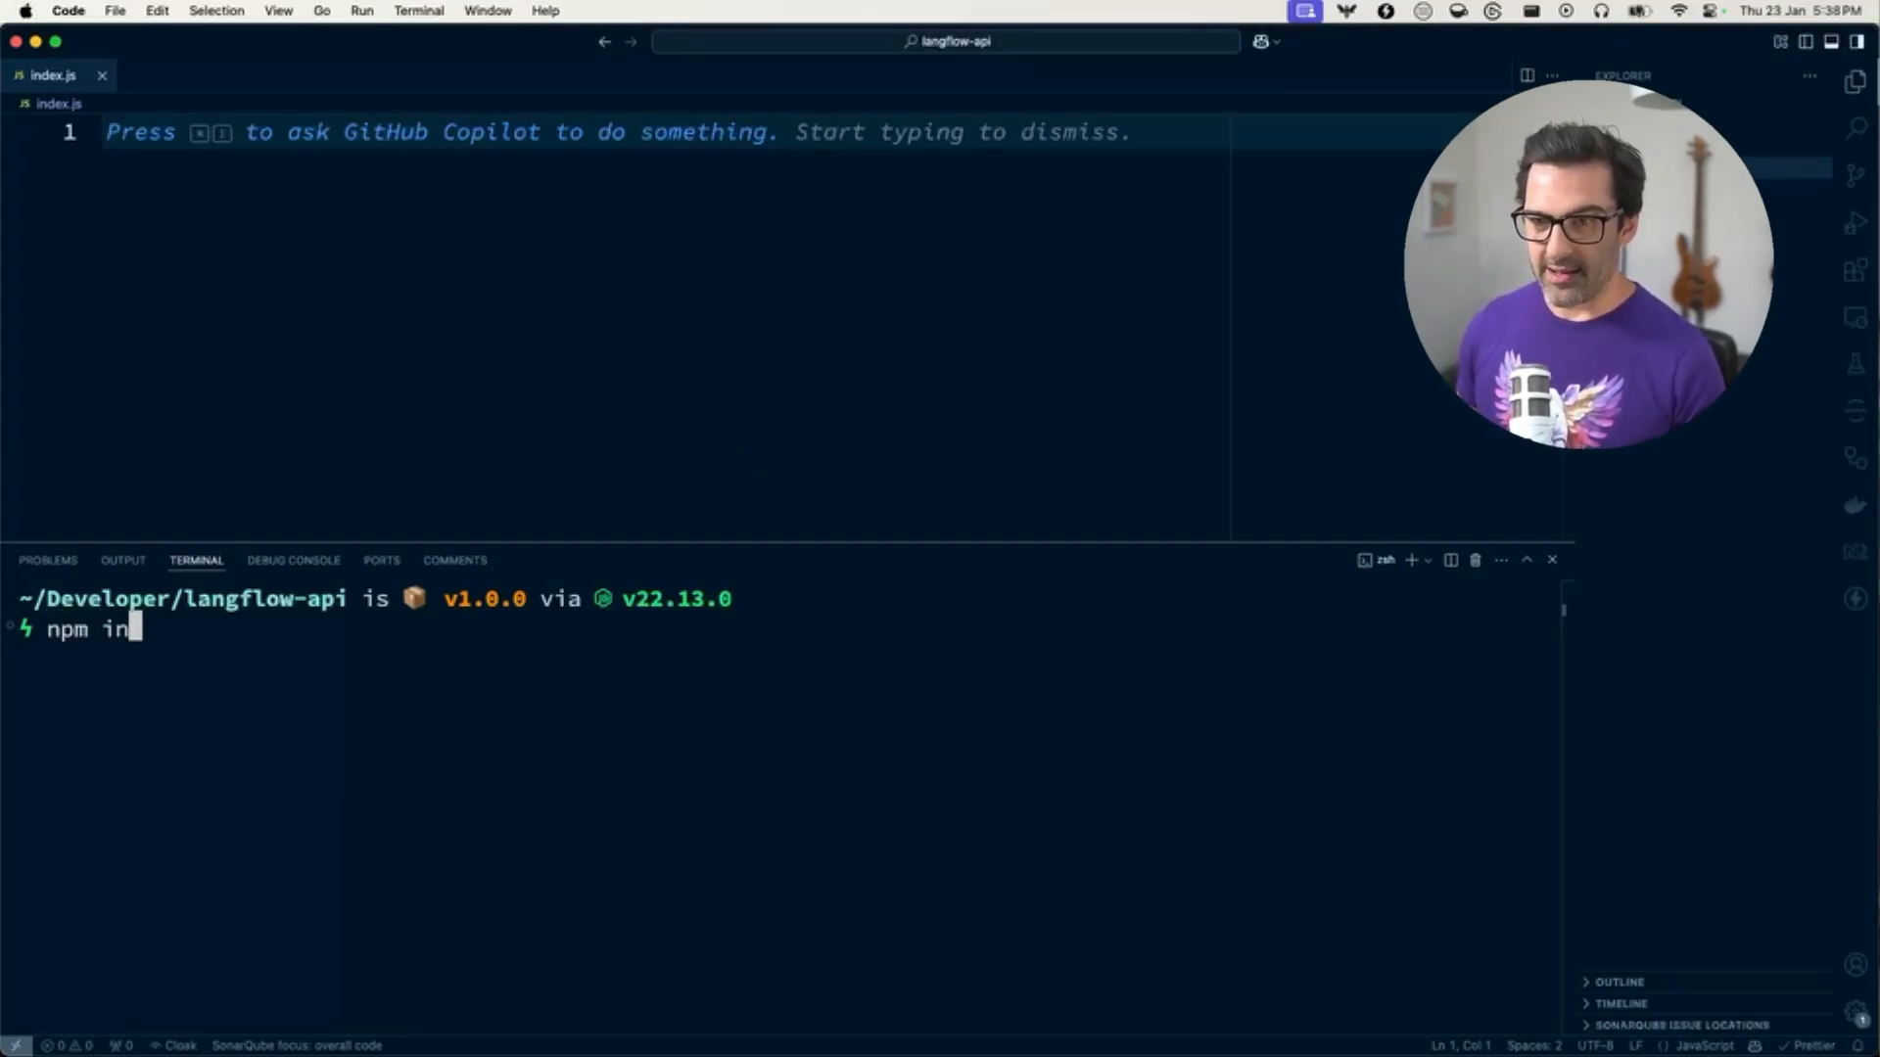
{"action": "type", "text": "stall @datastax/lang"}
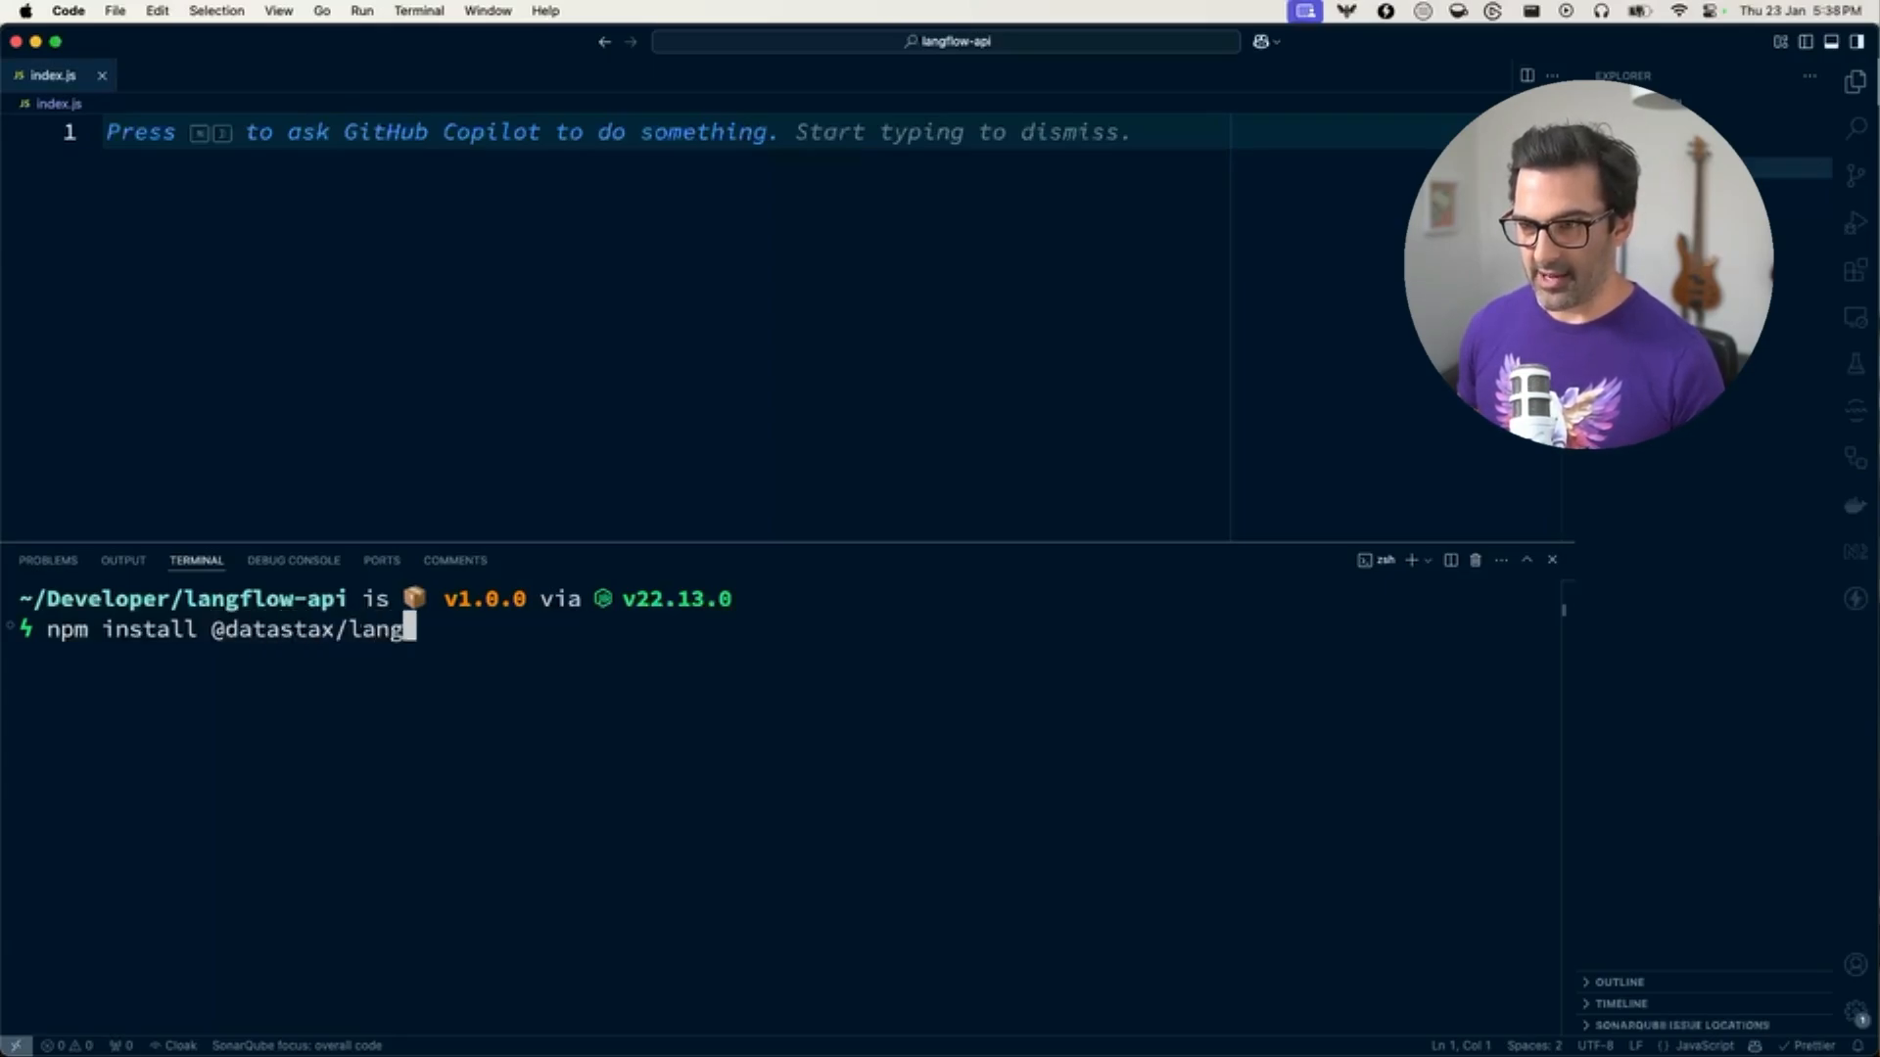
{"action": "type", "text": "flow-clietn"}
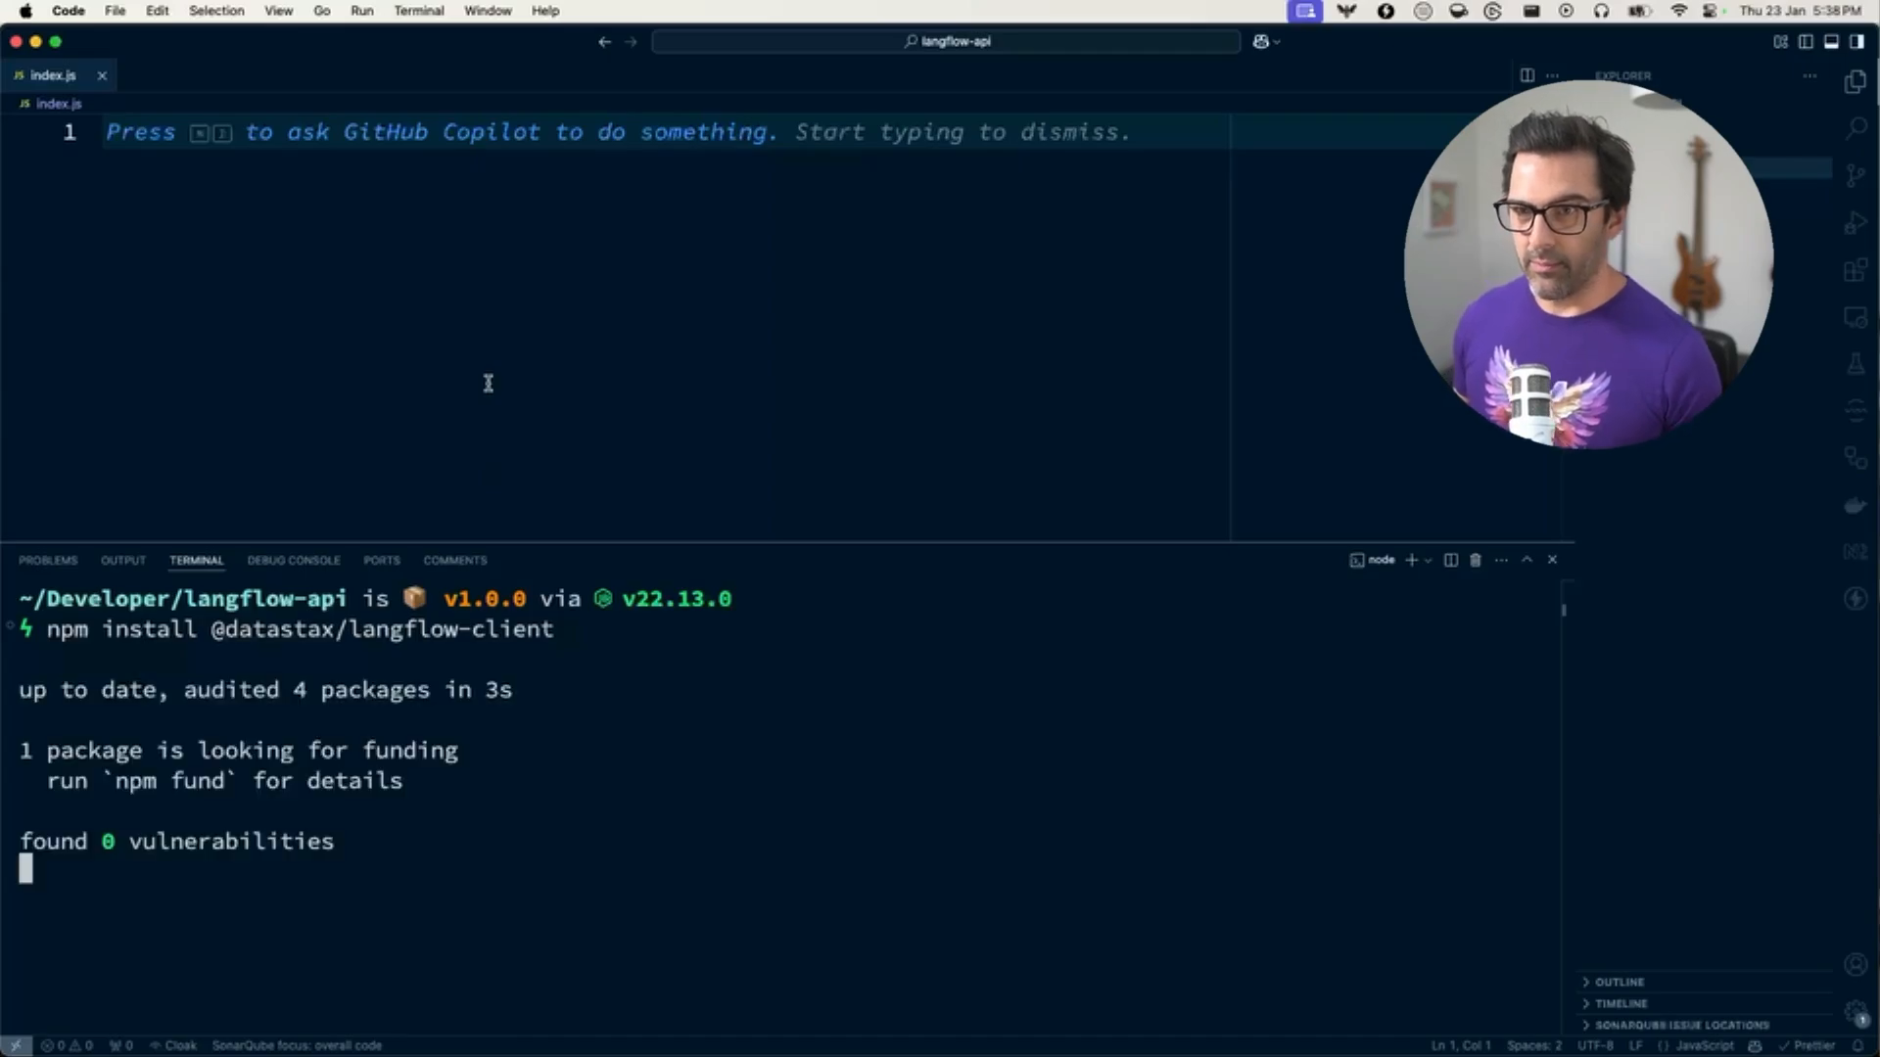
{"action": "type", "text": "improt"}
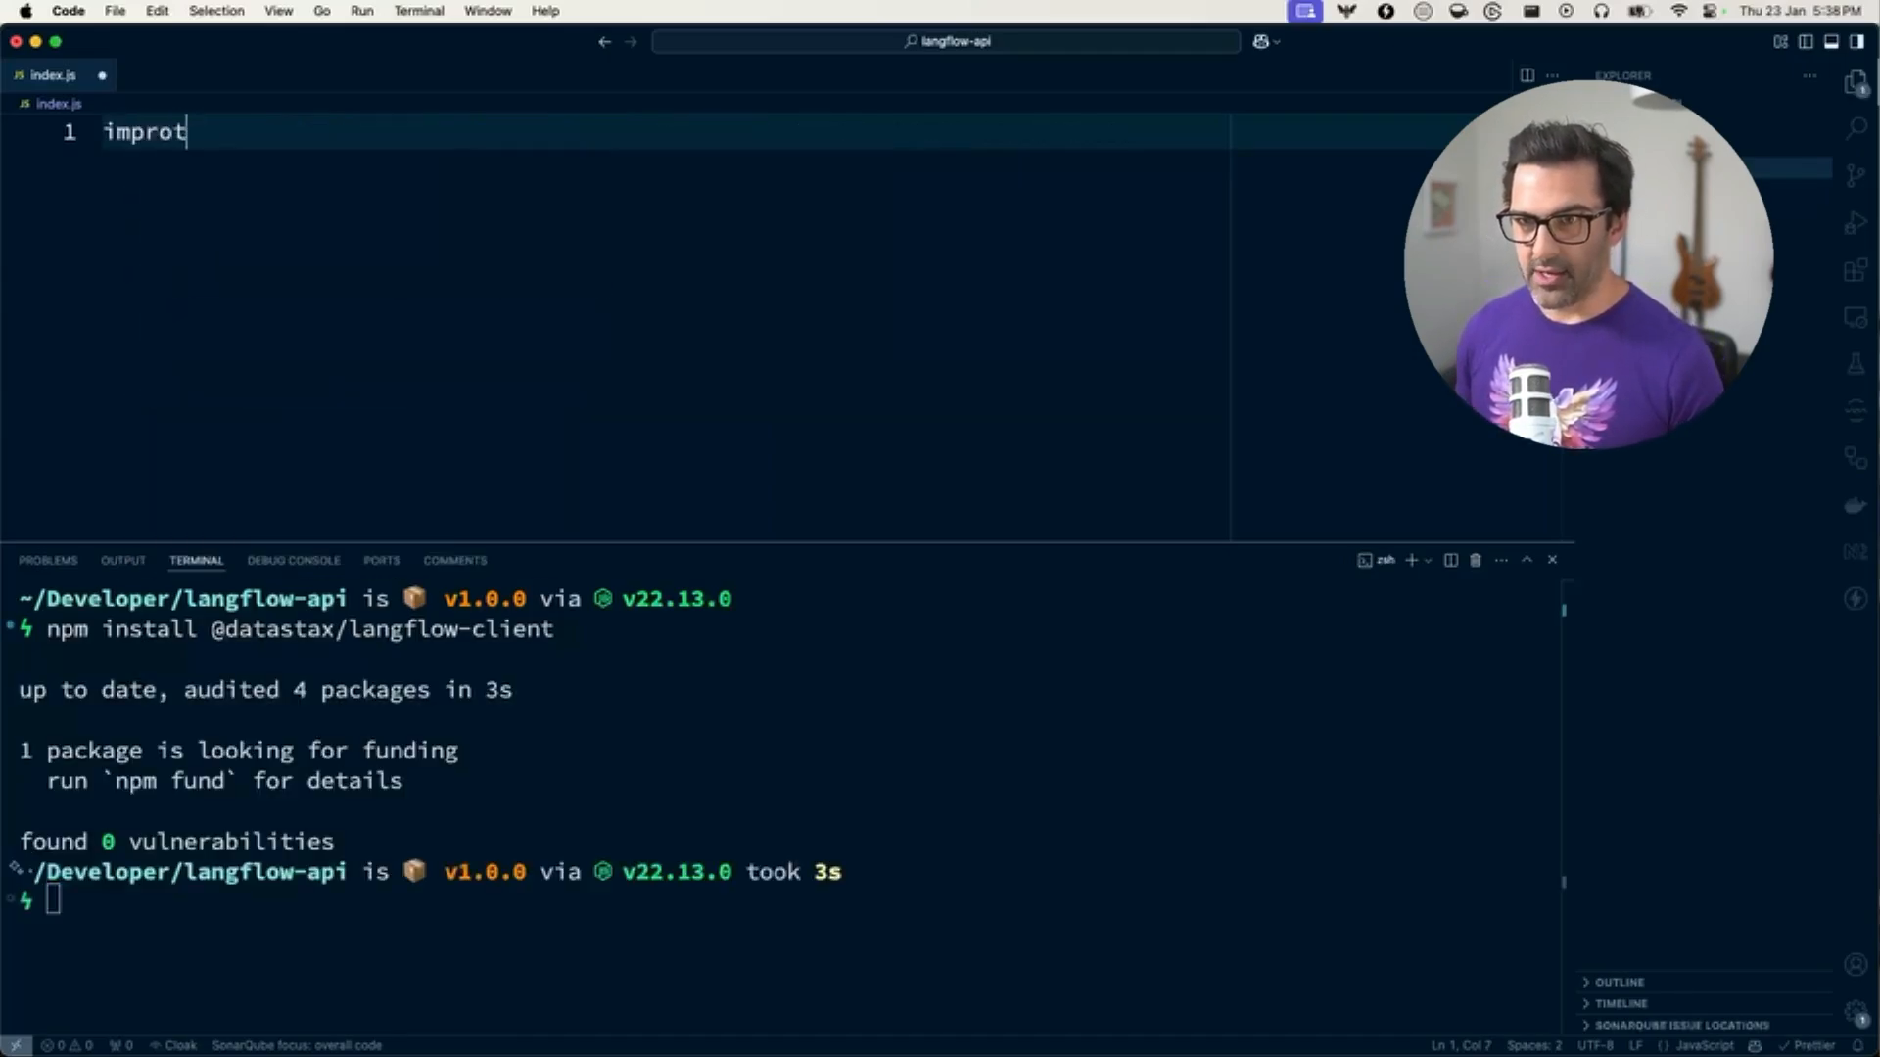
Import LangflowClient in index.js and declare the langflowId constant
{"action": "type", "text": "import { LangflowClient } from \"@datastax/langflow-client\";"}
{"action": "type", "text": "const langflowId"}
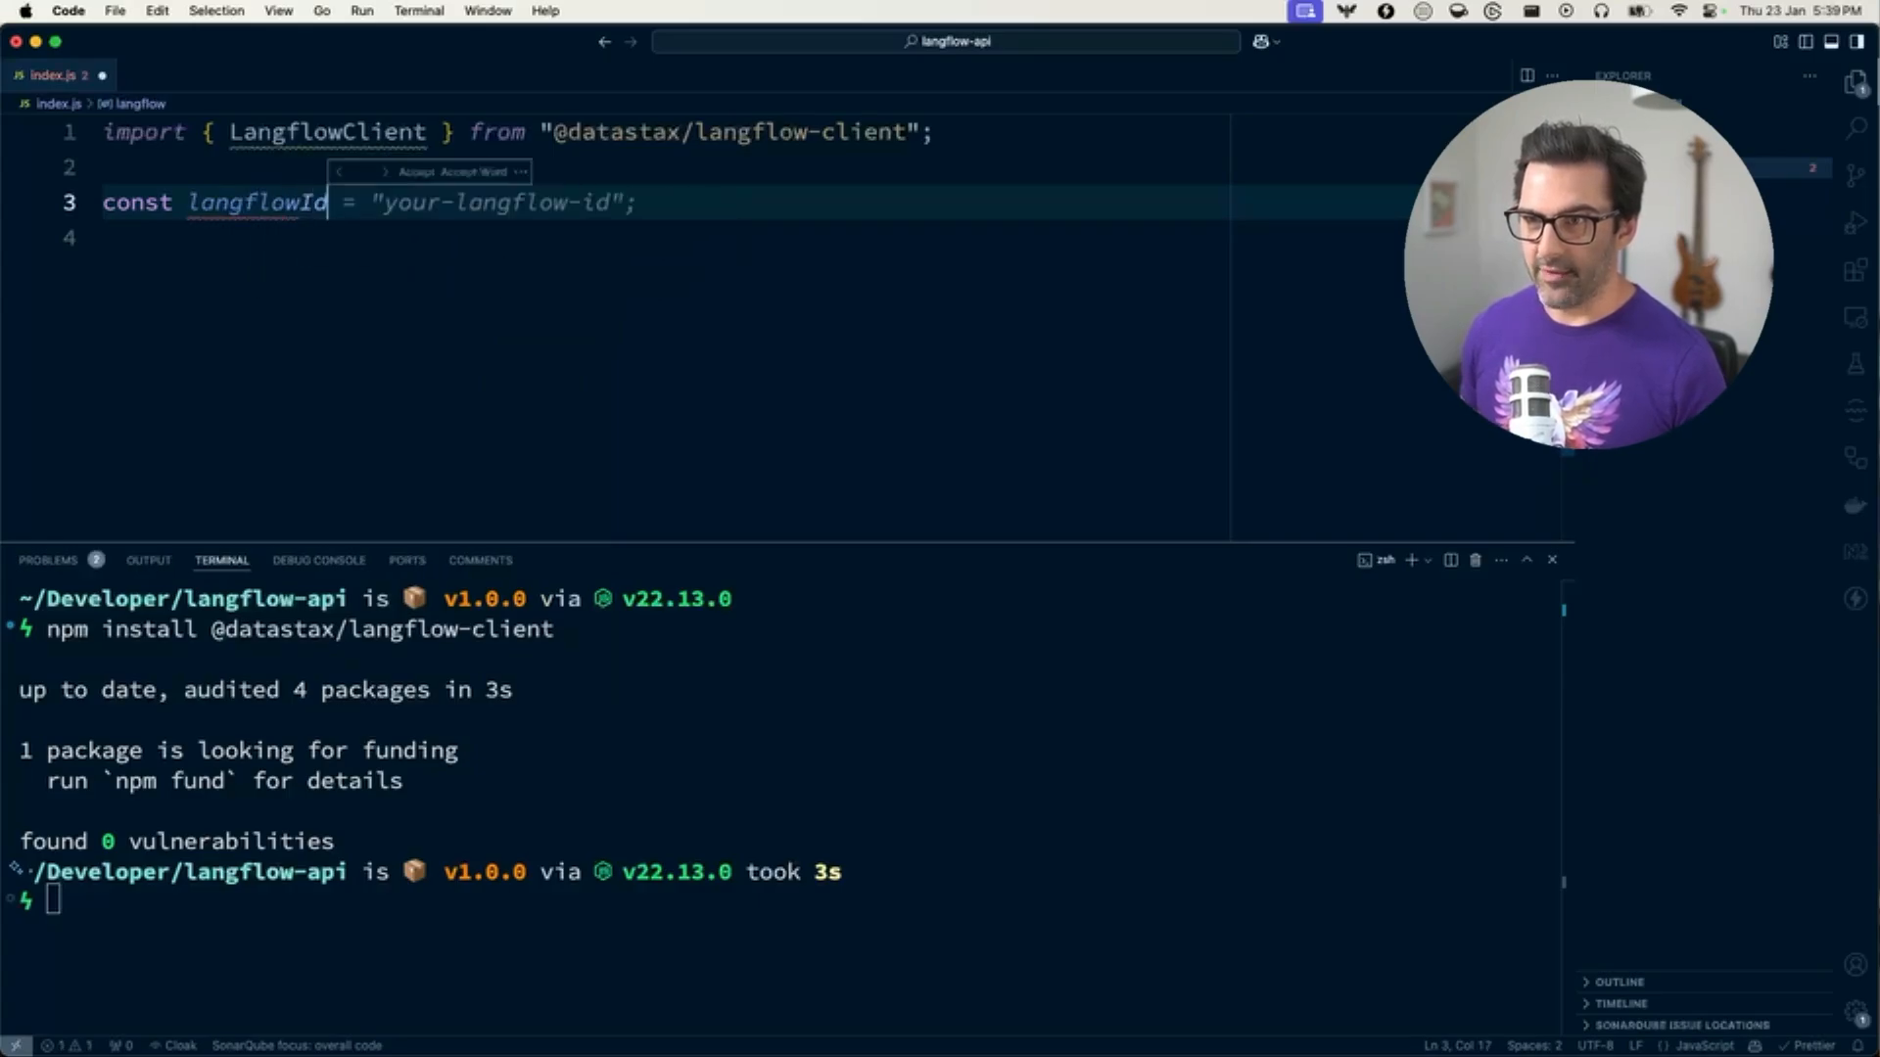
{"action": "type", "text": "cosn"}
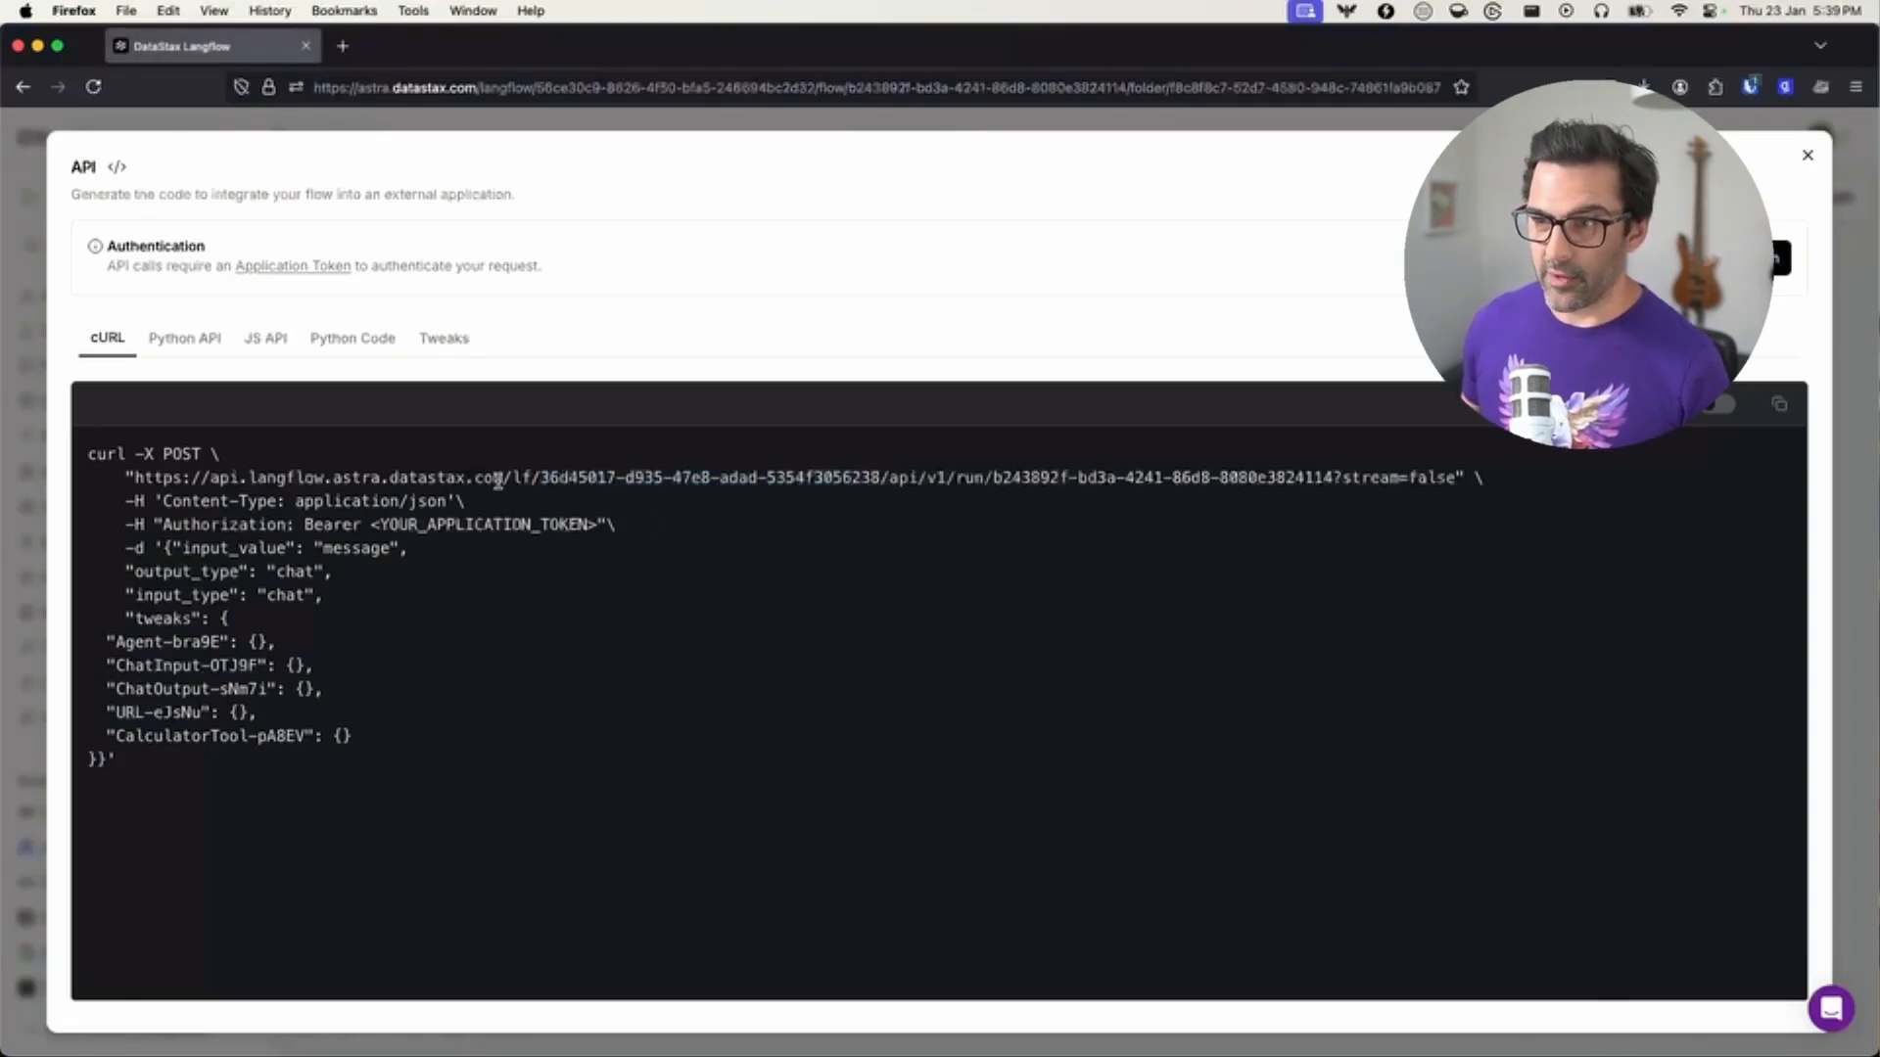
{"action": "mouse_move", "coordinate": [1075, 558]}
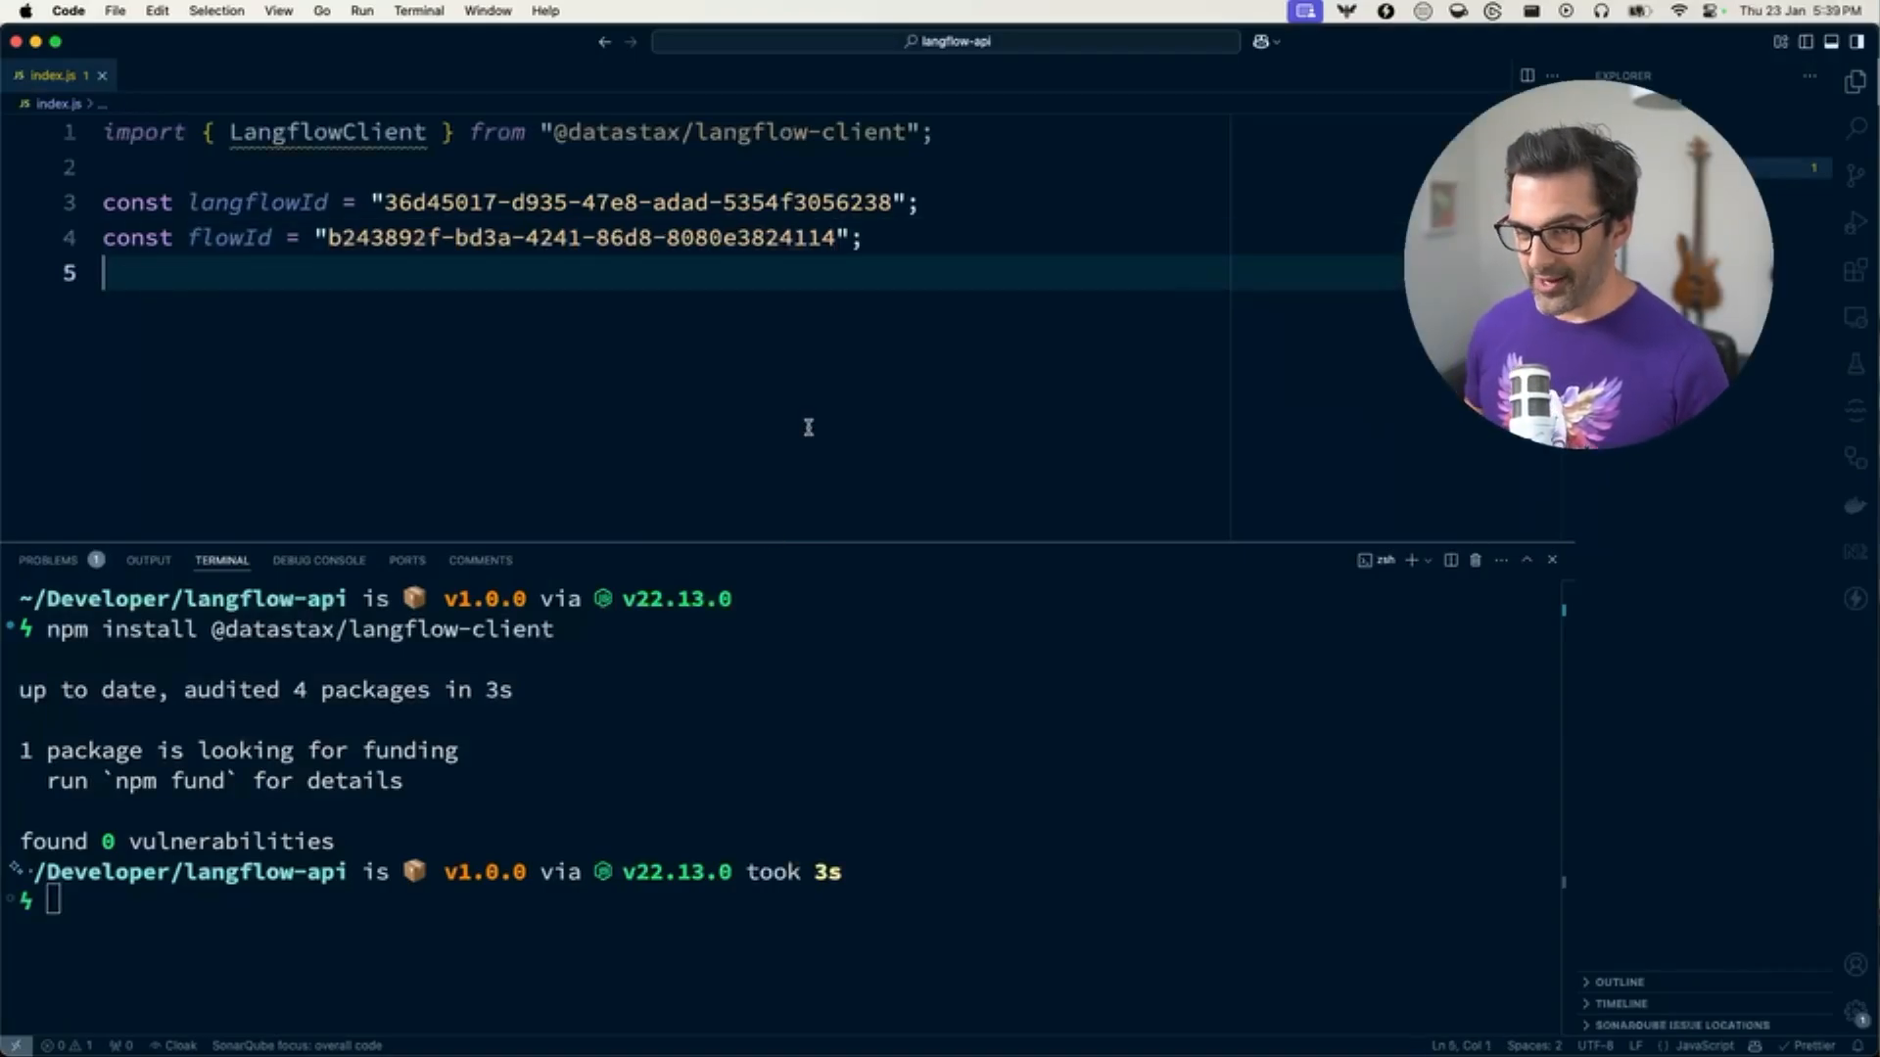
Read LANGFLOW_API_KEY from the environment, create a LangflowClient, and get the flow with client.flow(flowId)
{"action": "type", "text": "const op"}
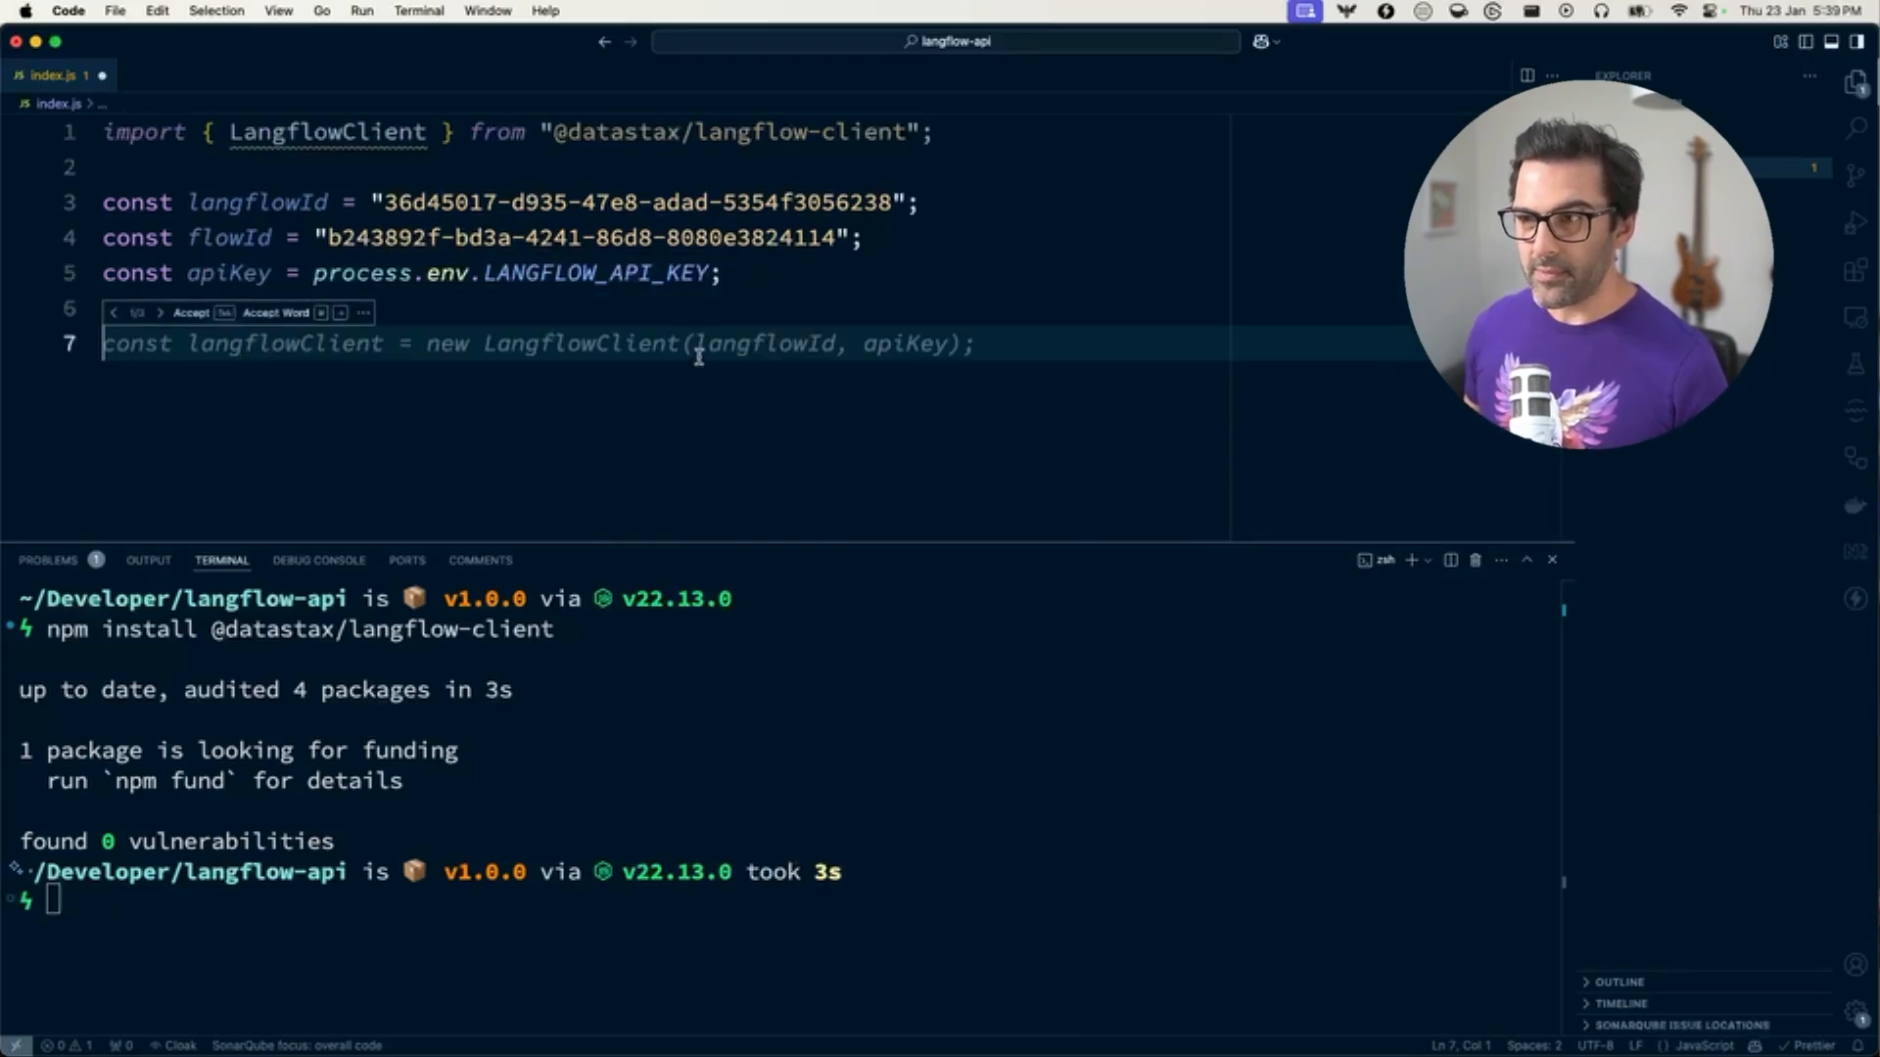
{"action": "type", "text": "co"}
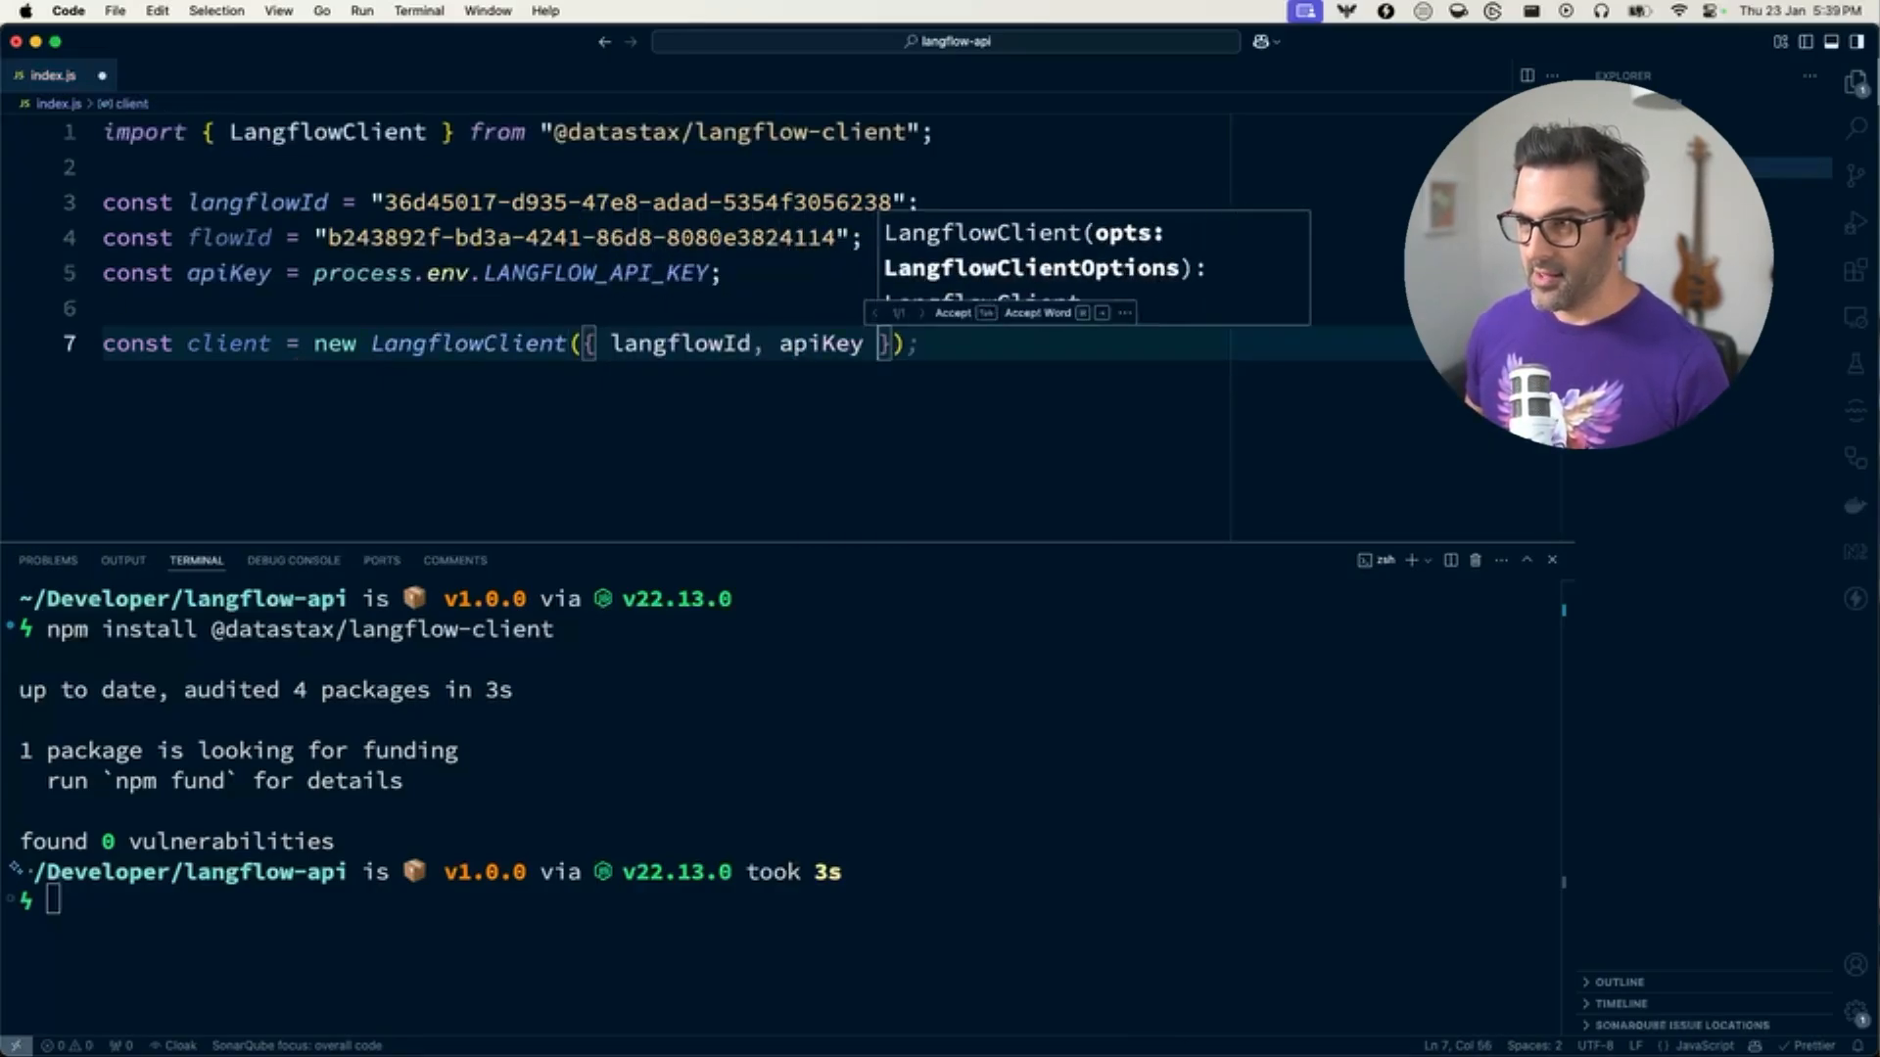
{"action": "type", "text": "co"}
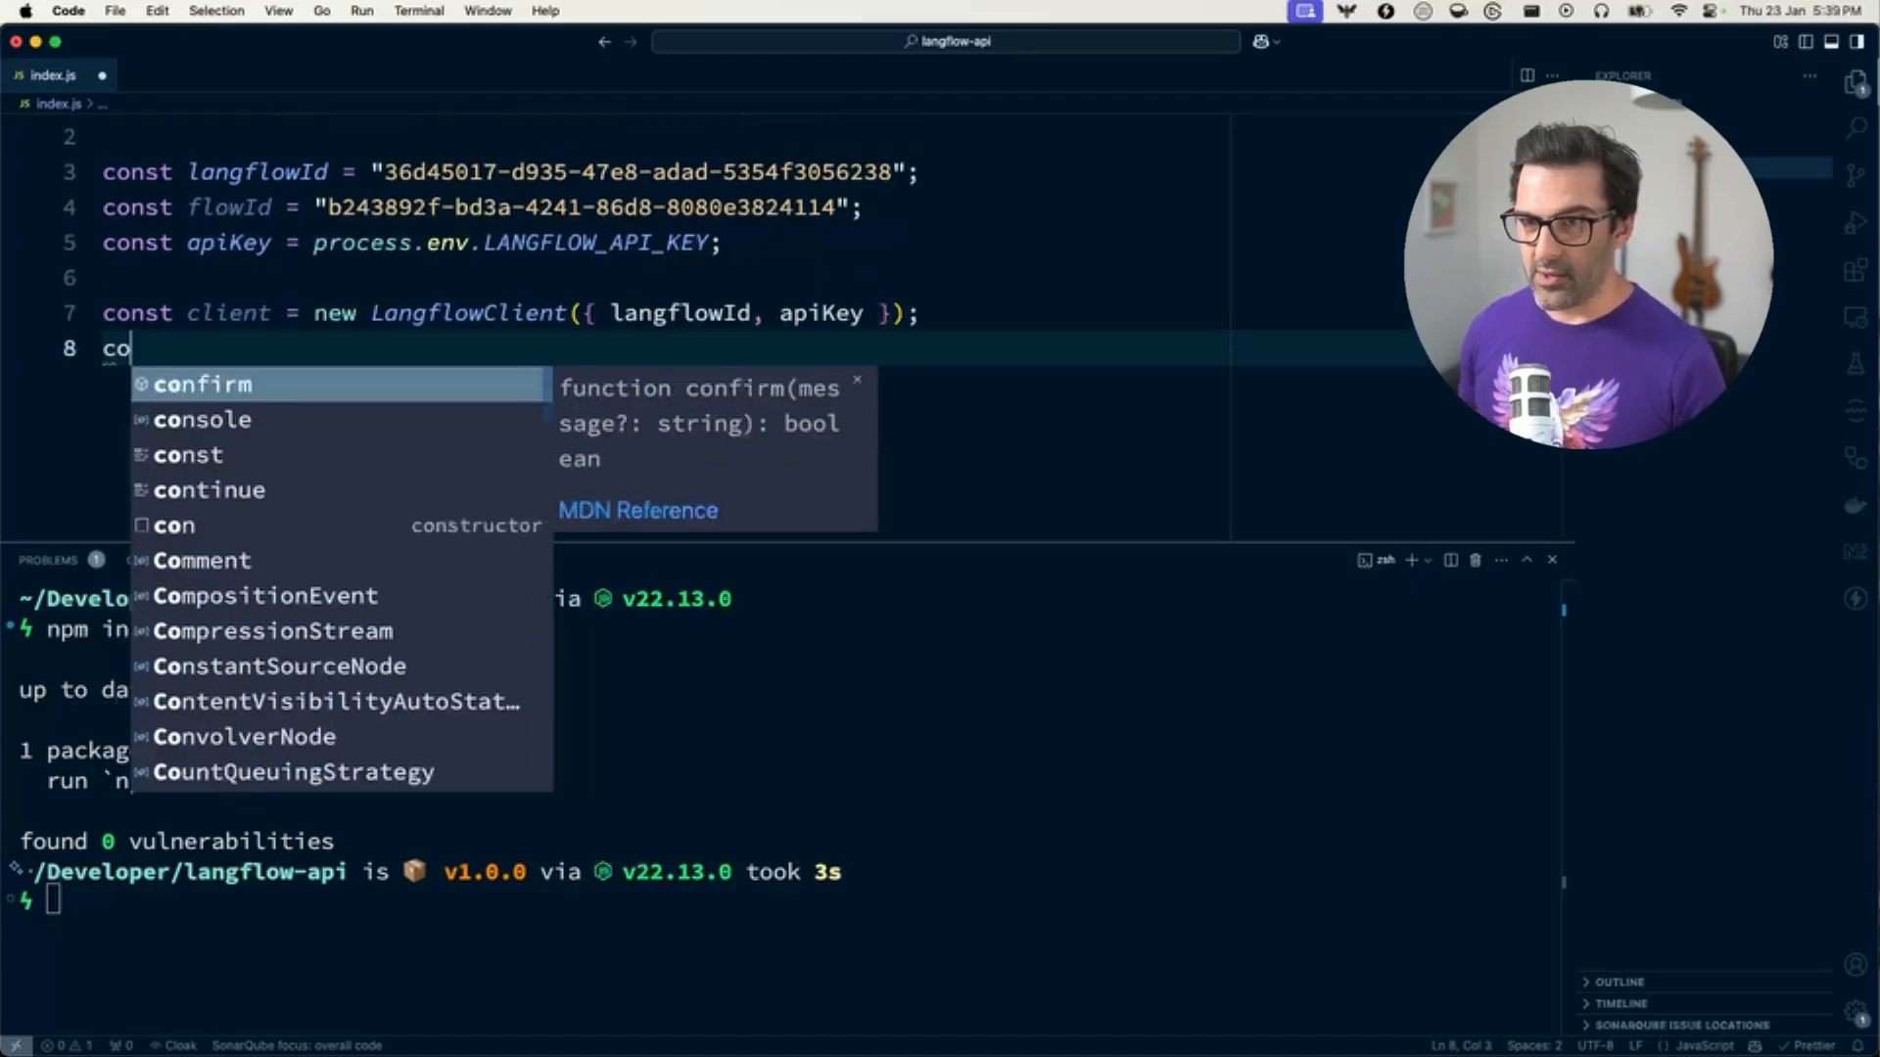
{"action": "type", "text": "nst flow = client.flow(flowI"}
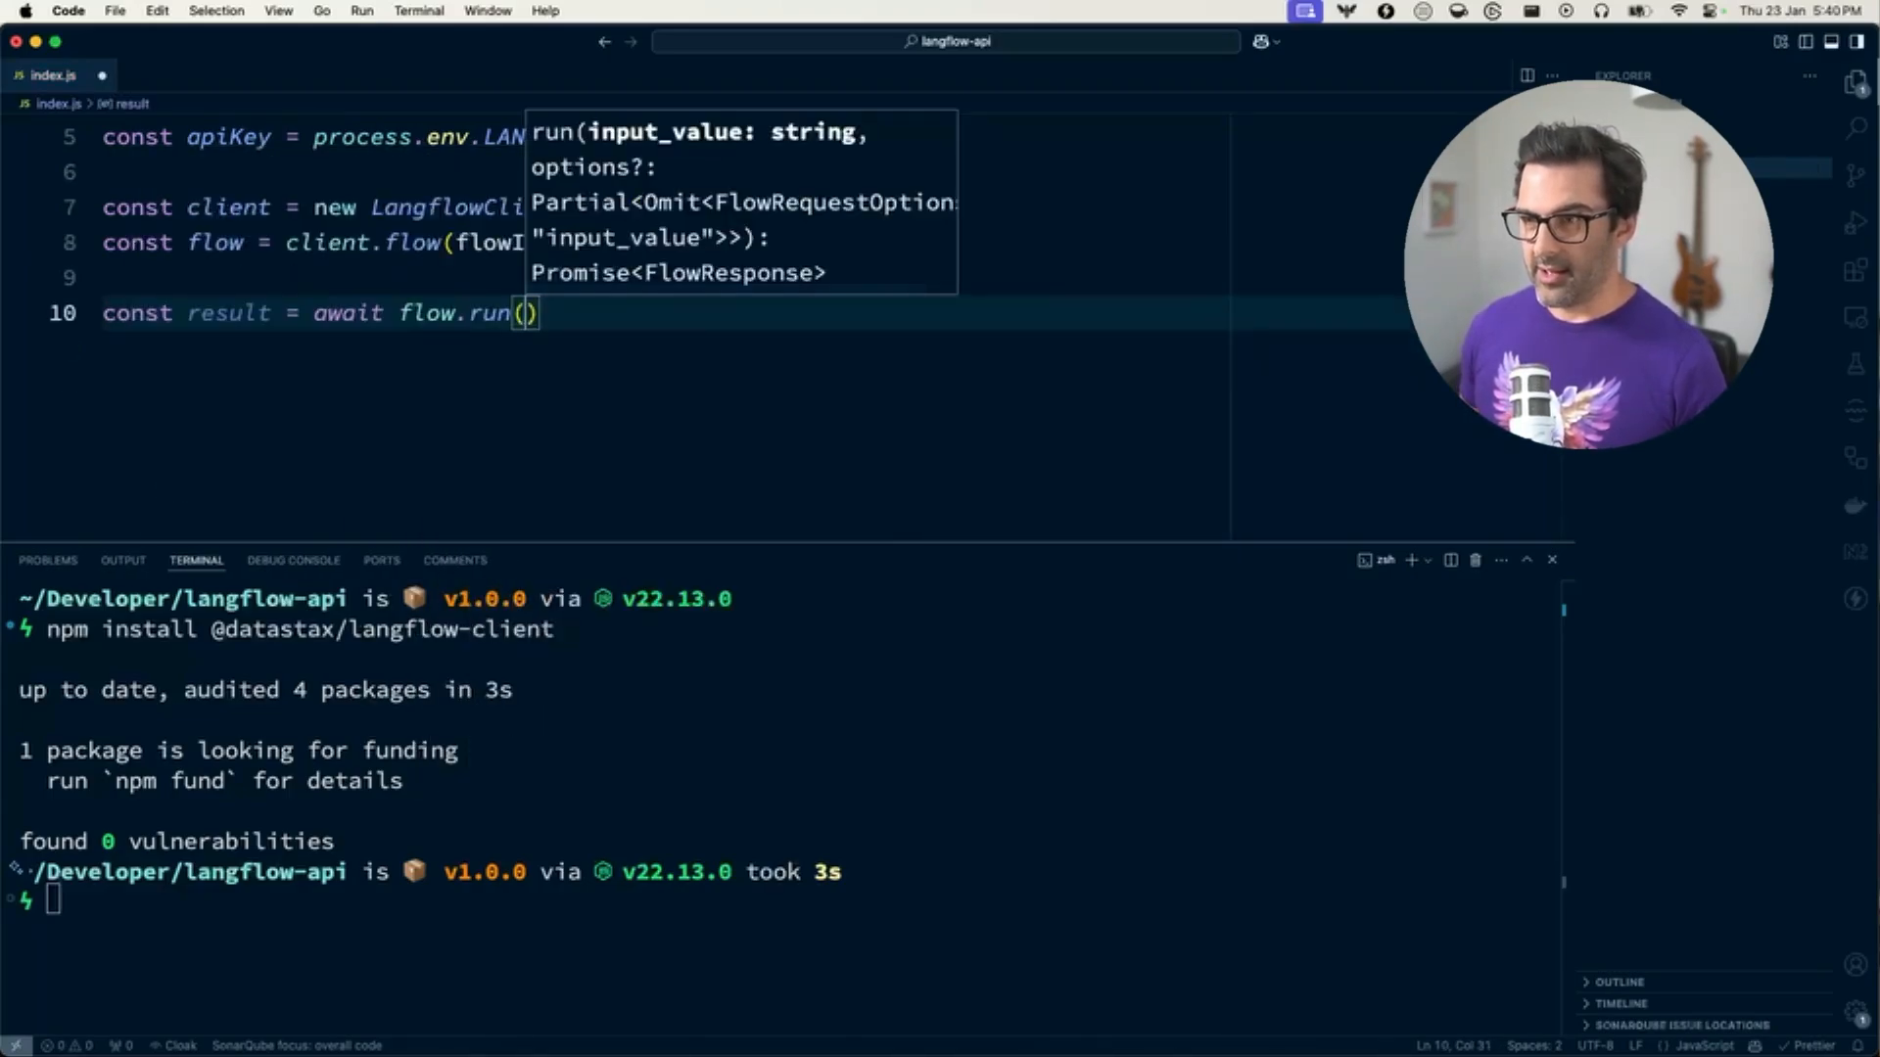
Run the flow with "What is 87 times 96?" and log the result, accepting the Copilot completion
{"action": "type", "text": "\"What is \""}
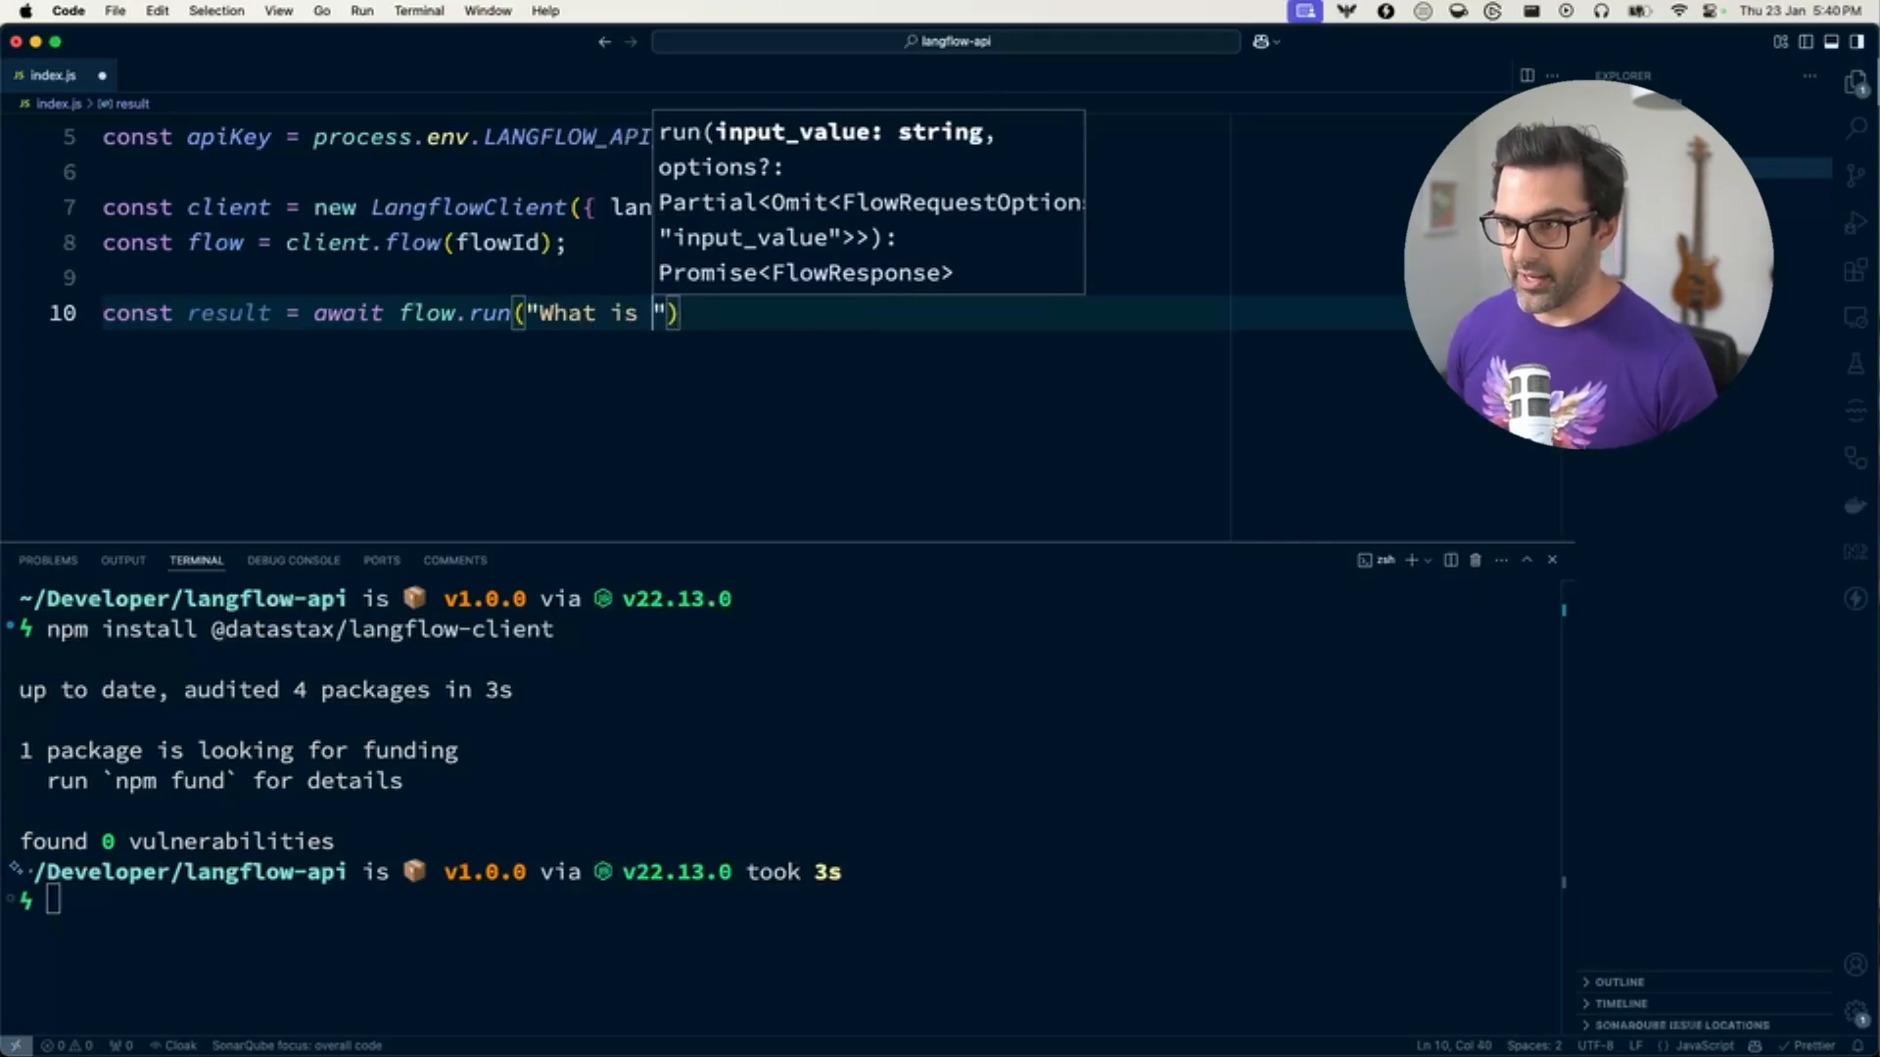
{"action": "type", "text": "87 times 96?"}
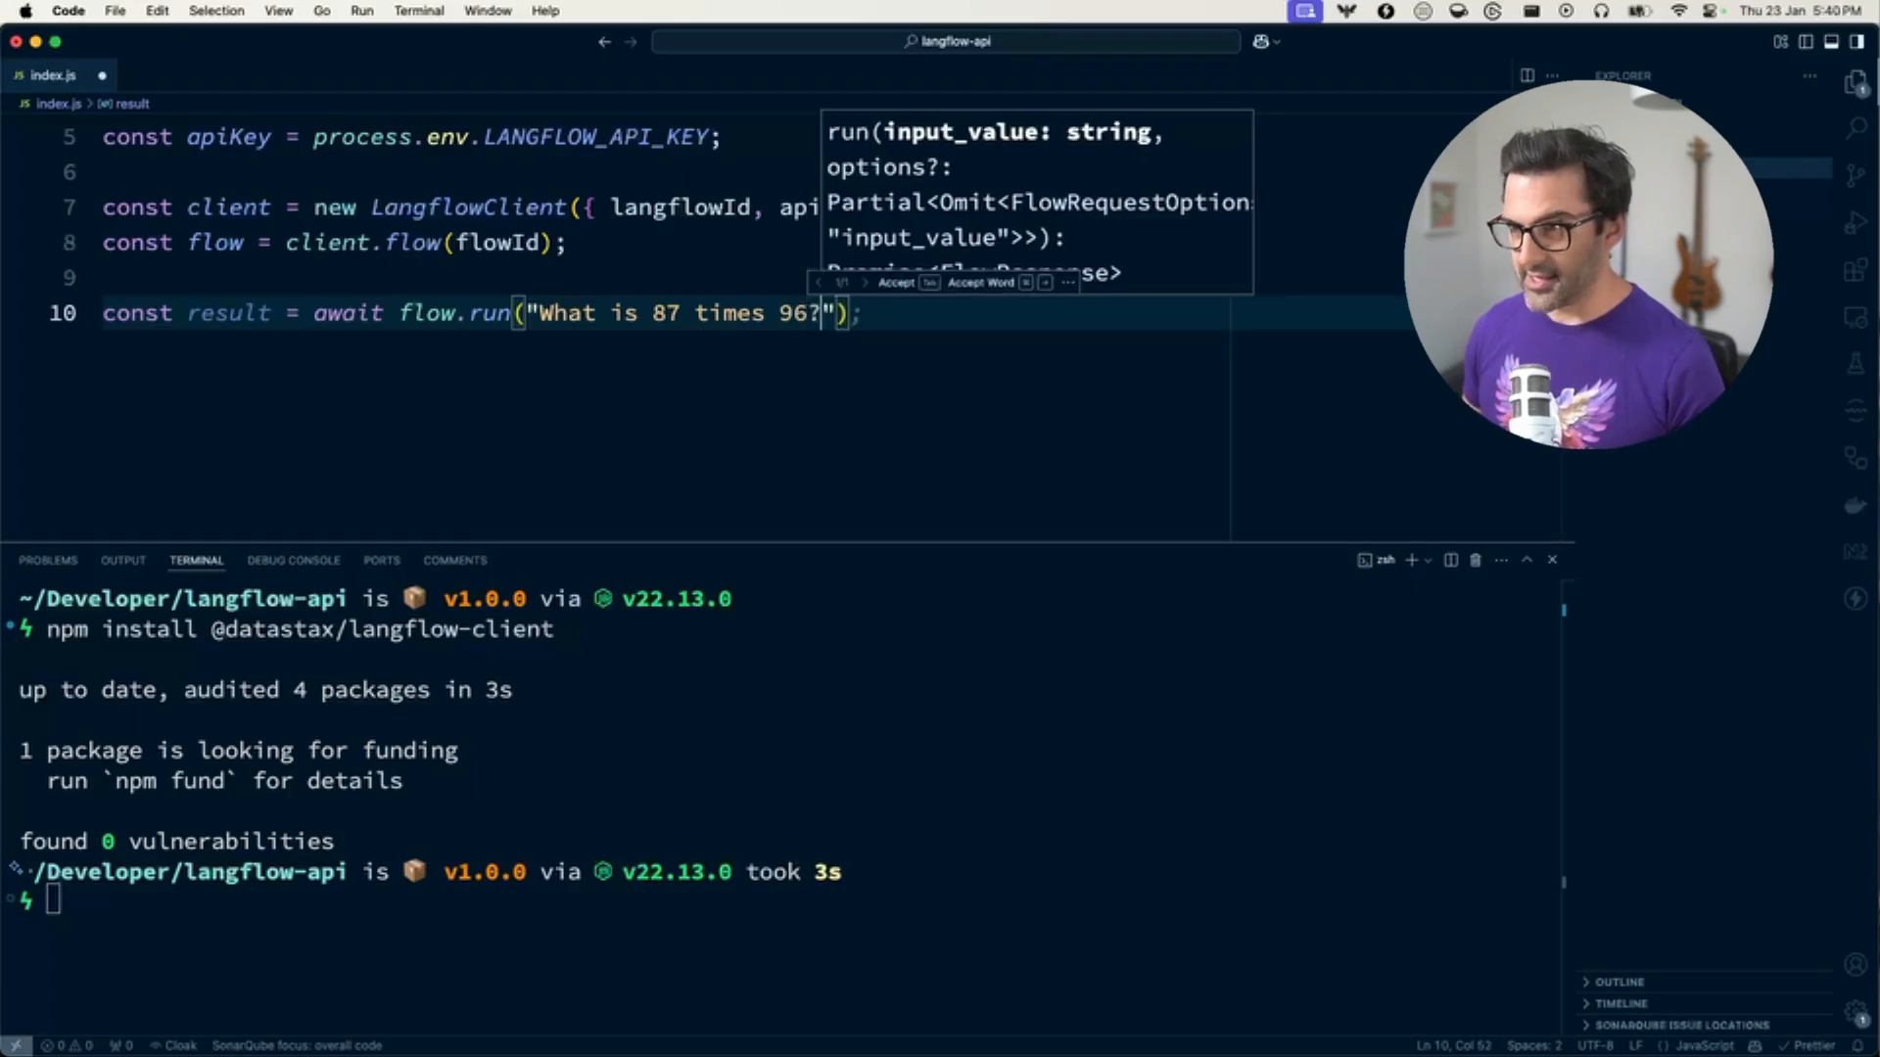
{"action": "key", "text": "Return"}
{"action": "type", "text": "console.log(result);"}
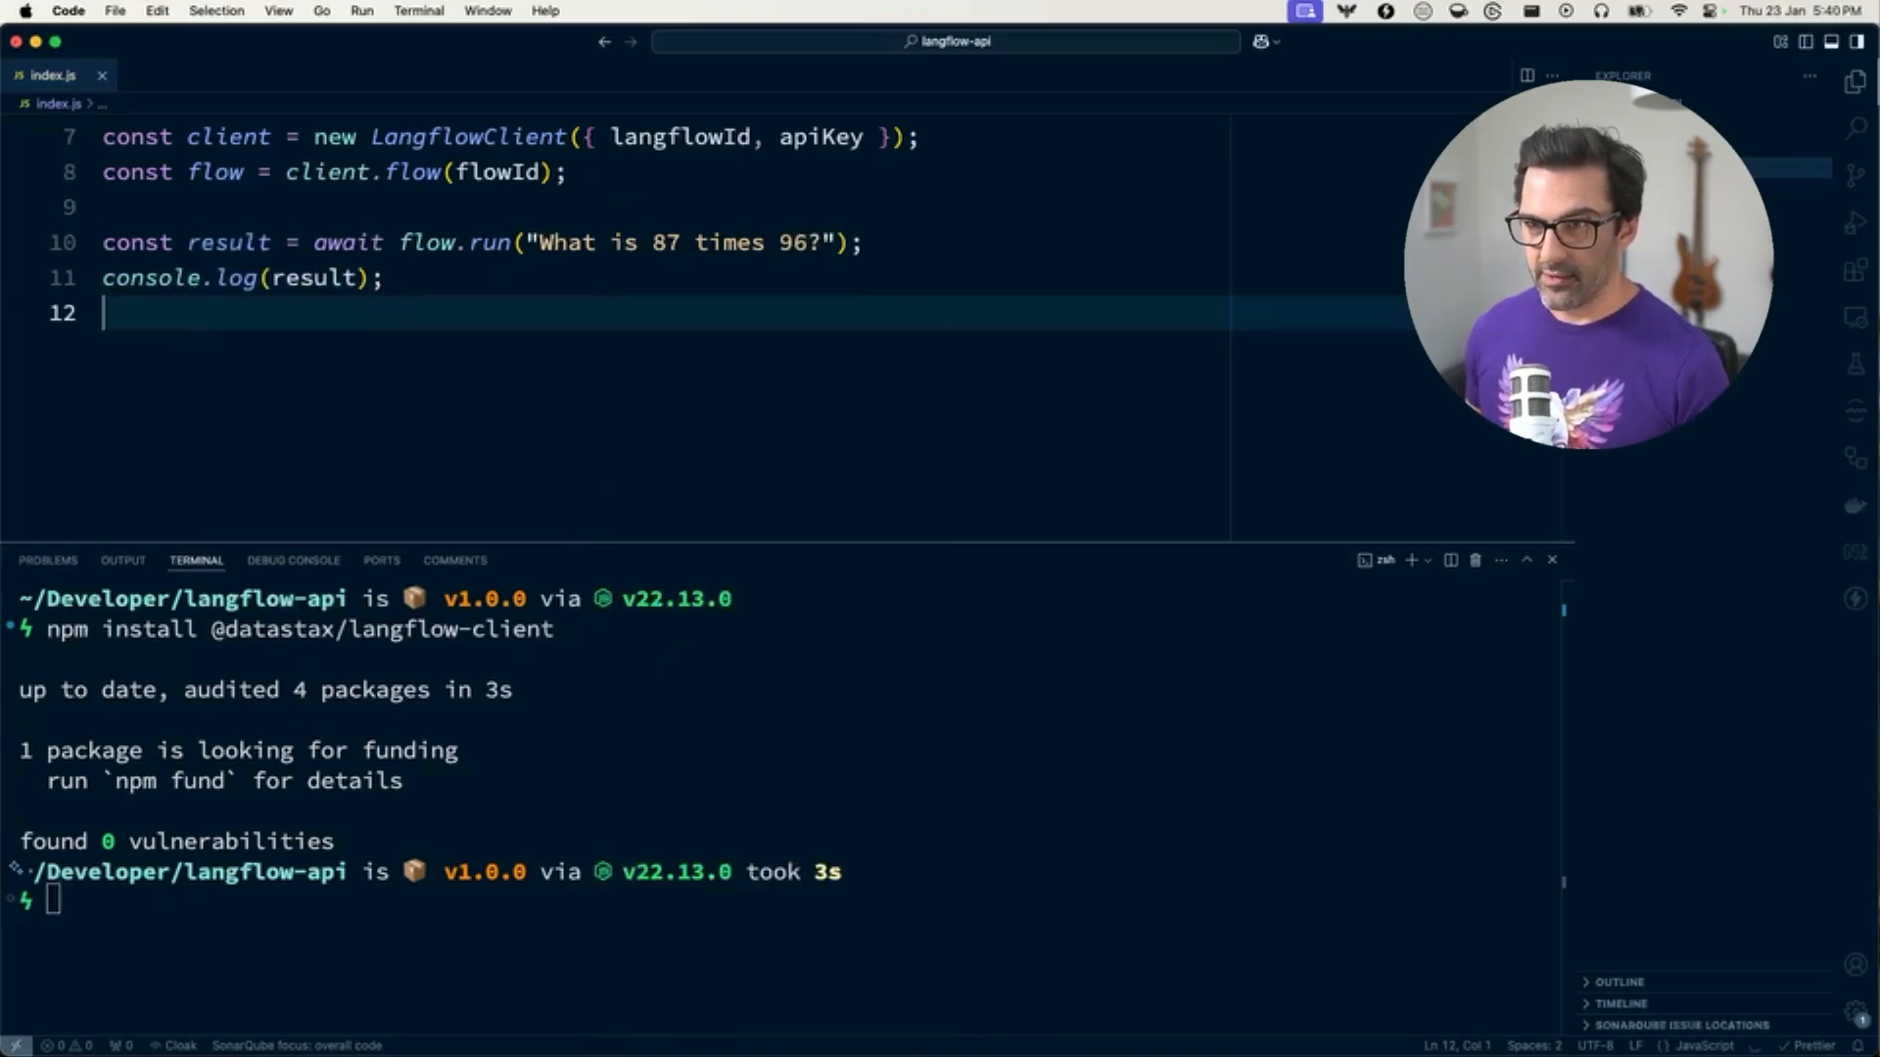
Run the script, change the log to result.outputs[0].outputs, rerun, and find the '87 times 96 equals 8352' message
{"action": "scroll", "scroll_direction": "up", "scroll_amount": 3}
{"action": "type", "text": "npm start"}
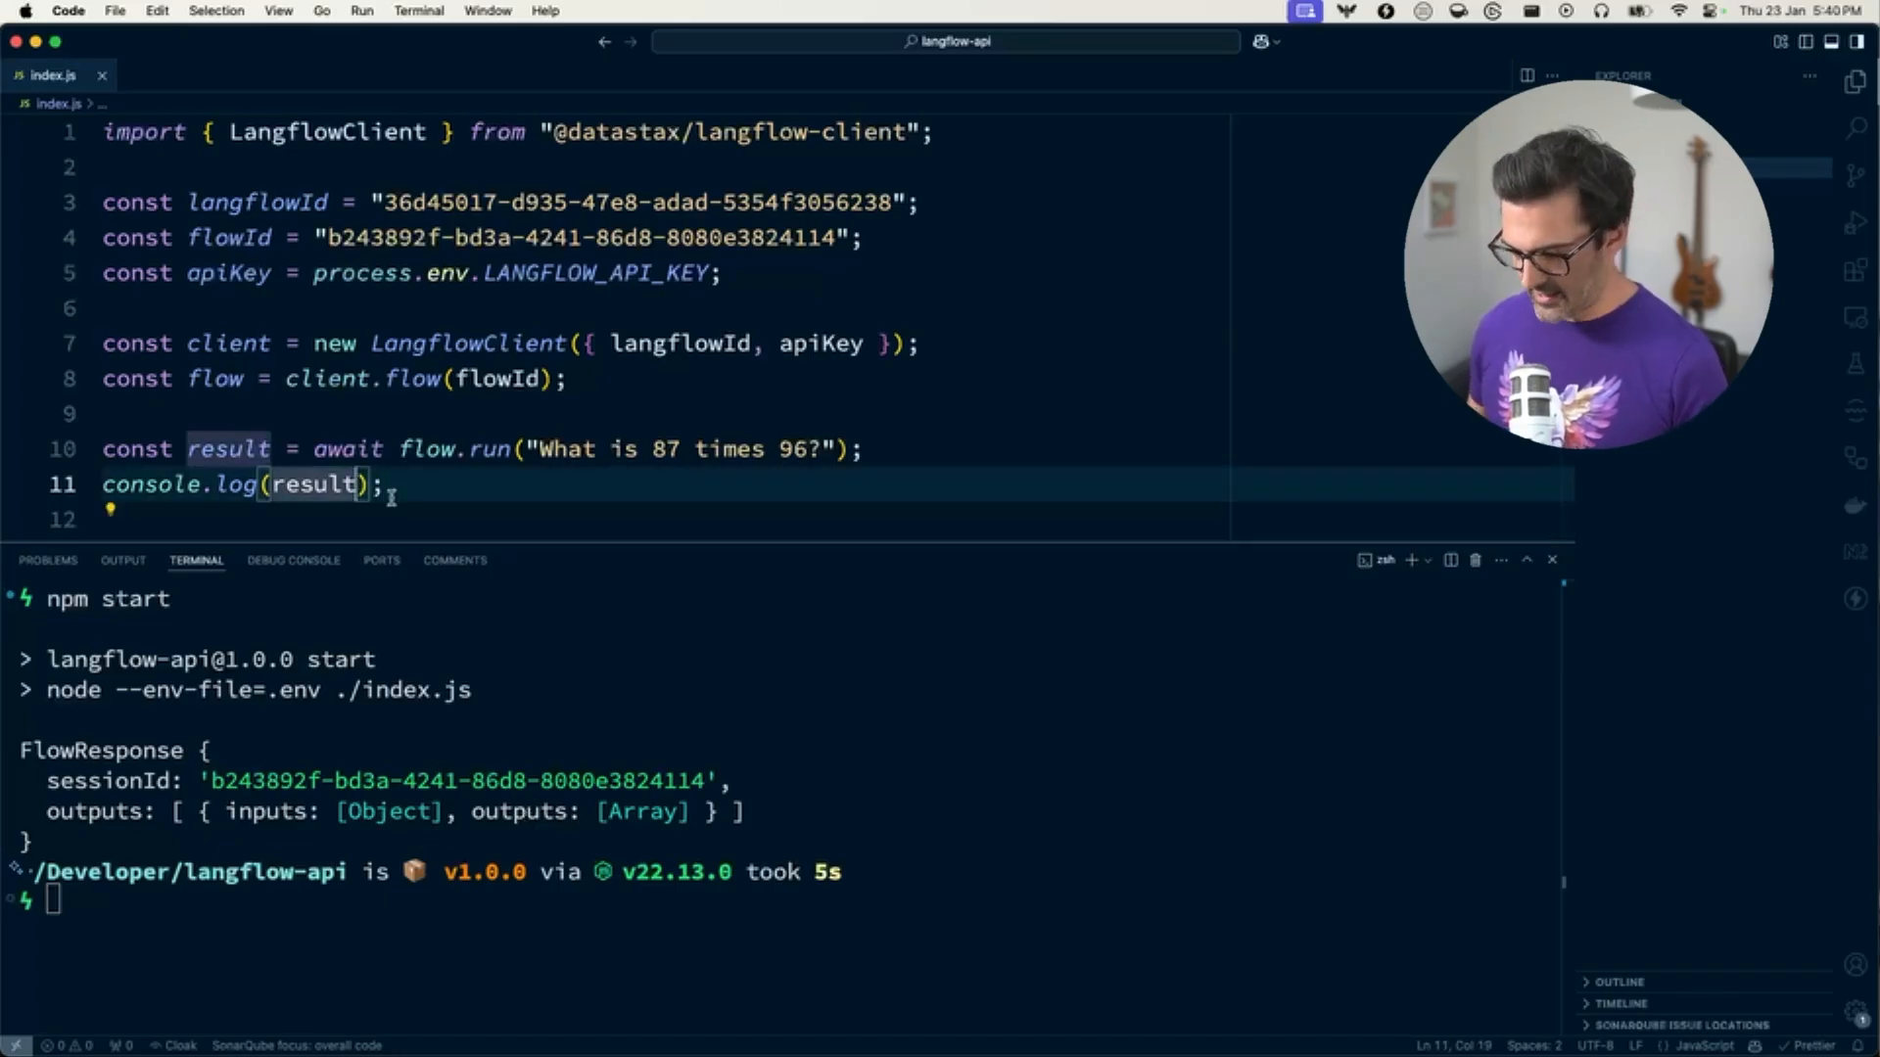
{"action": "type", "text": ".outputs["}
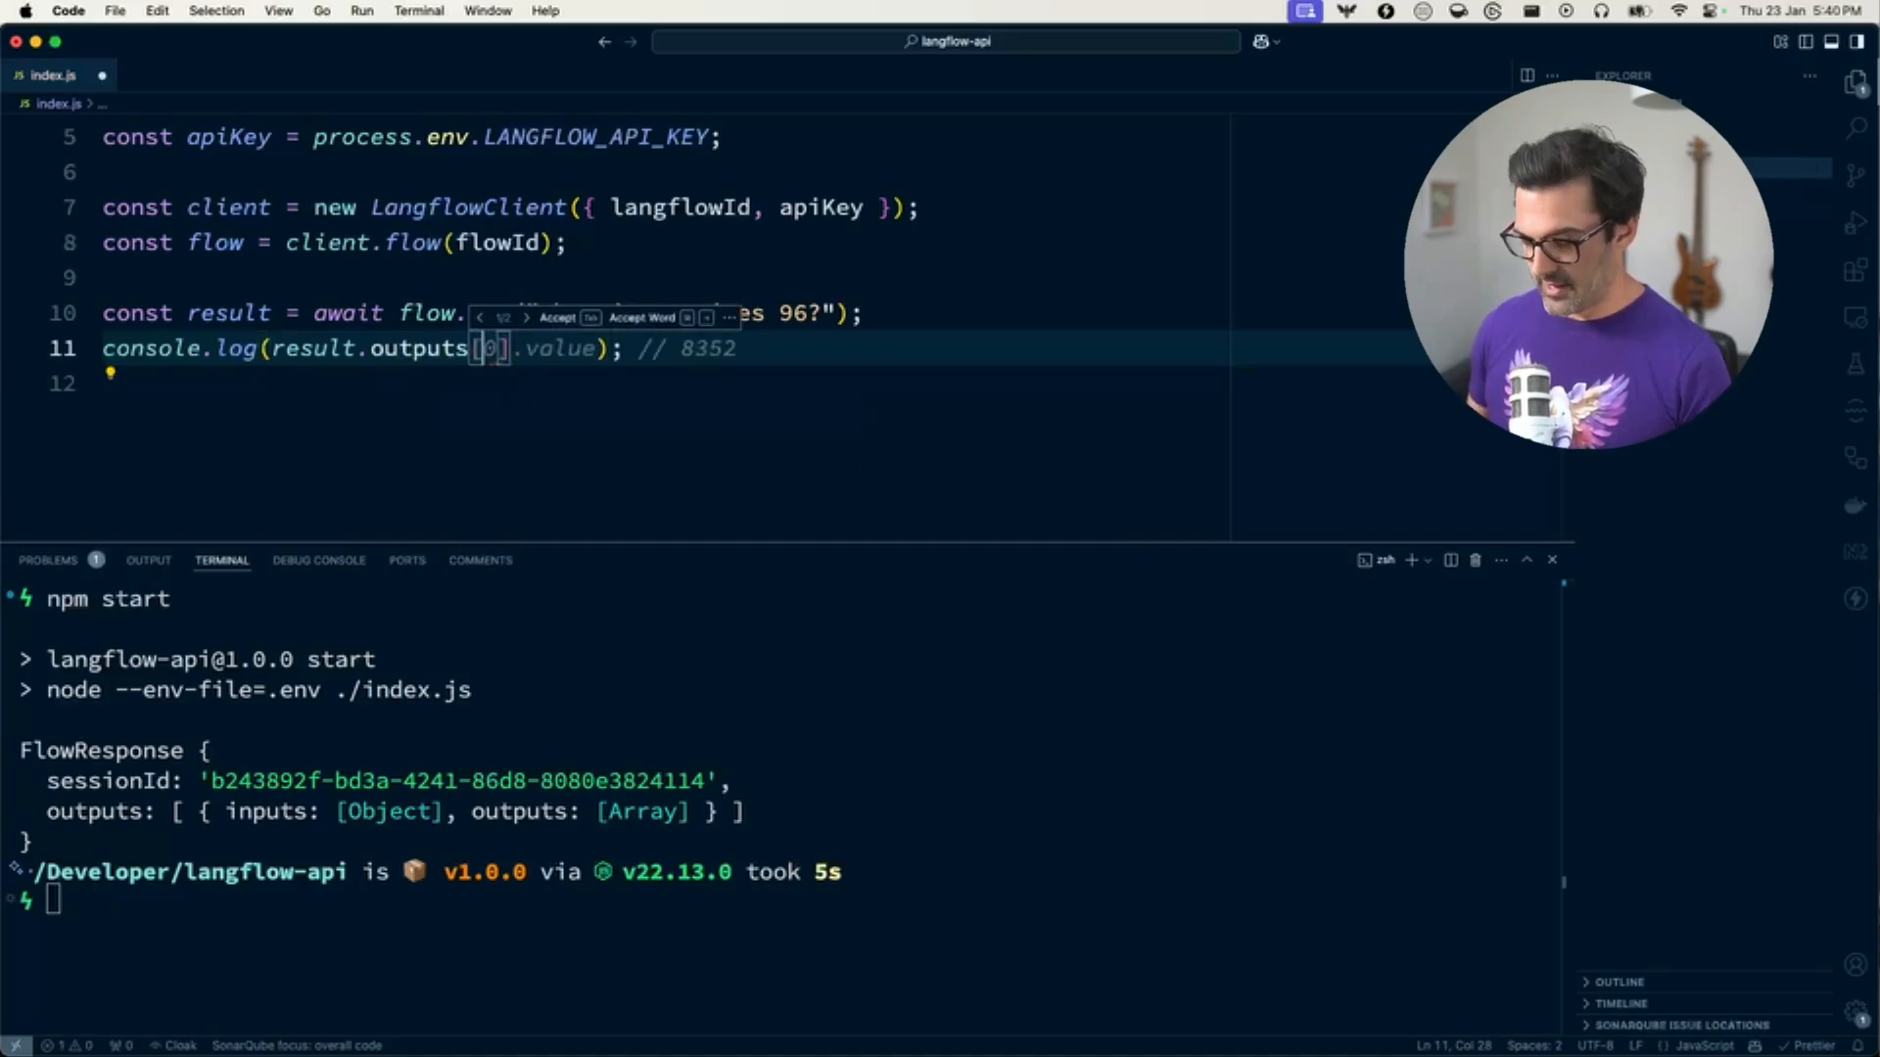
{"action": "type", "text": ".outputs"}
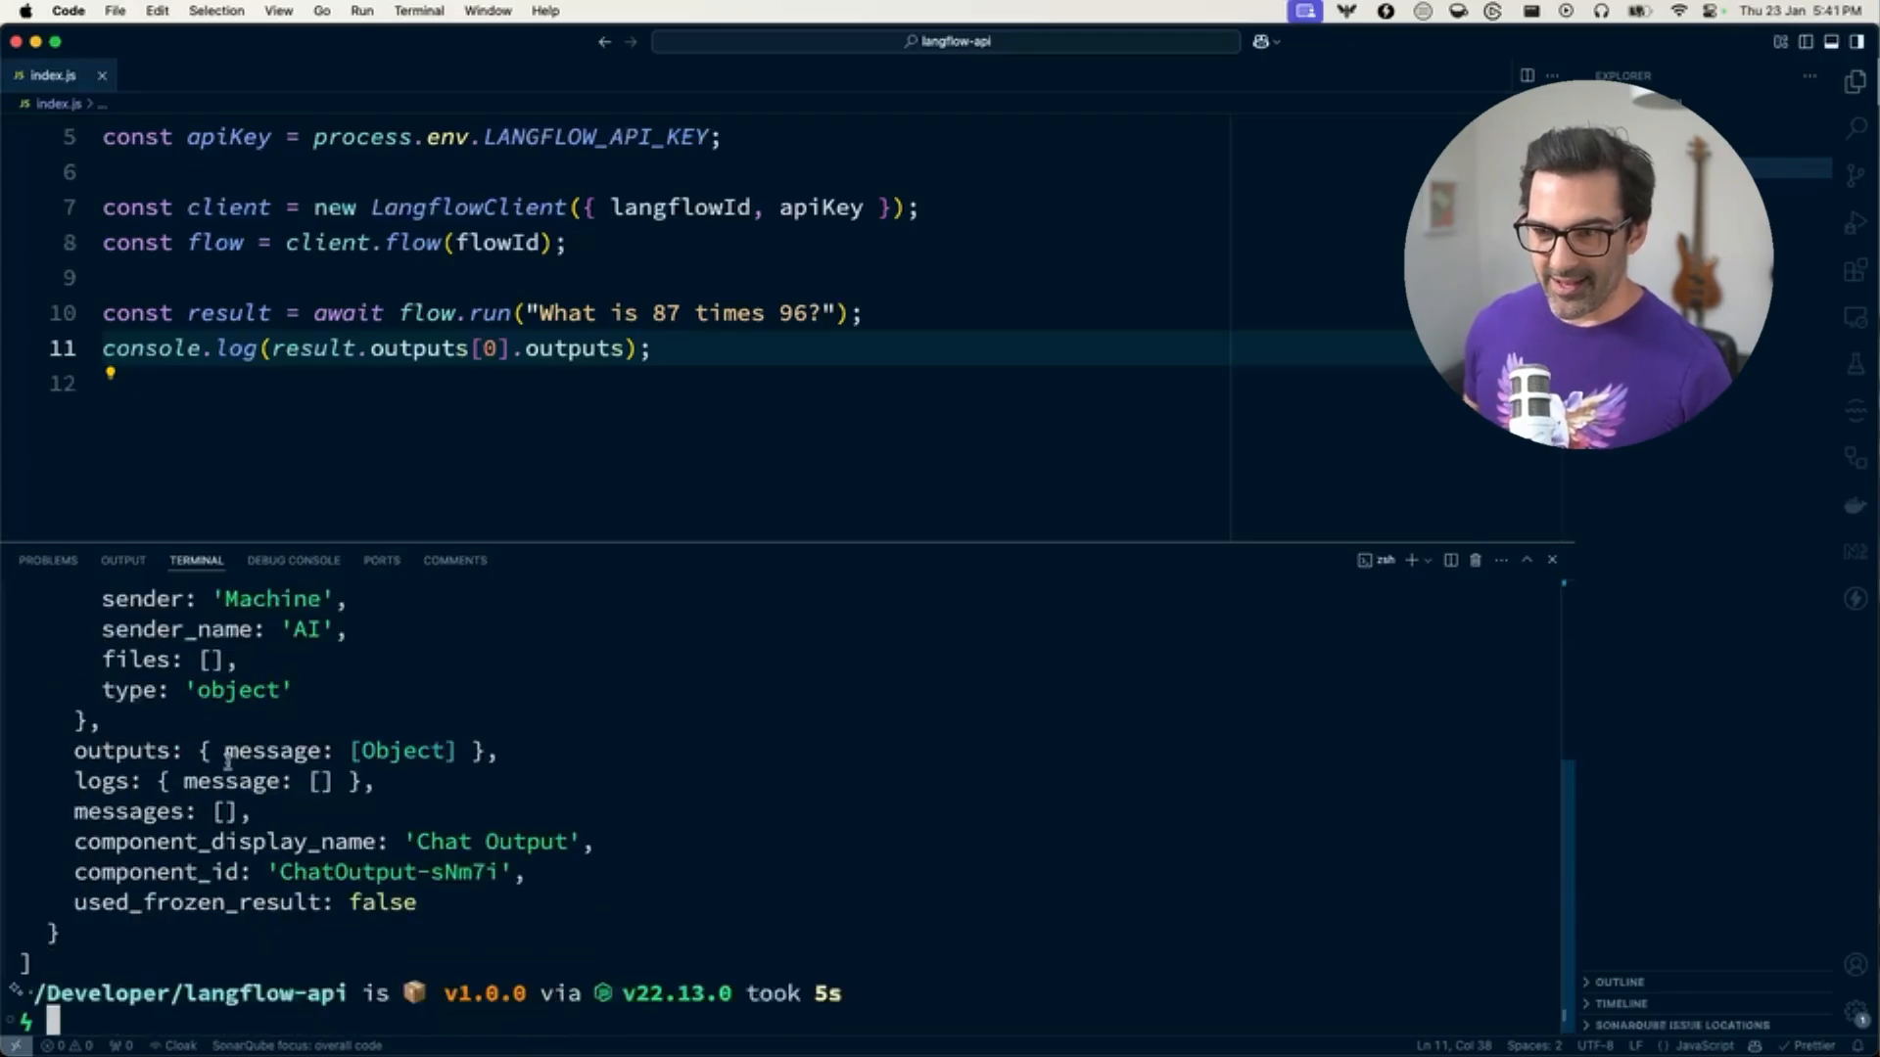
{"action": "scroll", "scroll_direction": "up", "scroll_amount": 3}
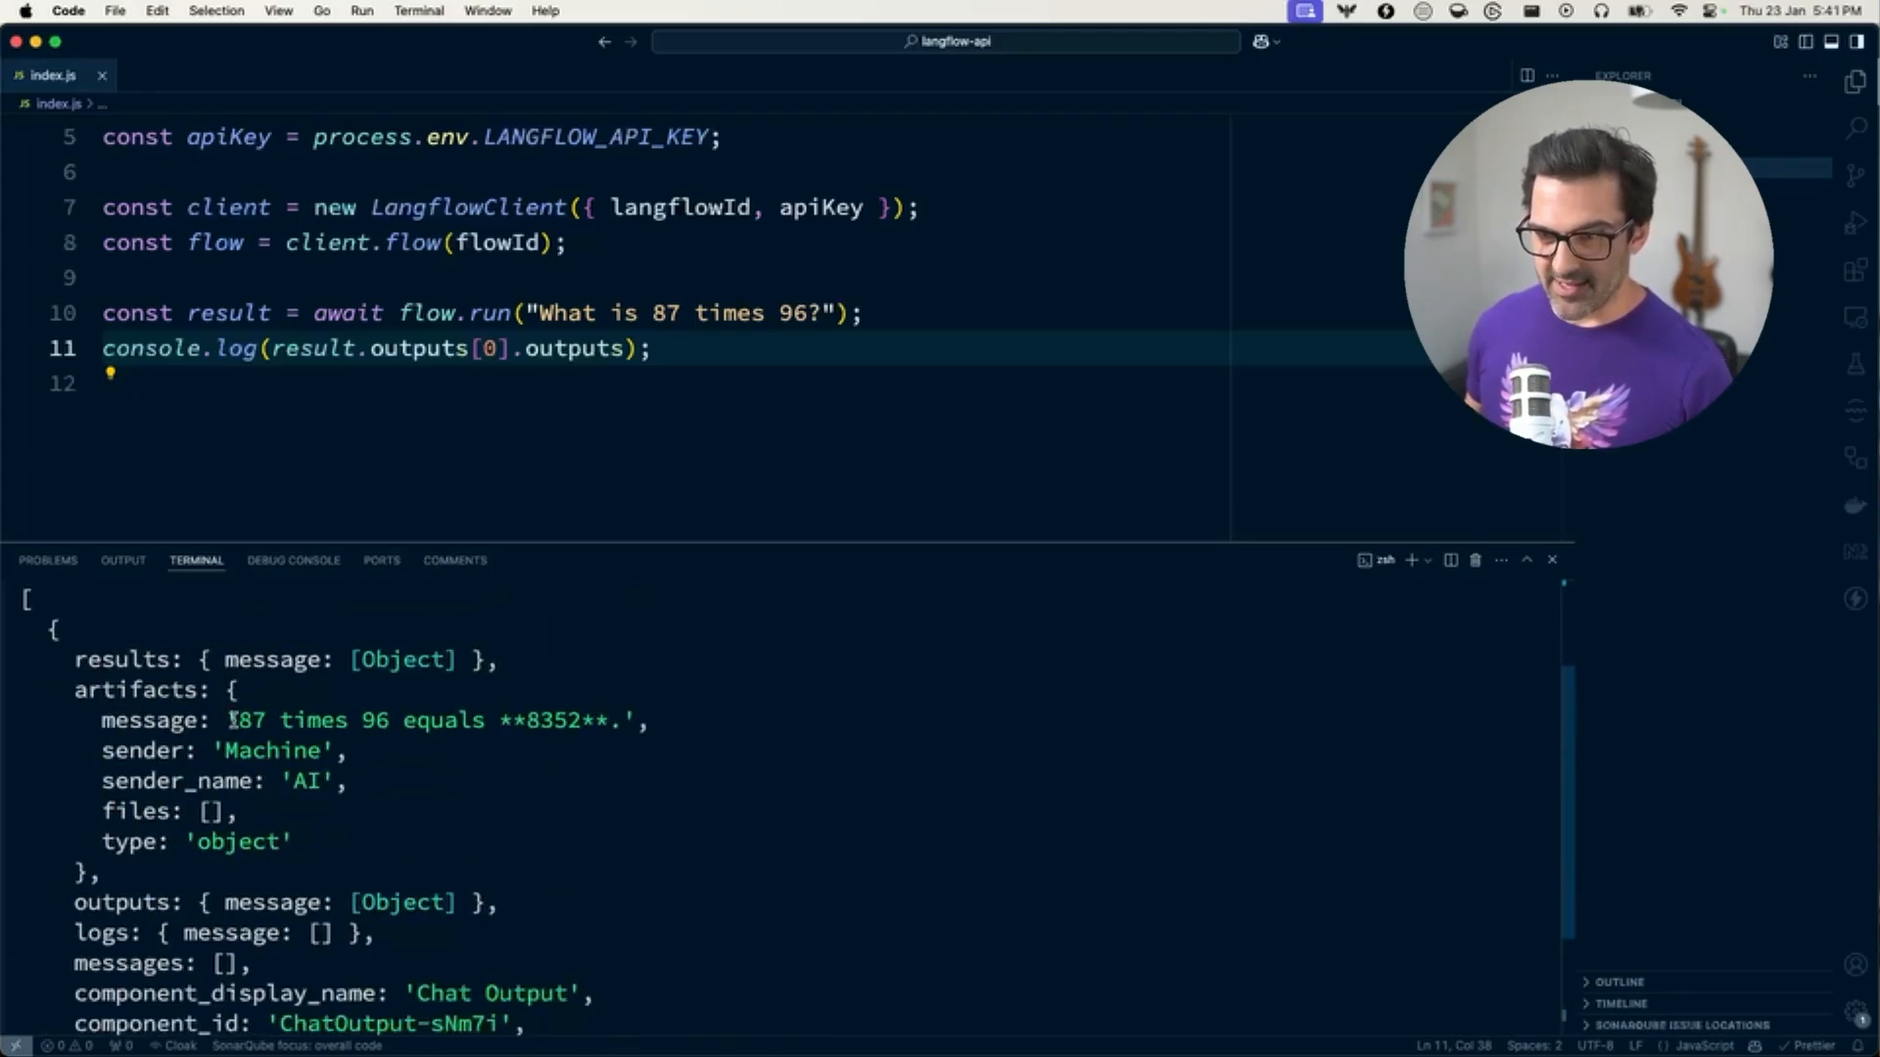
{"action": "scroll", "scroll_direction": "down", "scroll_amount": 3}
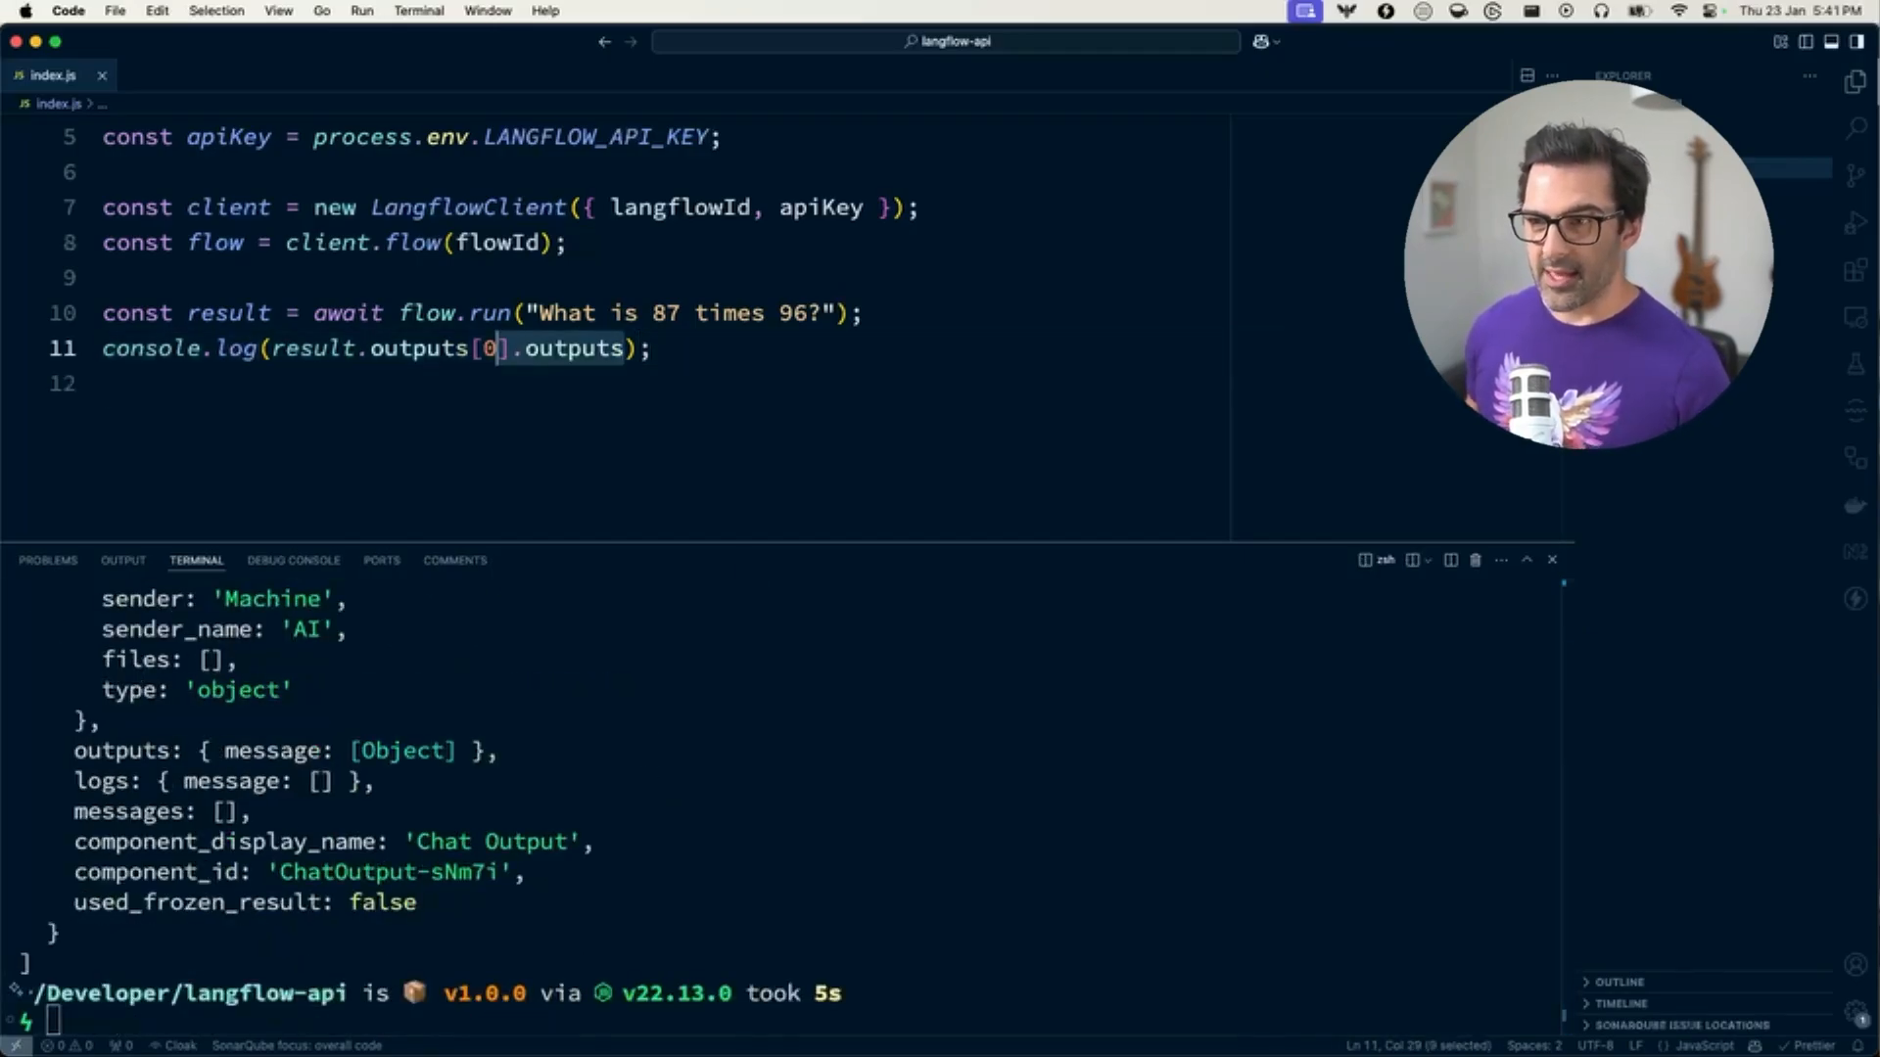
Log only result.chatOutputText() and run npm start again
{"action": "type", "text": "answer"}
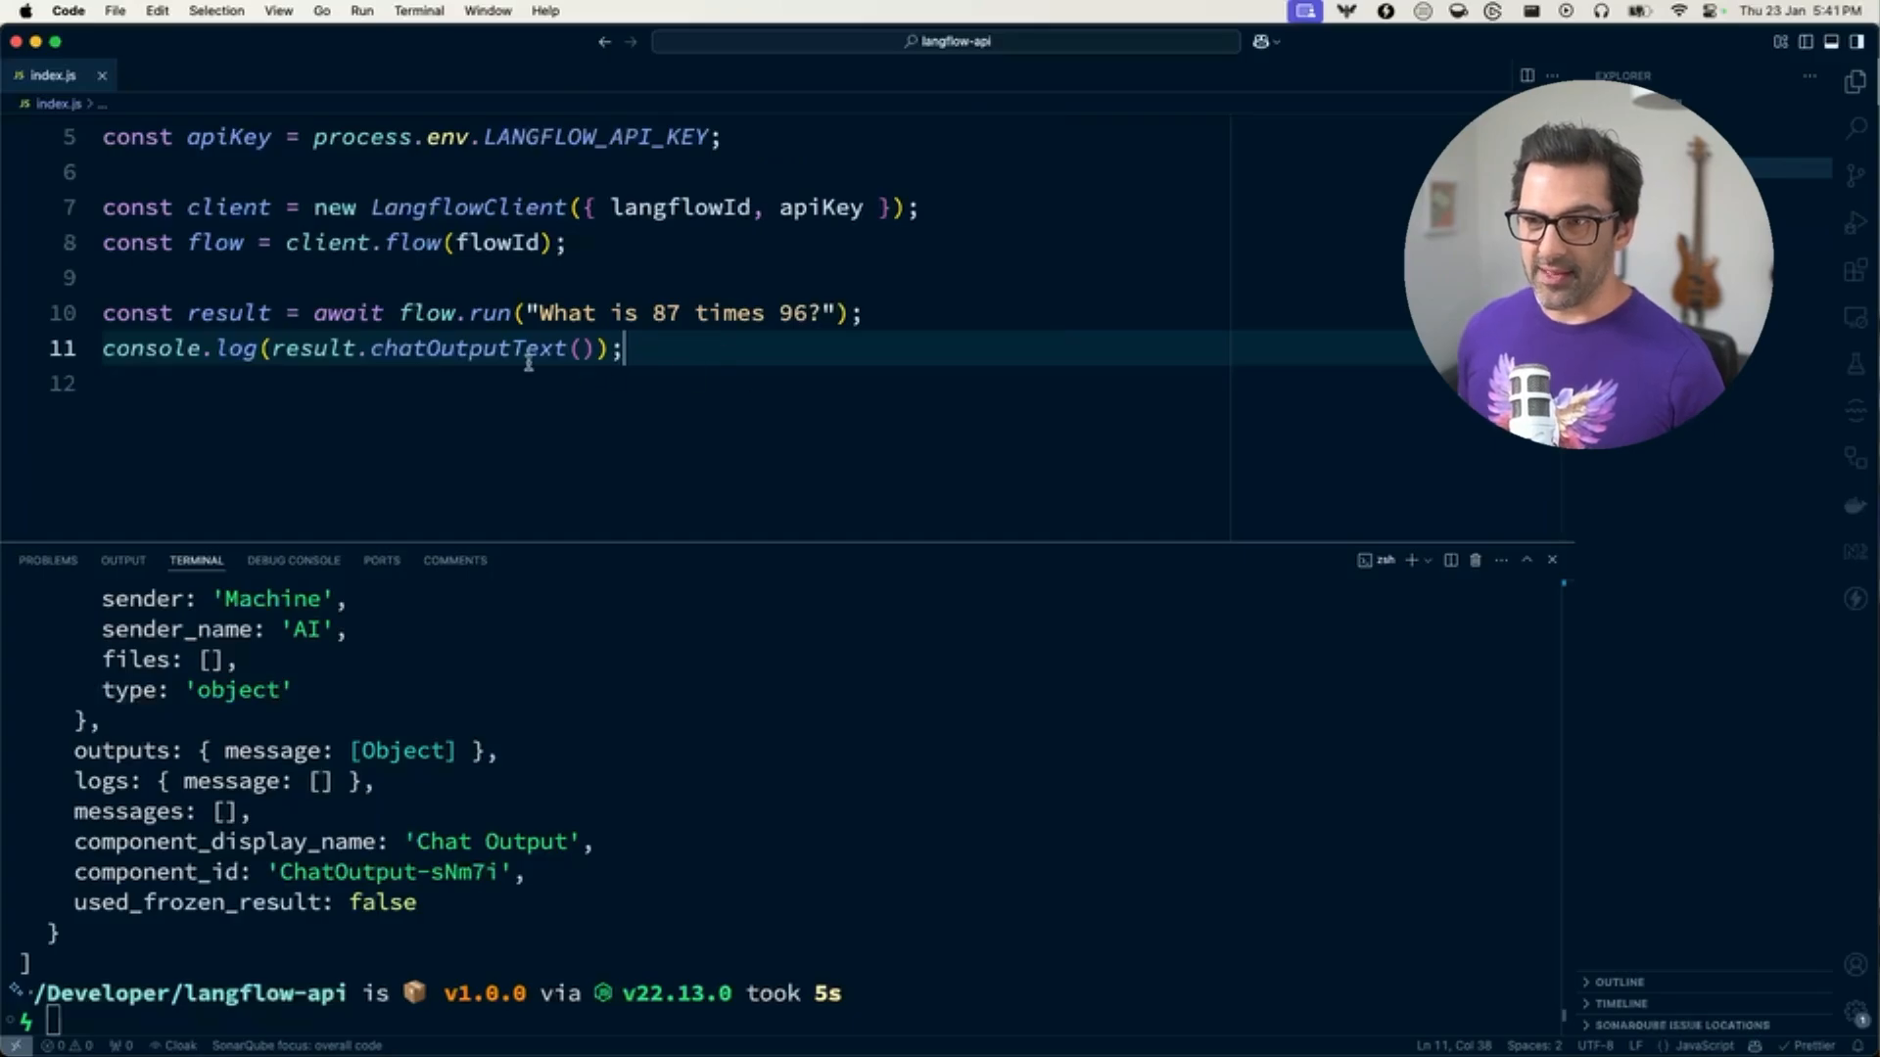
{"action": "type", "text": "npm start"}
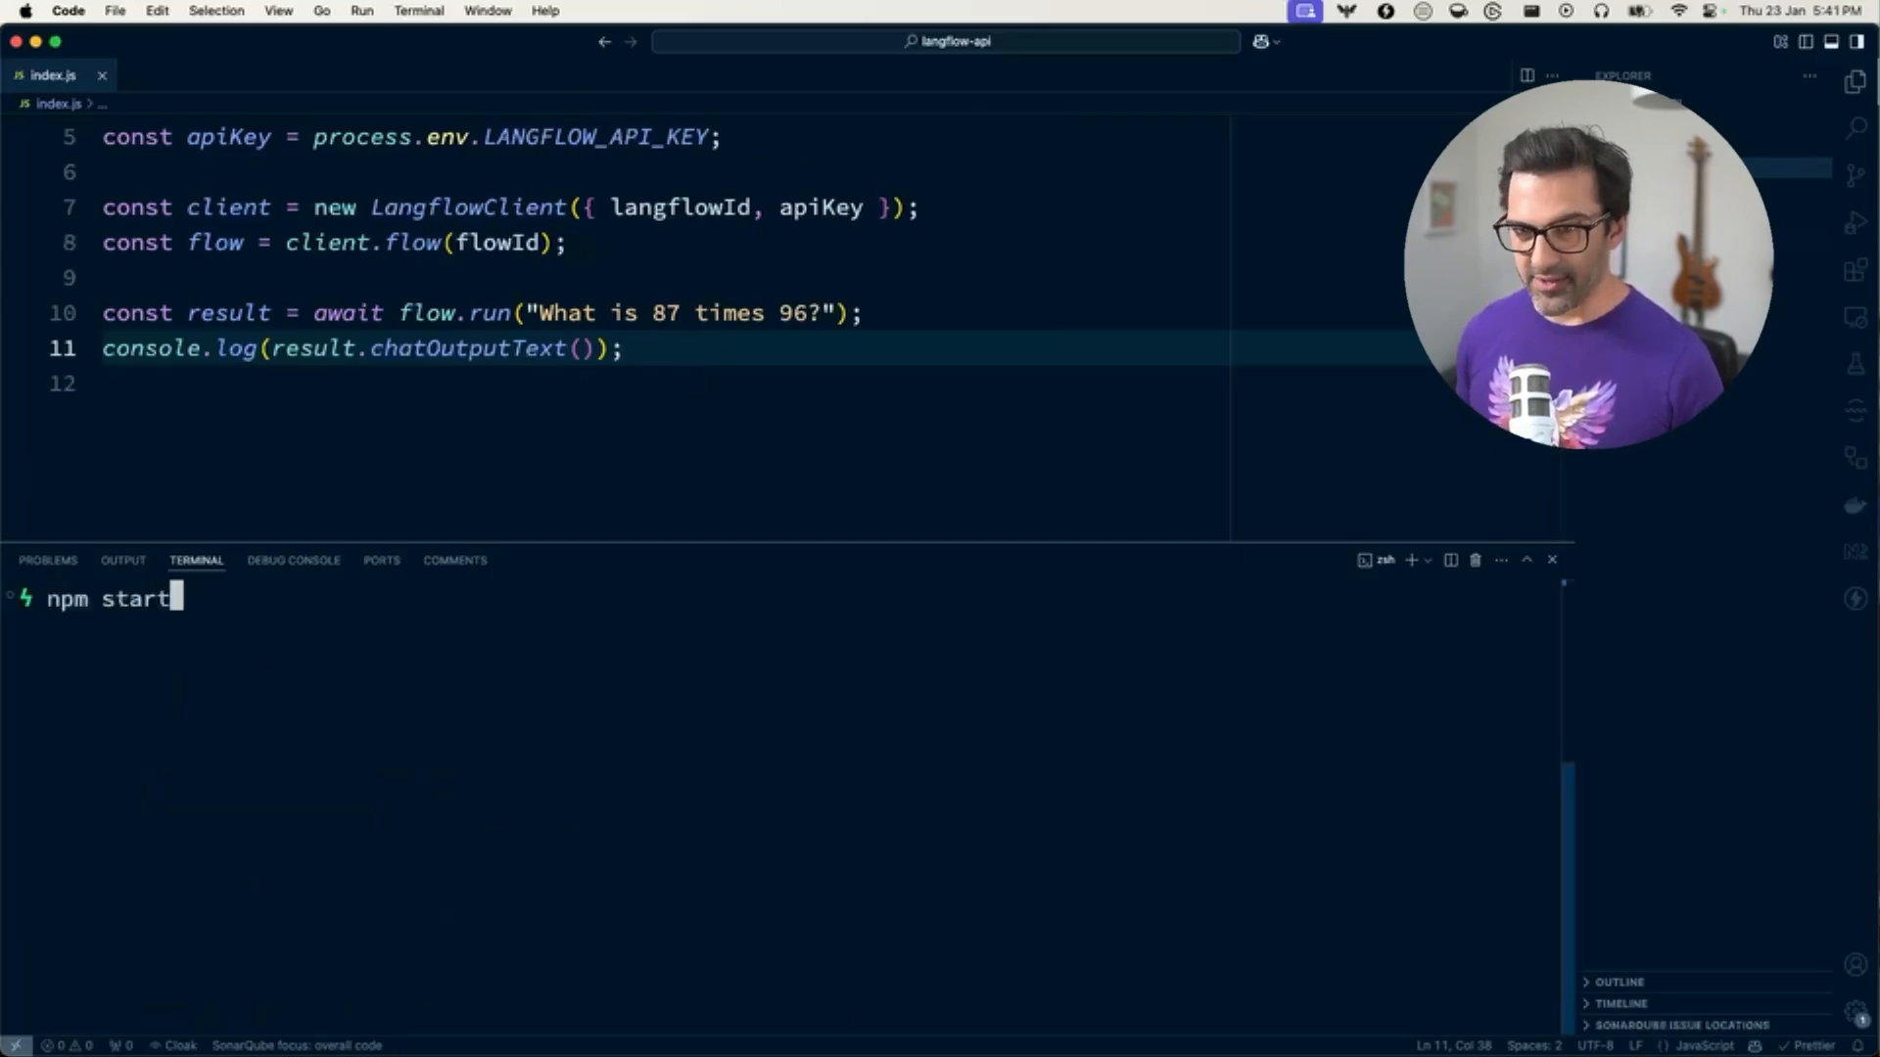
{"action": "key", "text": "Return"}
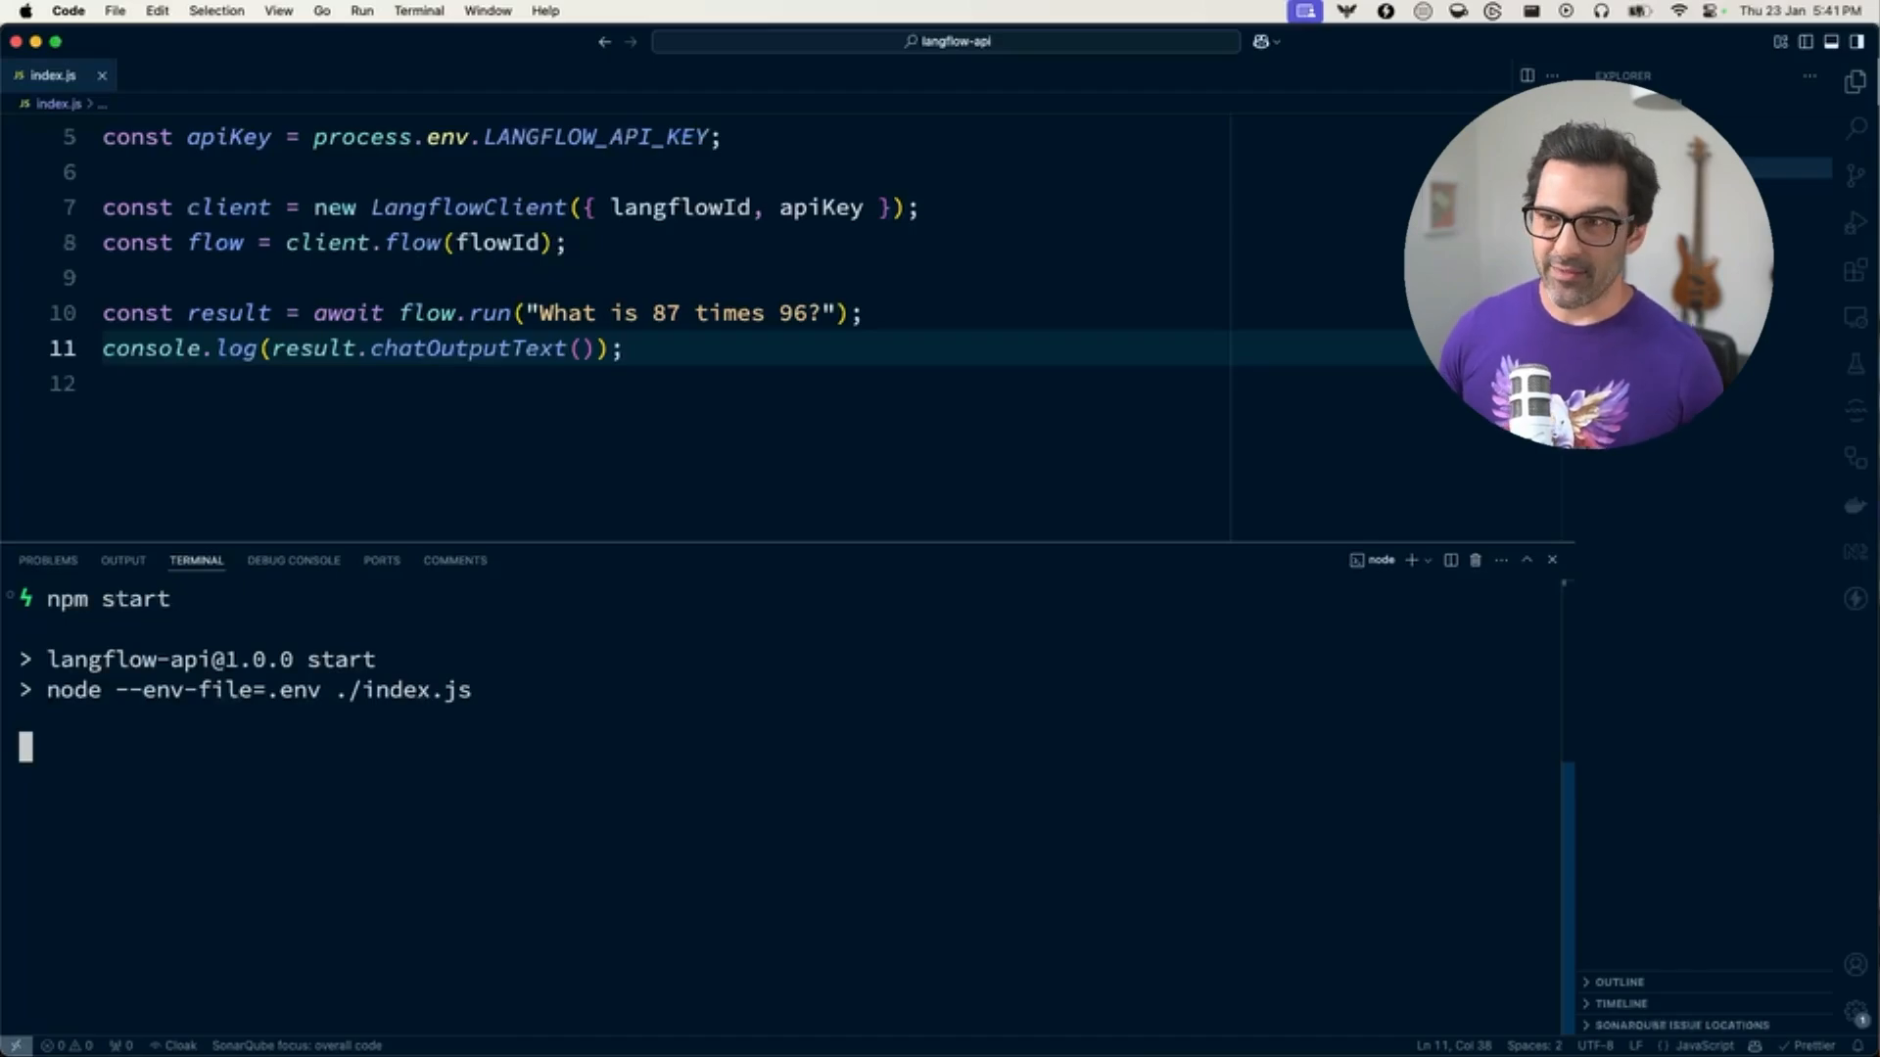